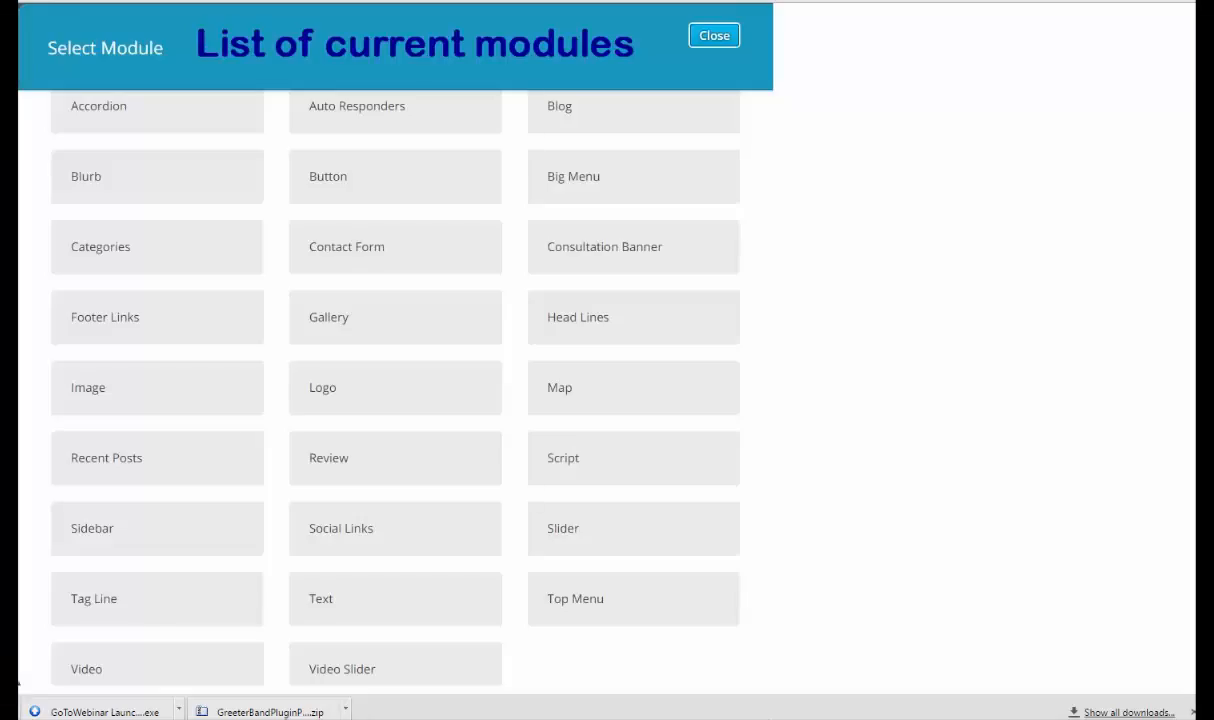
mouse_move(843, 614)
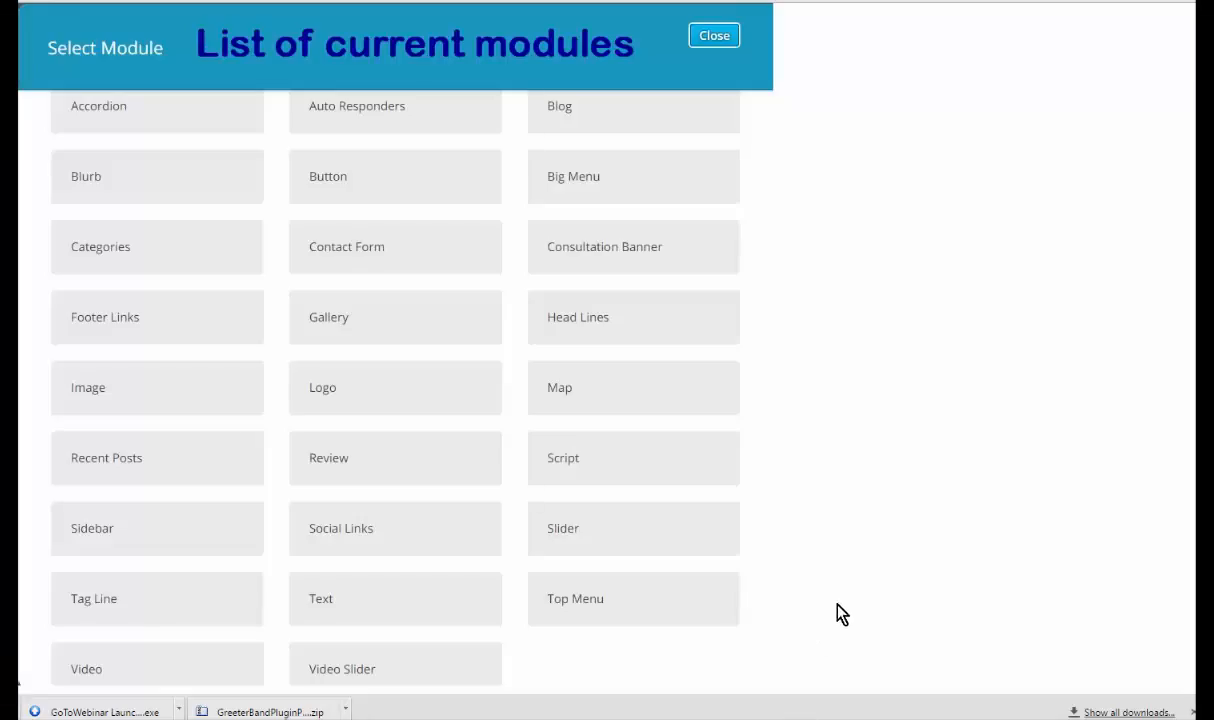
mouse_move(914, 307)
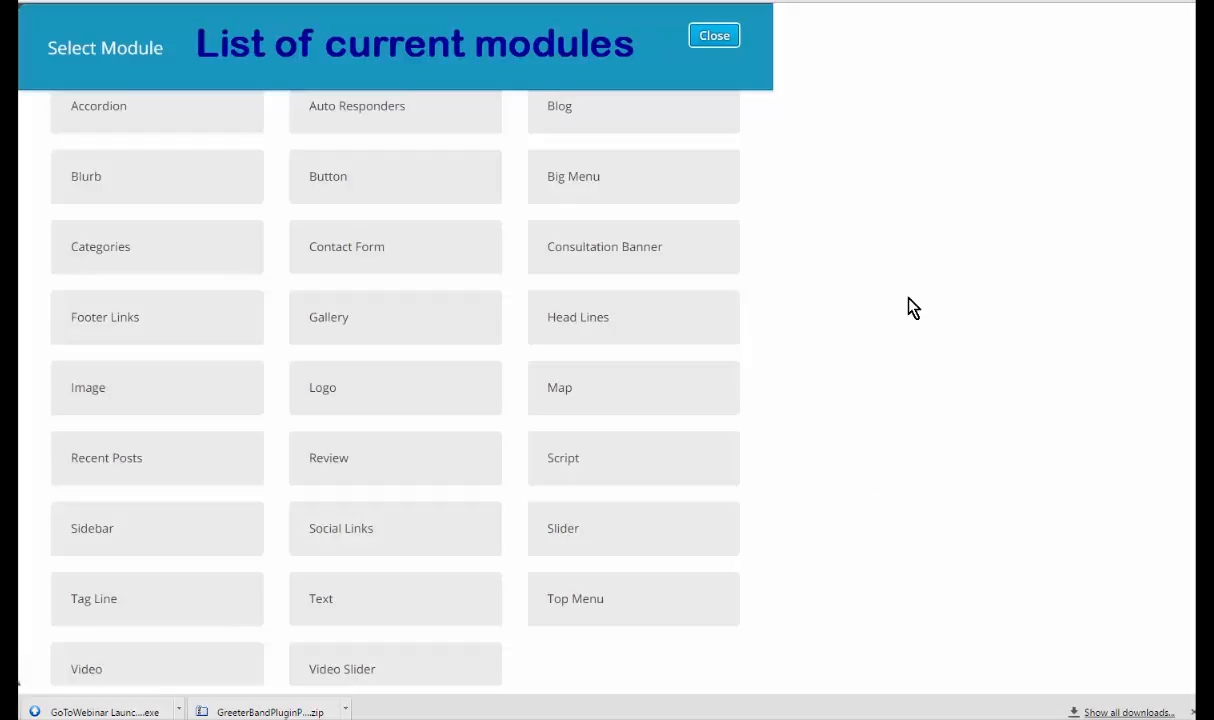
mouse_move(791, 136)
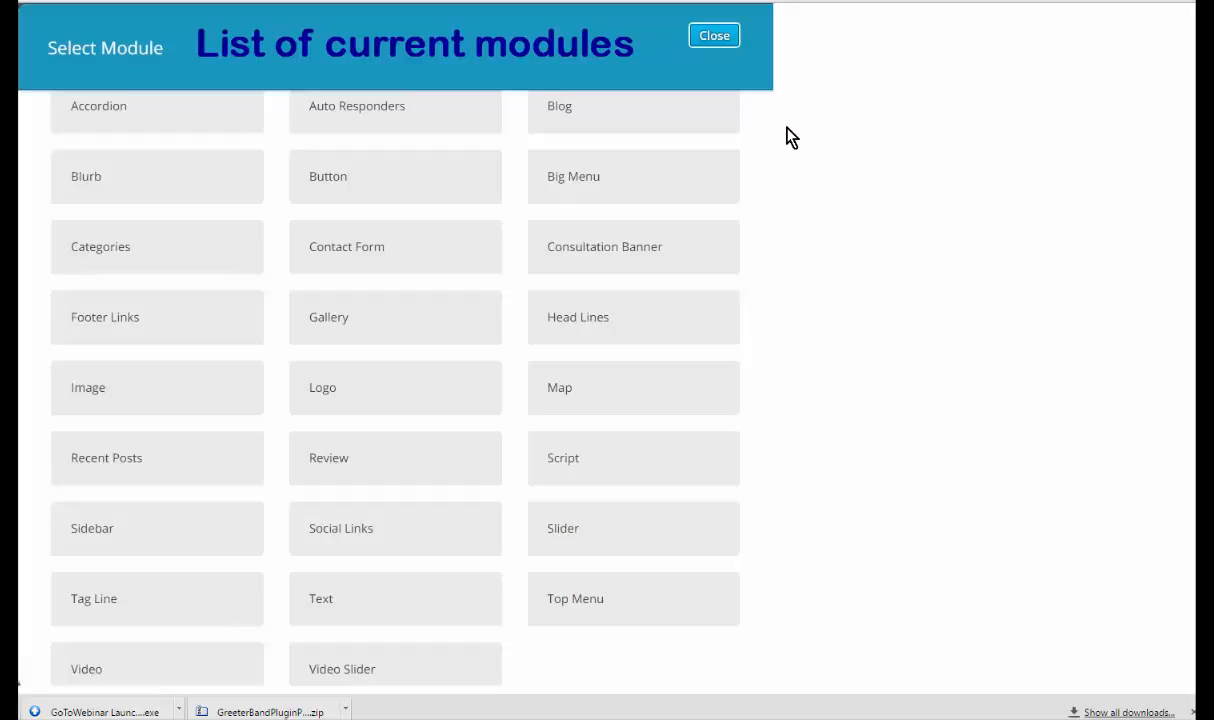
mouse_move(765, 130)
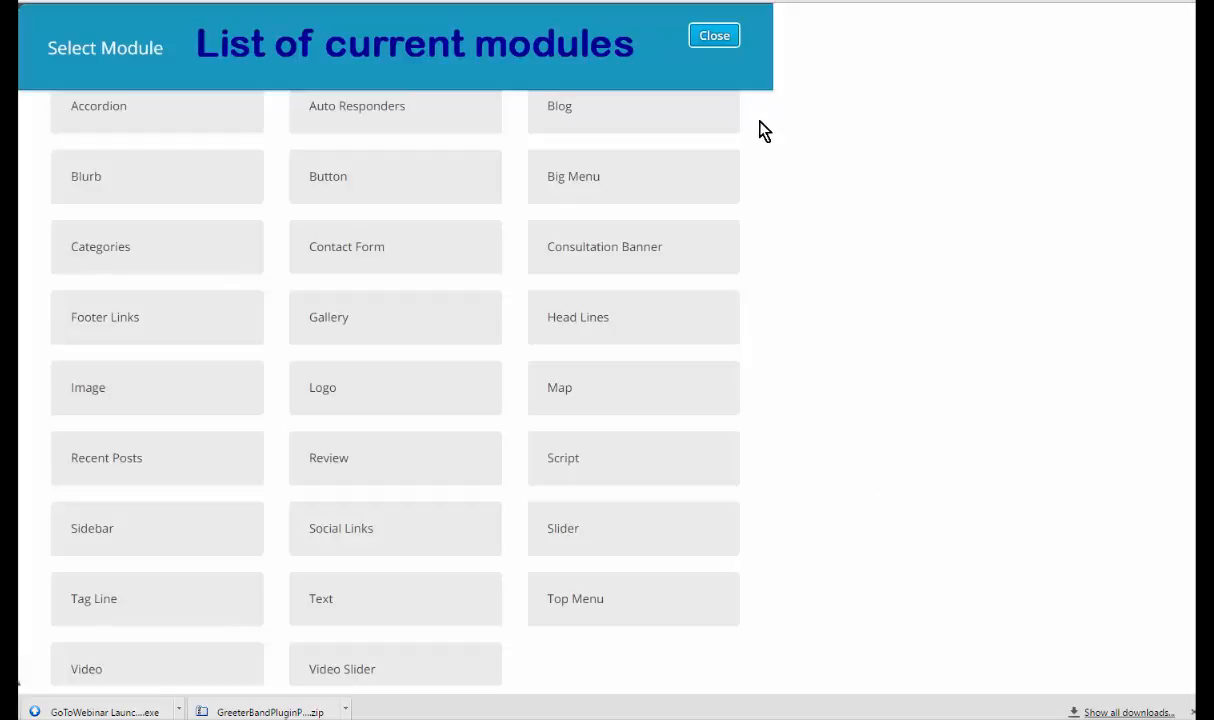
mouse_move(759, 131)
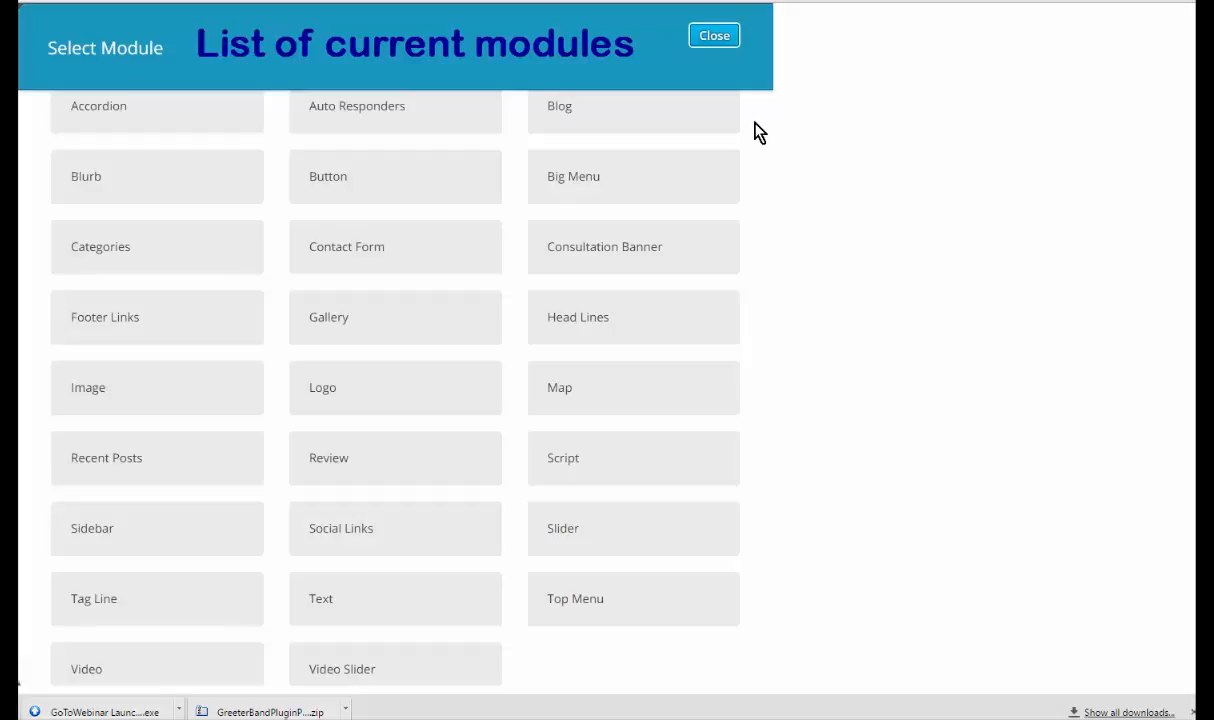
mouse_move(753, 128)
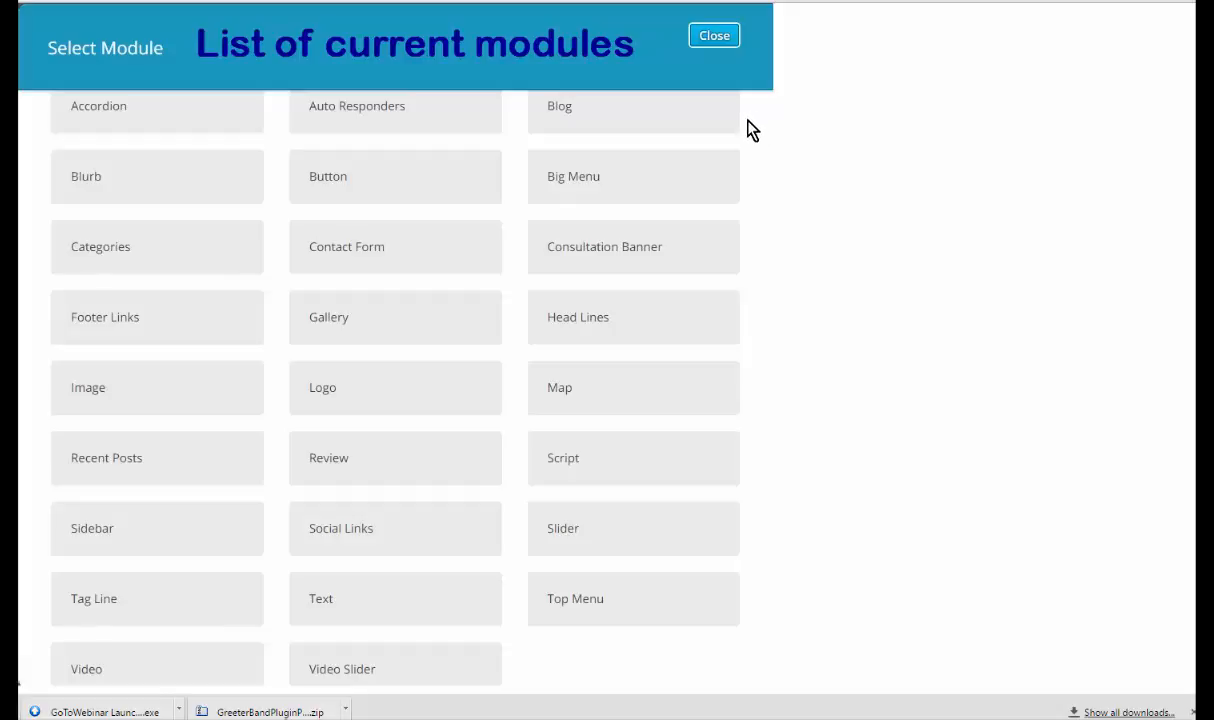
mouse_move(786, 133)
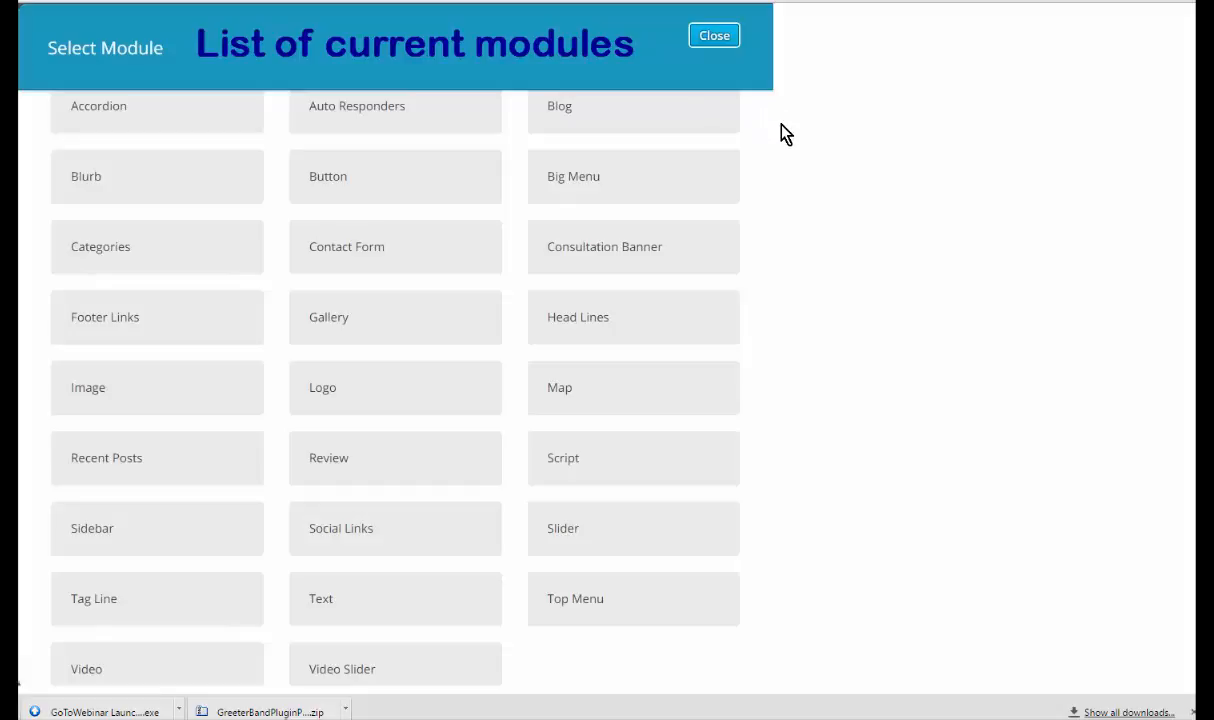
mouse_move(770, 268)
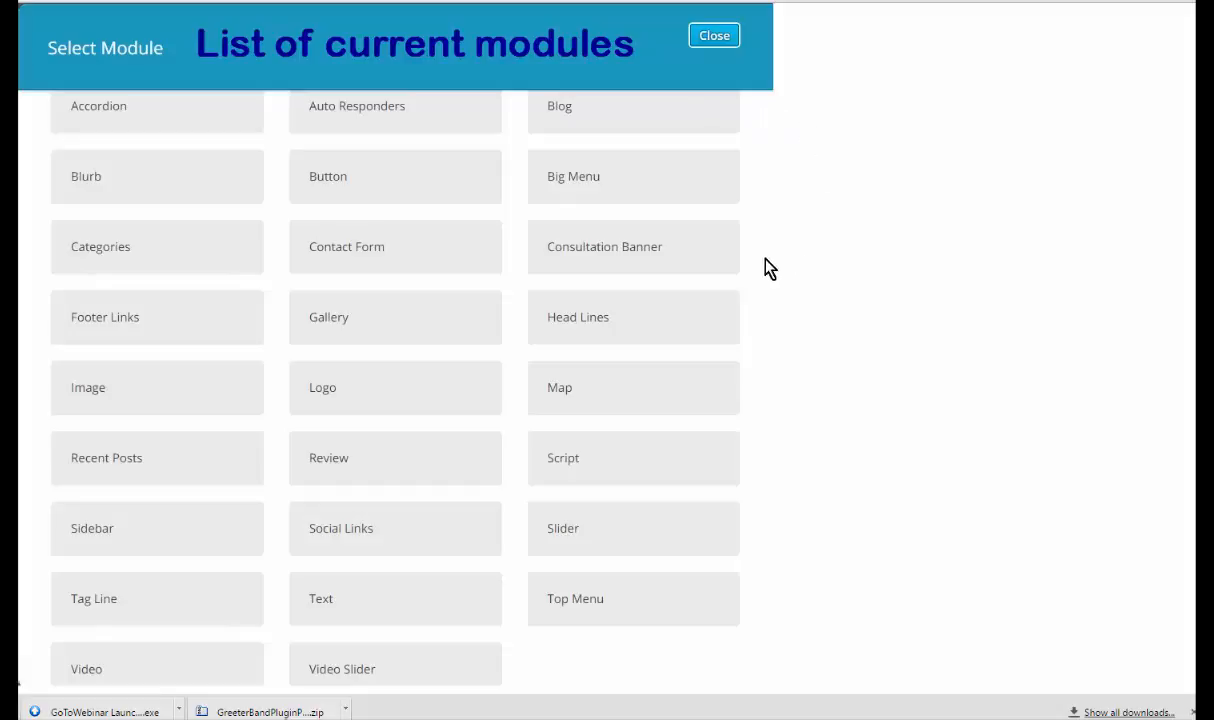
mouse_move(595, 203)
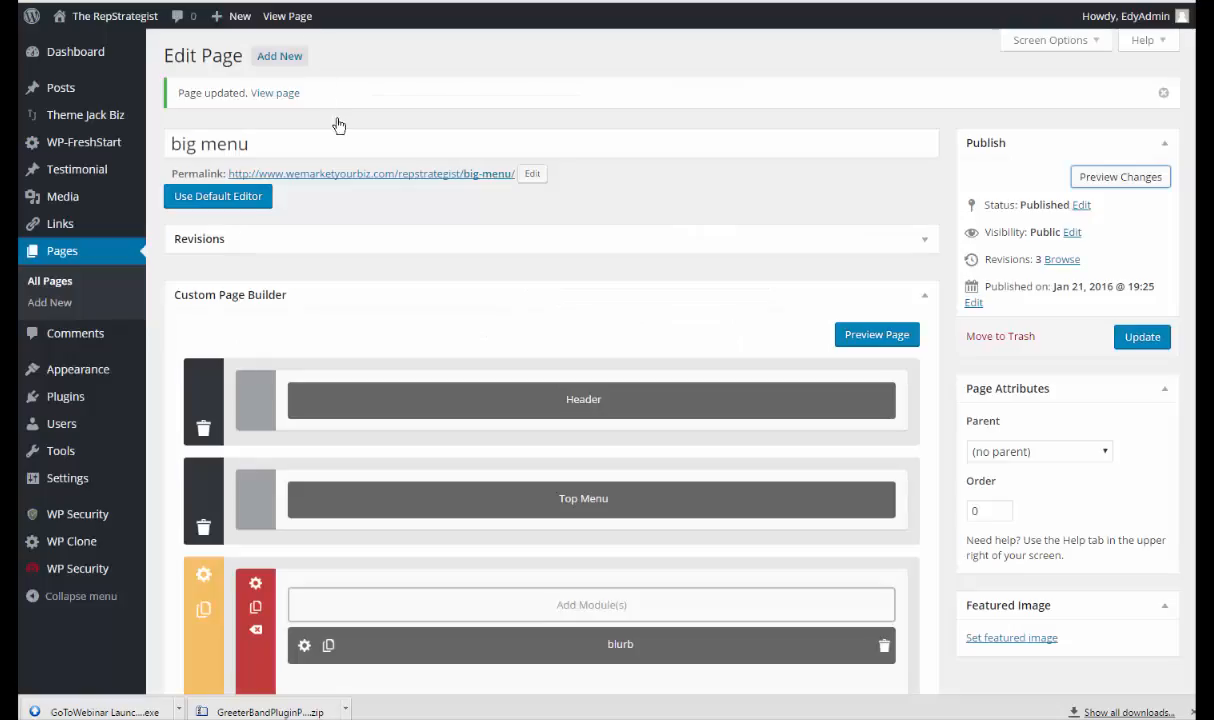
mouse_move(698, 231)
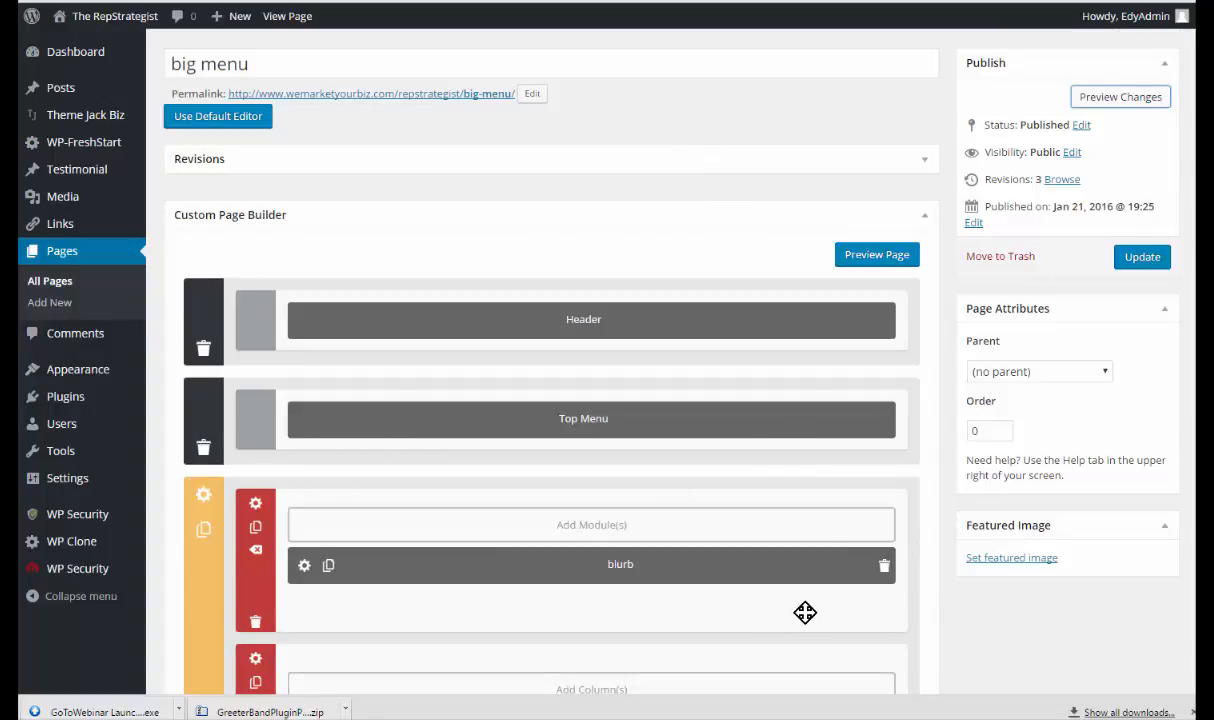
scroll(down, 3)
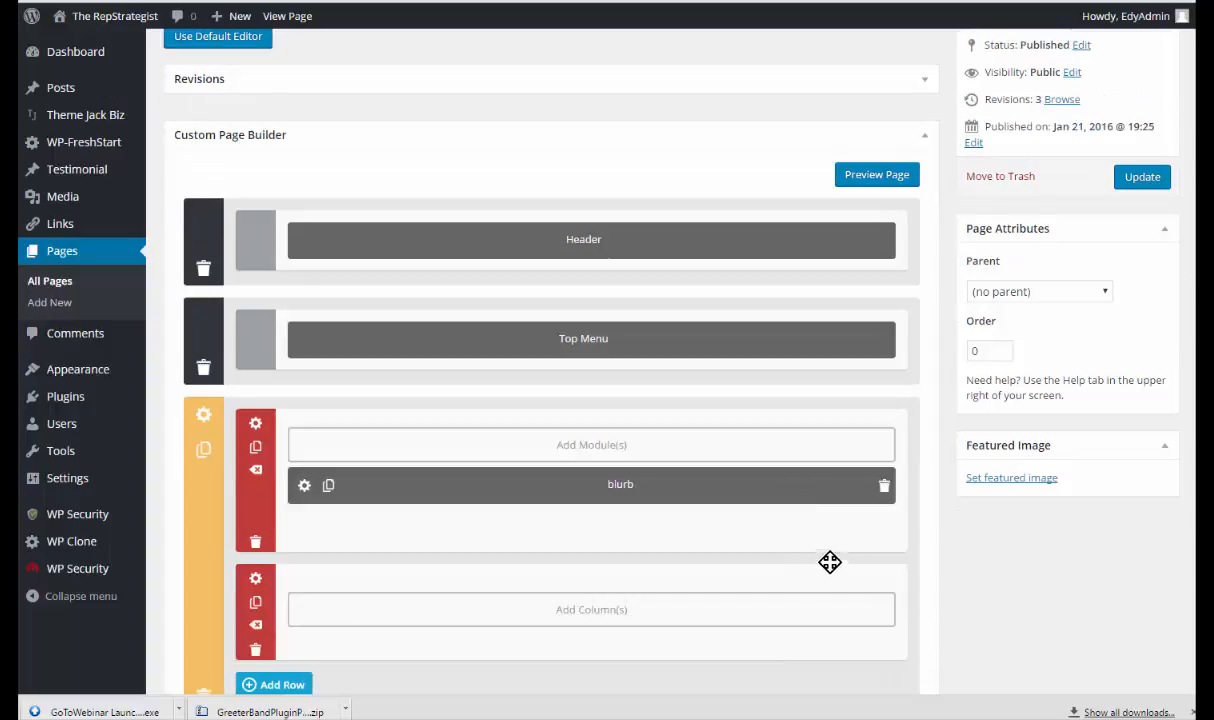
mouse_move(204, 420)
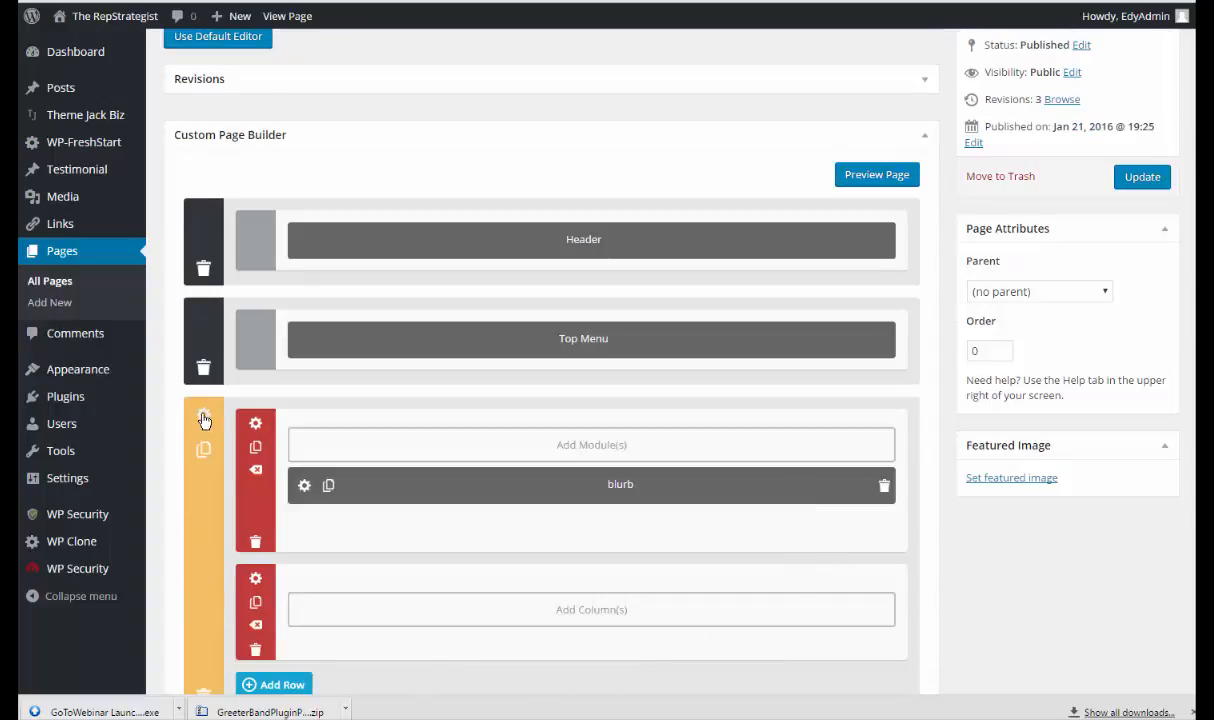
Open the main section's settings and review its background image and colour options
click(203, 421)
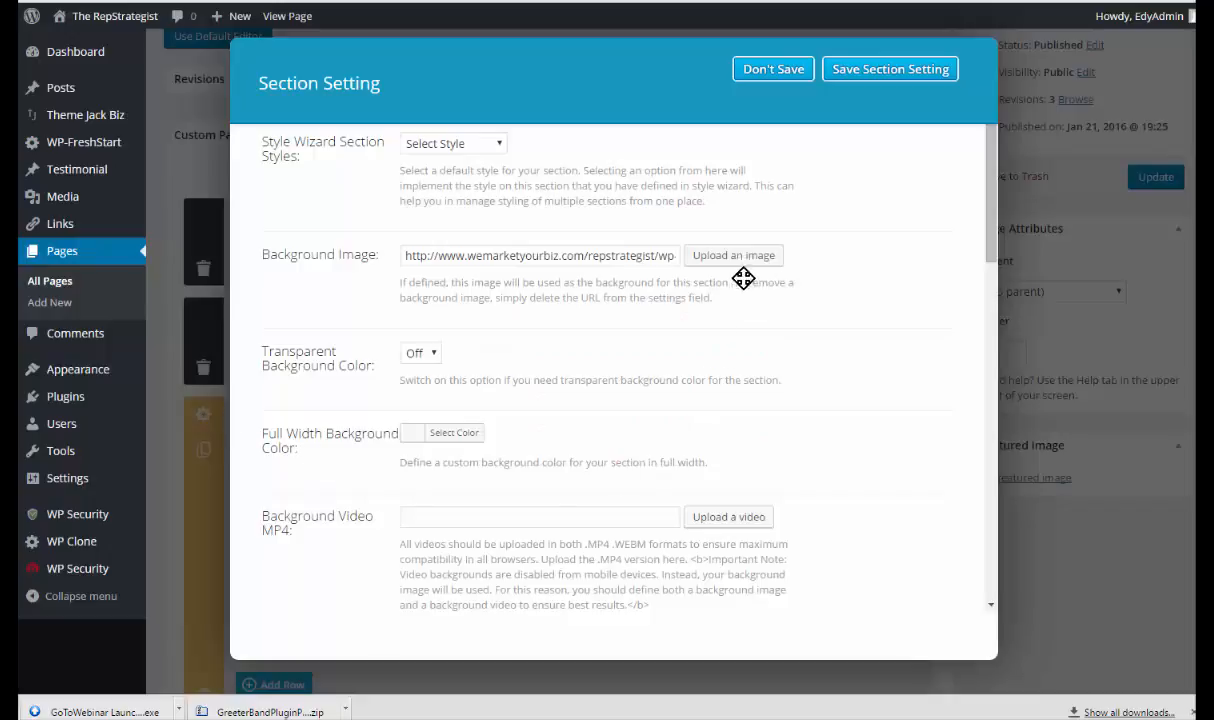
mouse_move(808, 324)
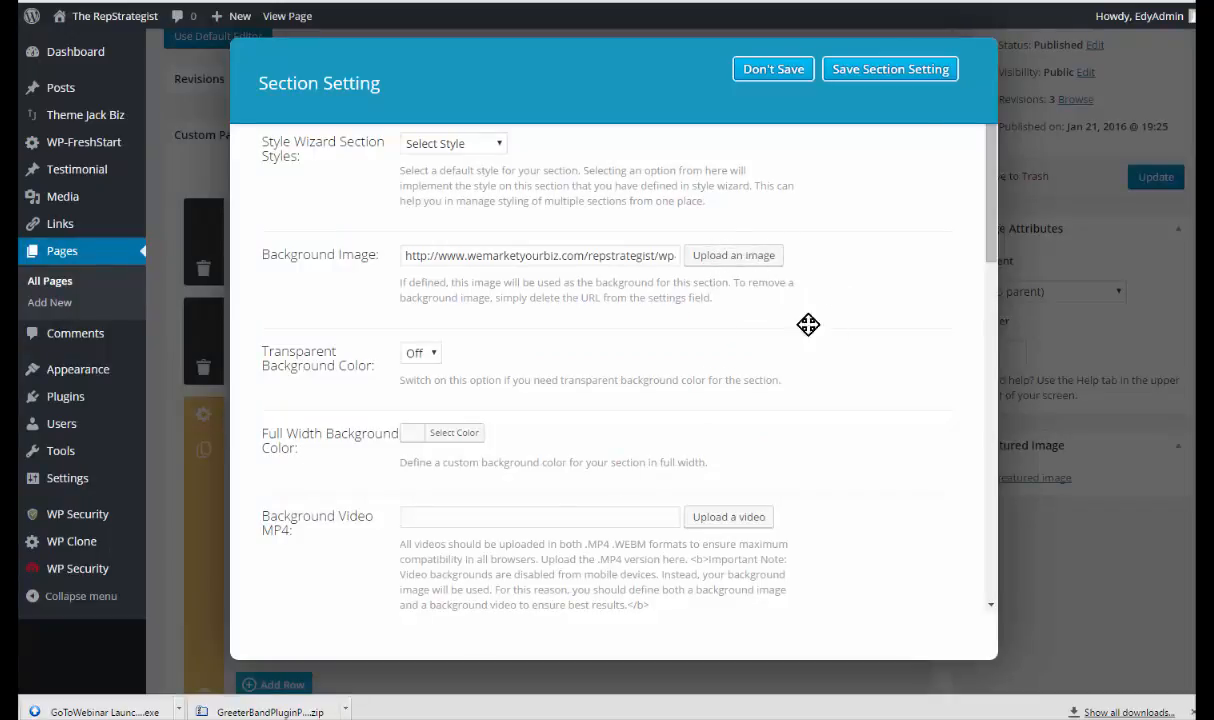
mouse_move(485, 162)
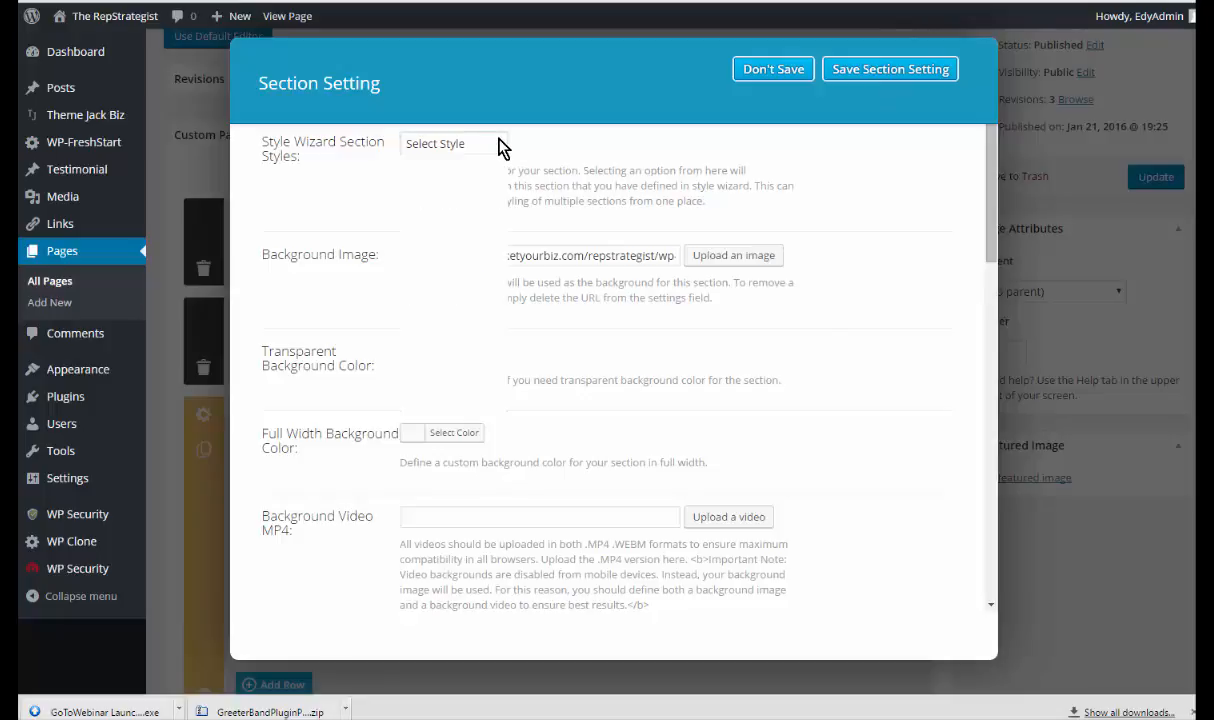
click(453, 143)
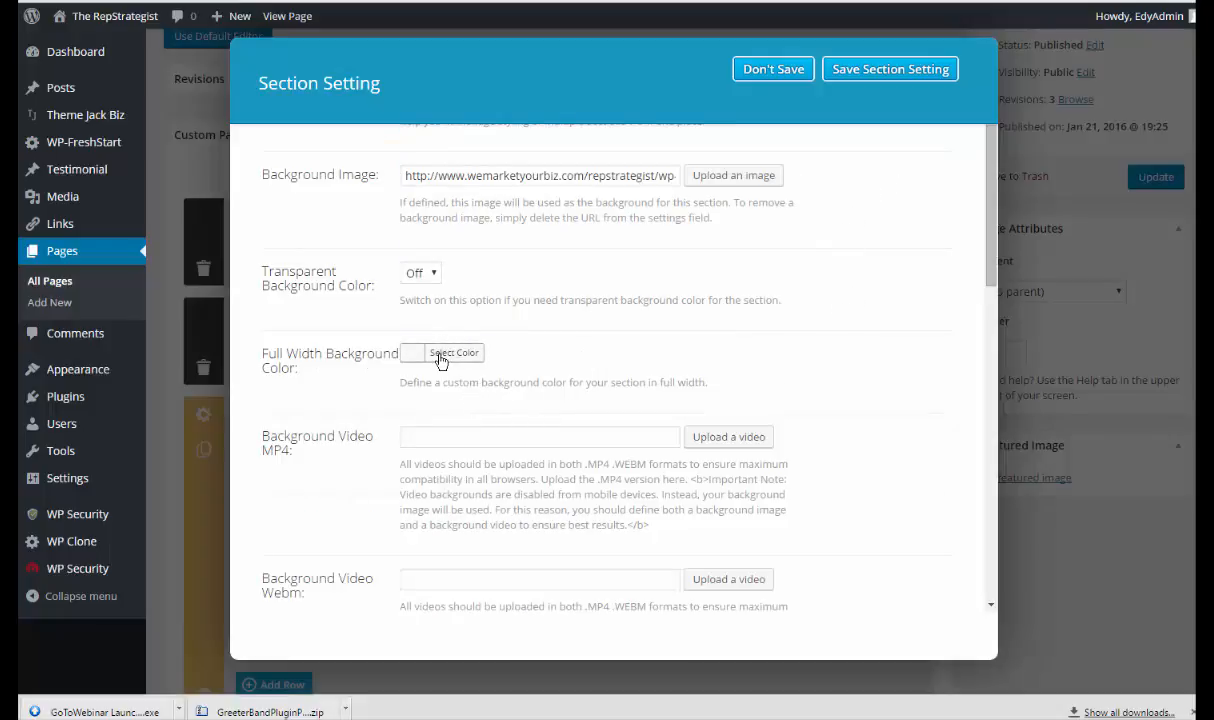
click(453, 352)
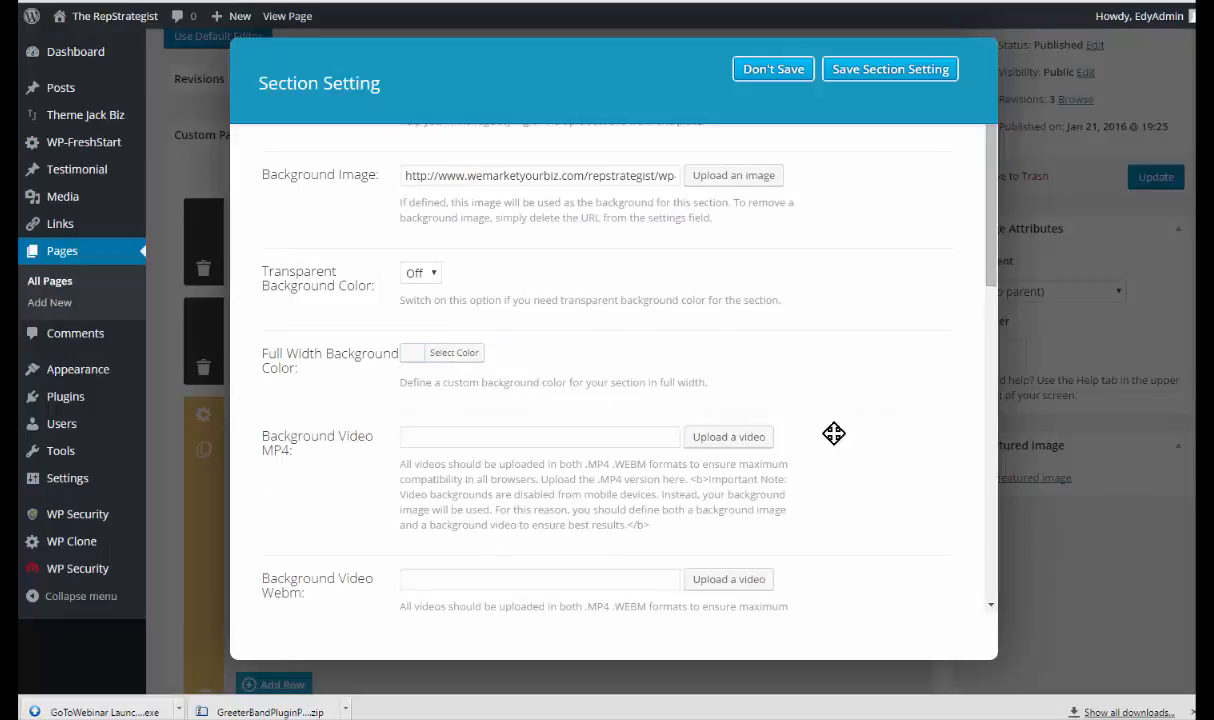
scroll(down, 3)
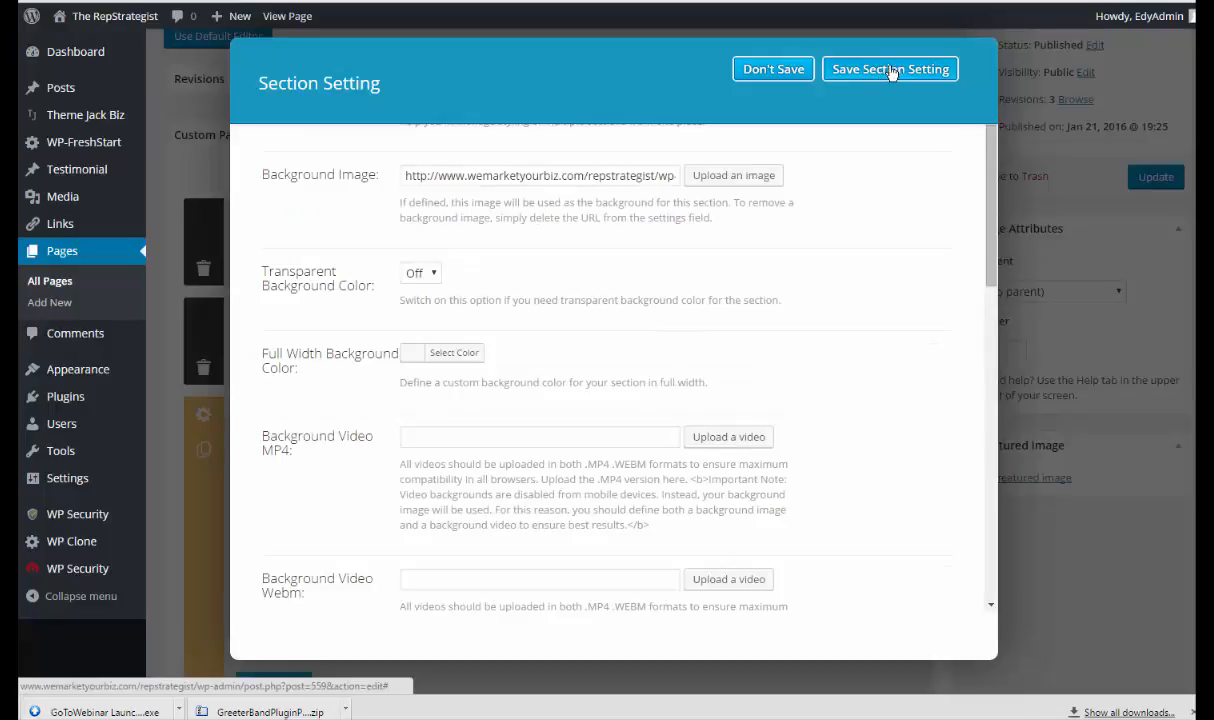
Save the section settings so the big menu page updates, and scroll to the second row
click(889, 68)
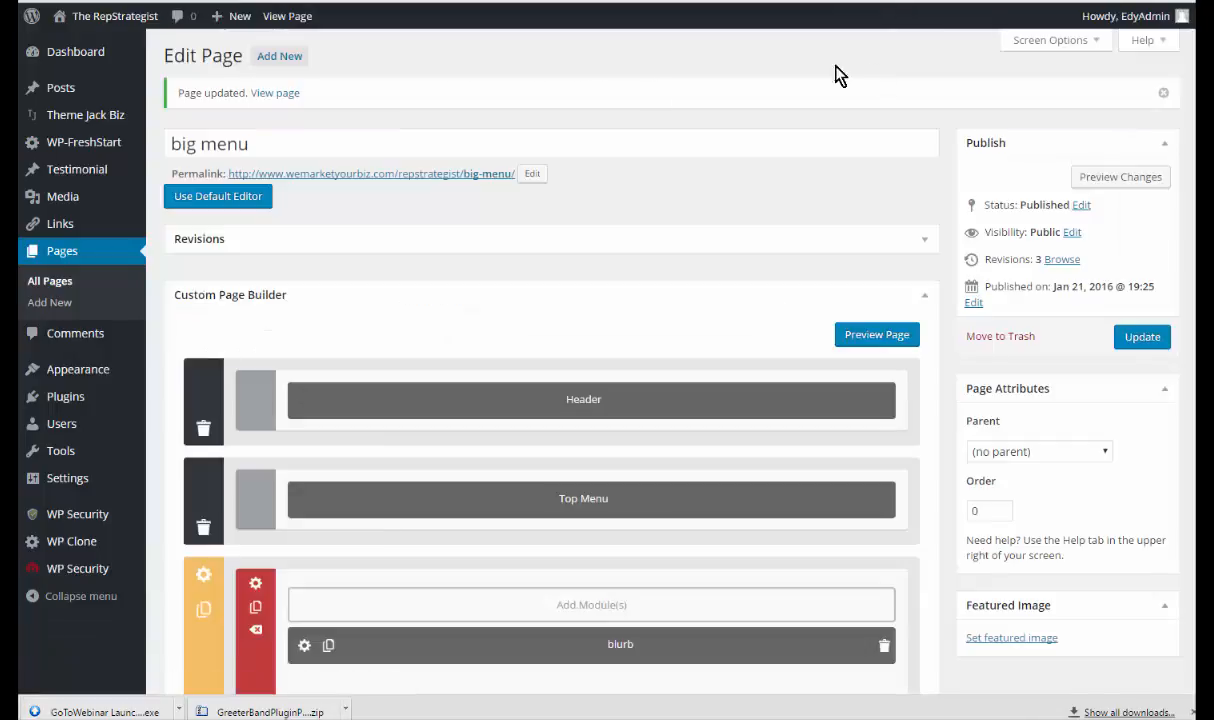
scroll(down, 3)
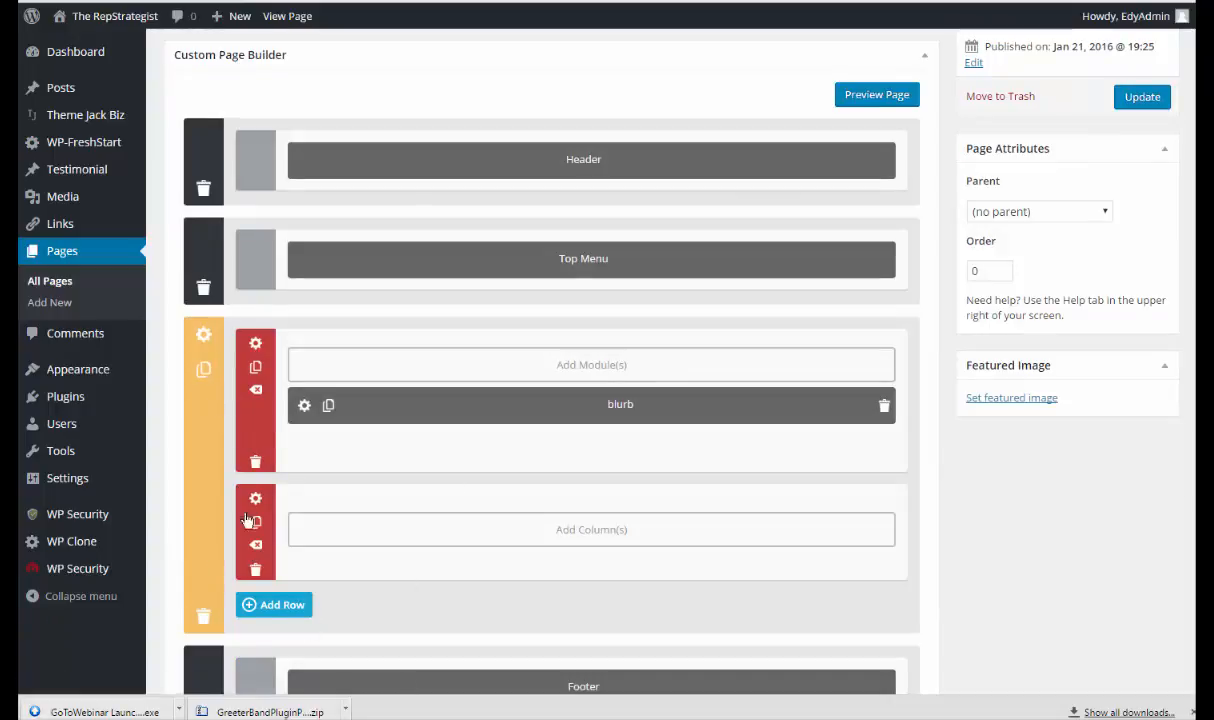
mouse_move(255, 498)
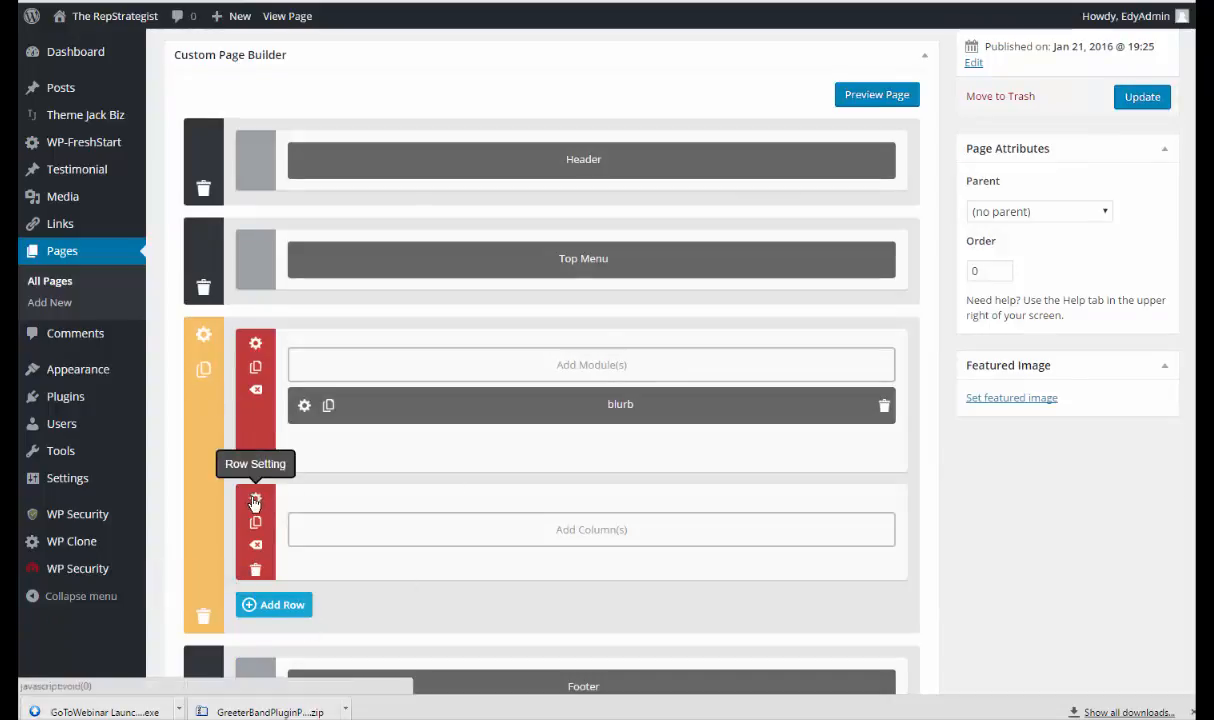
click(255, 342)
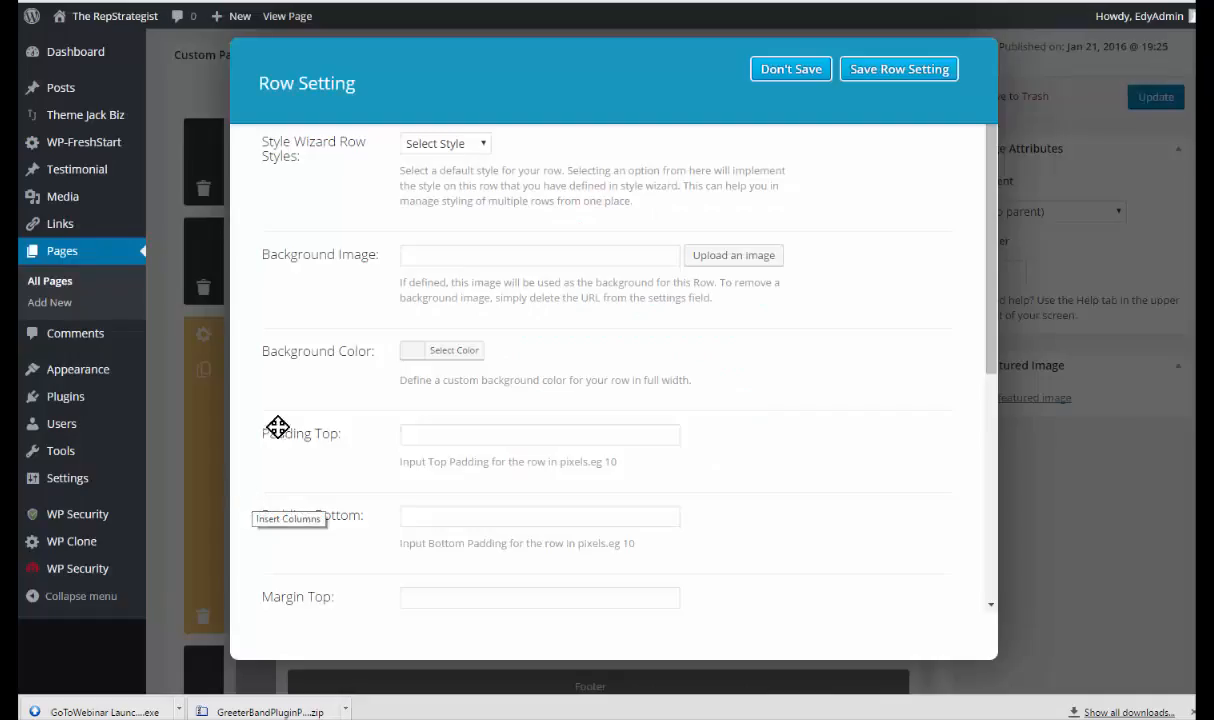
mouse_move(865, 369)
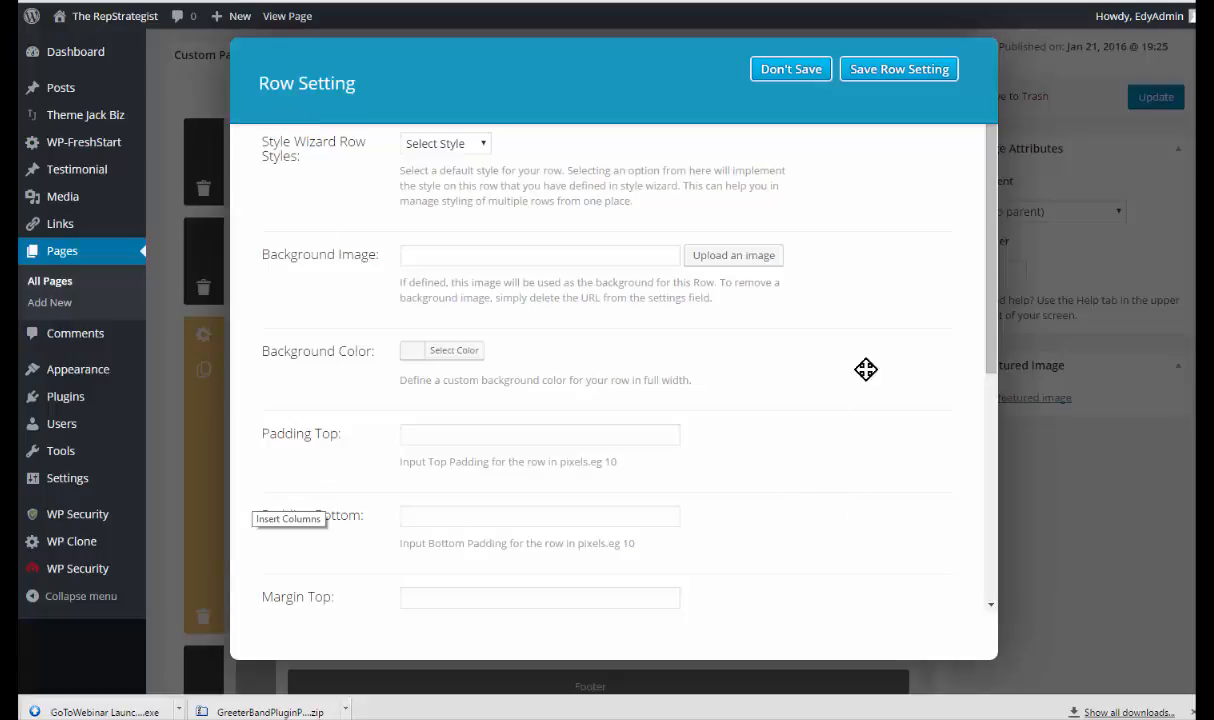
mouse_move(791, 206)
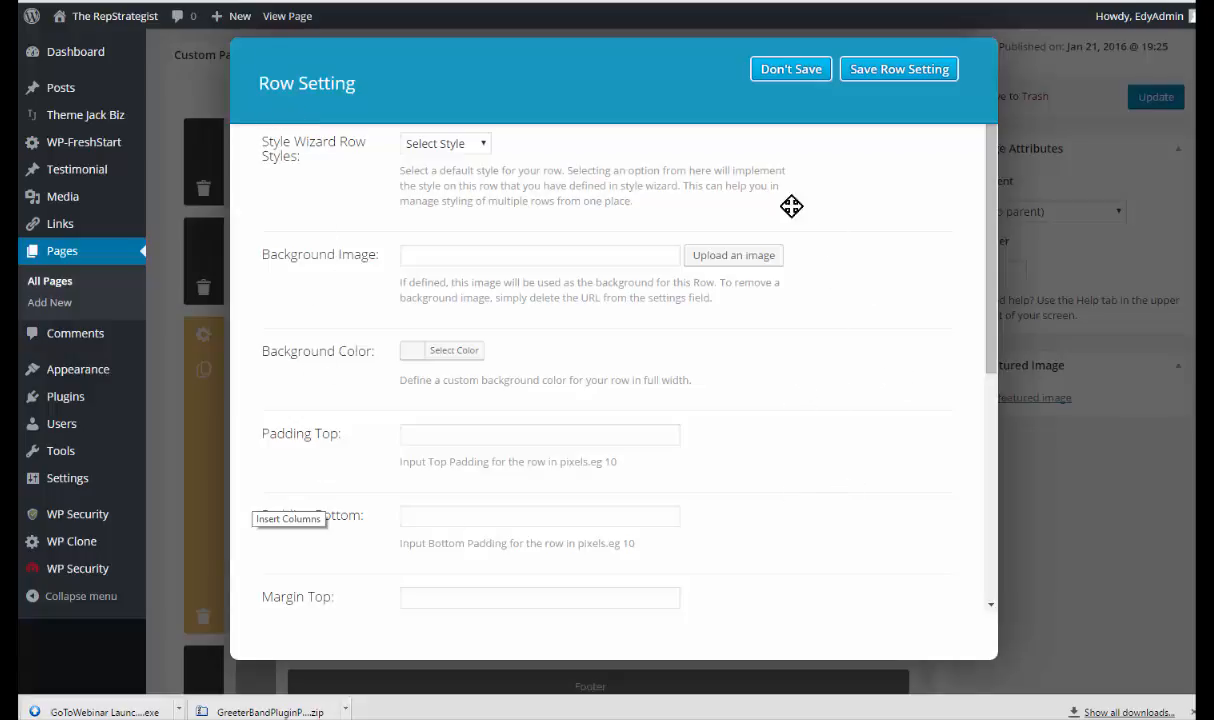
mouse_move(734, 256)
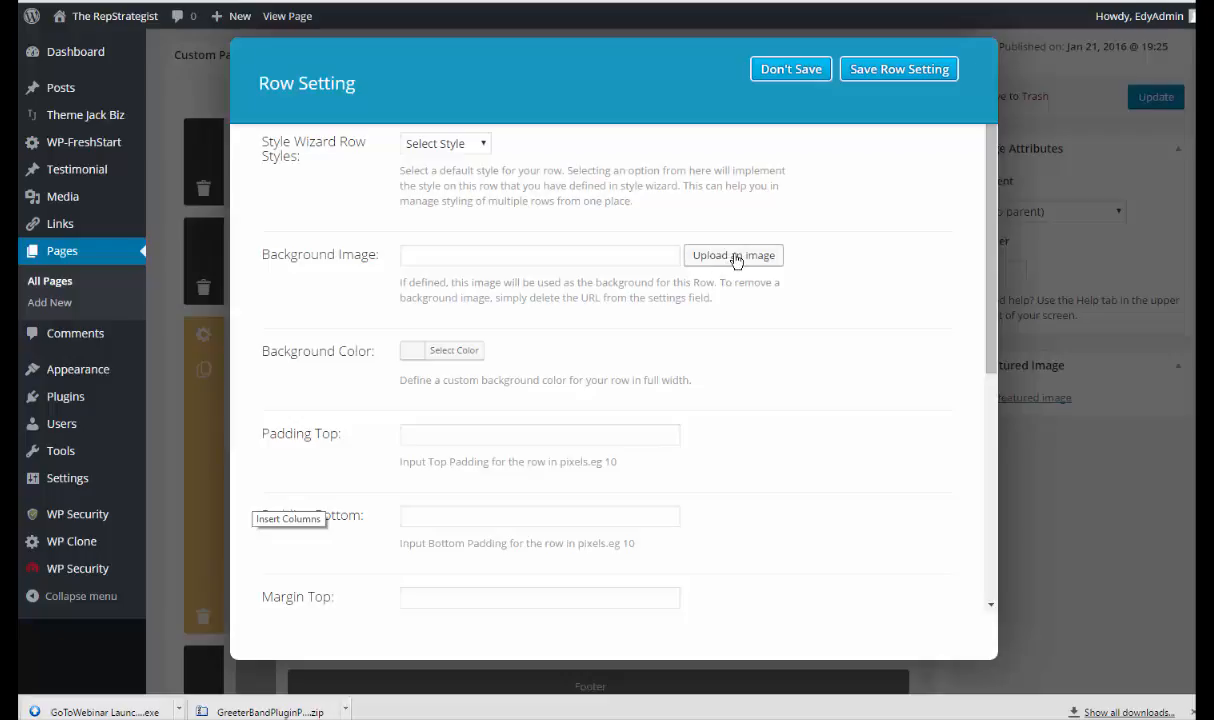
mouse_move(480, 160)
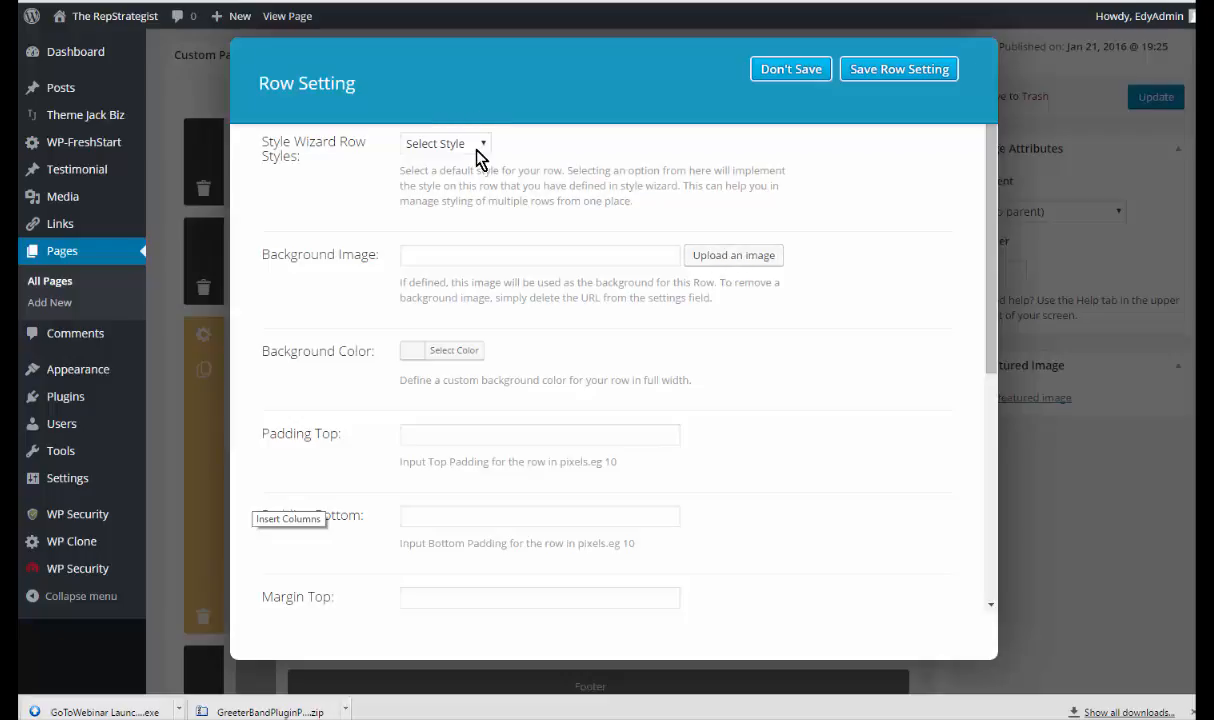
mouse_move(733, 255)
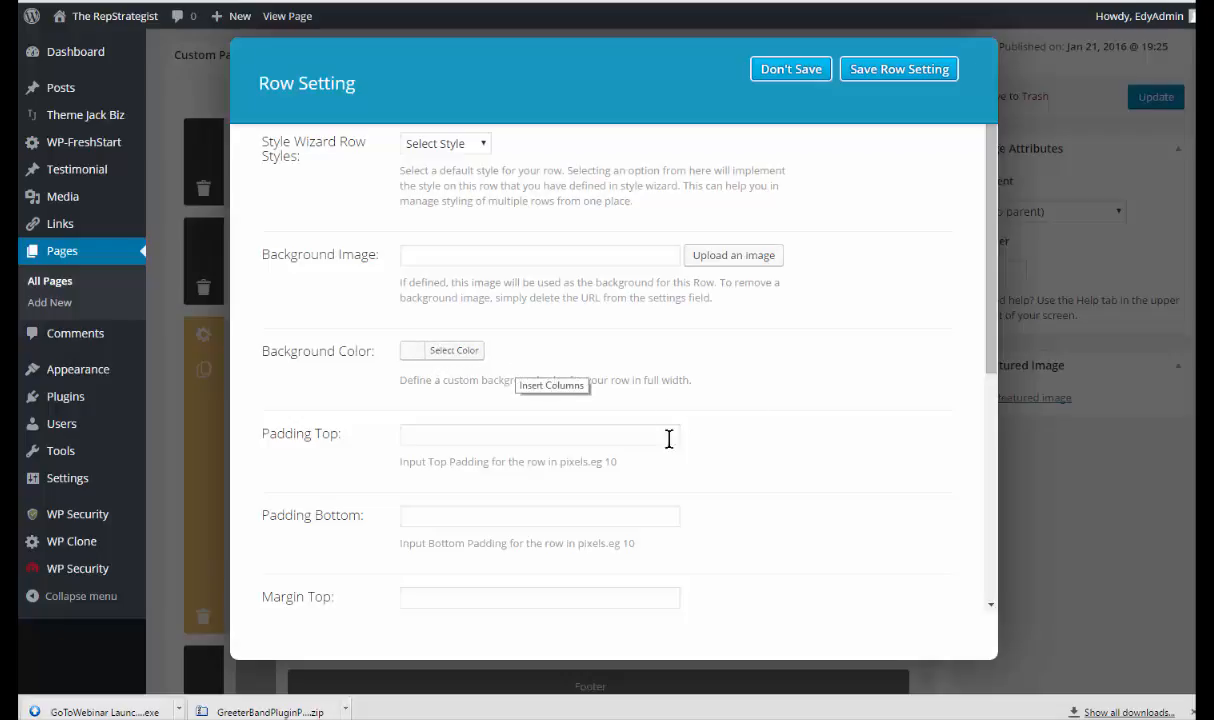
scroll(down, 3)
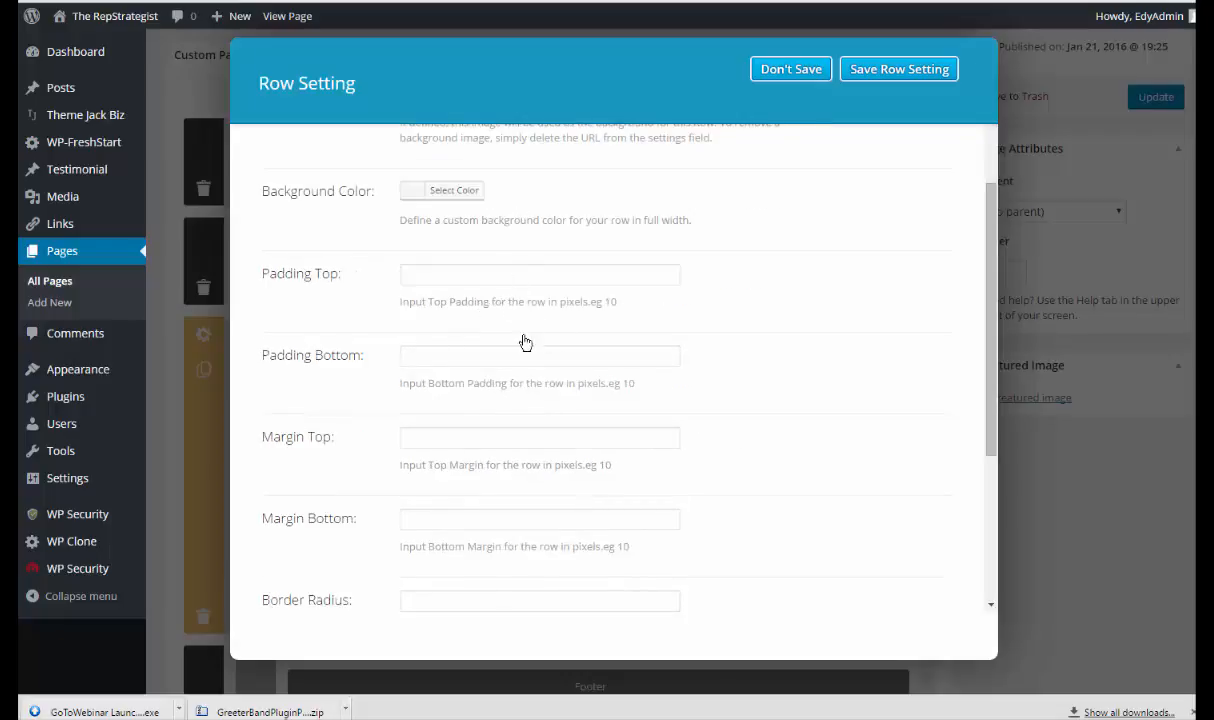
scroll(down, 3)
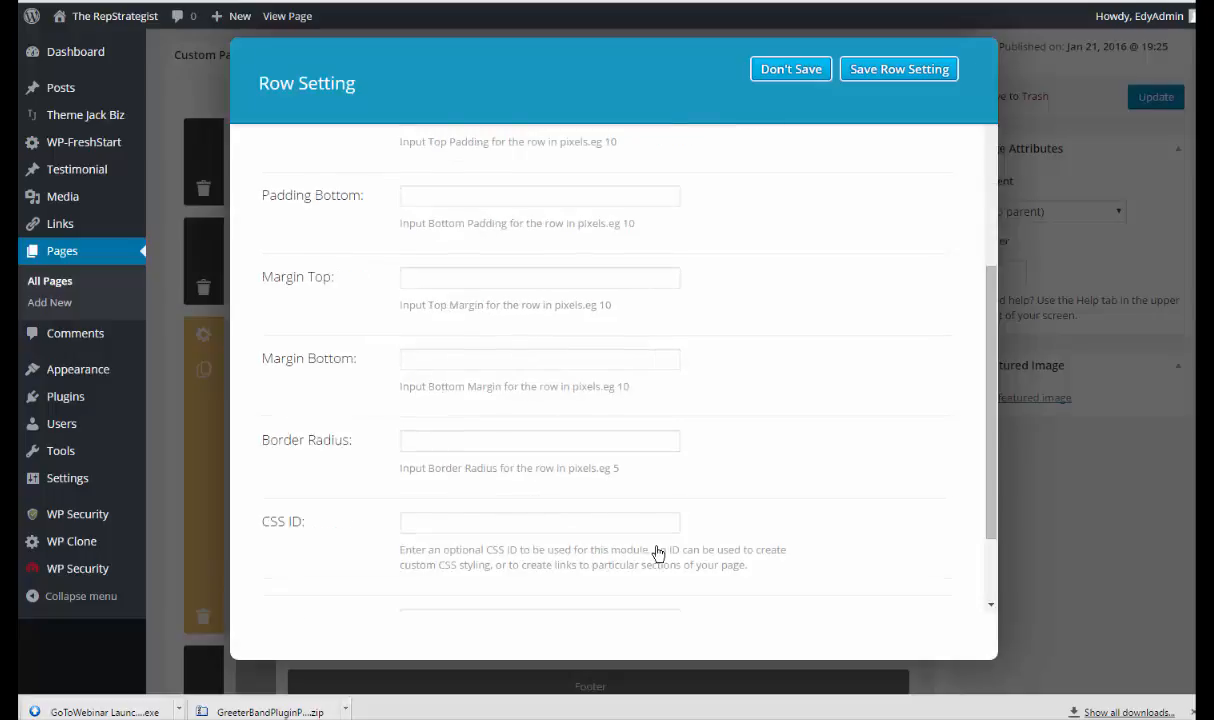
scroll(down, 3)
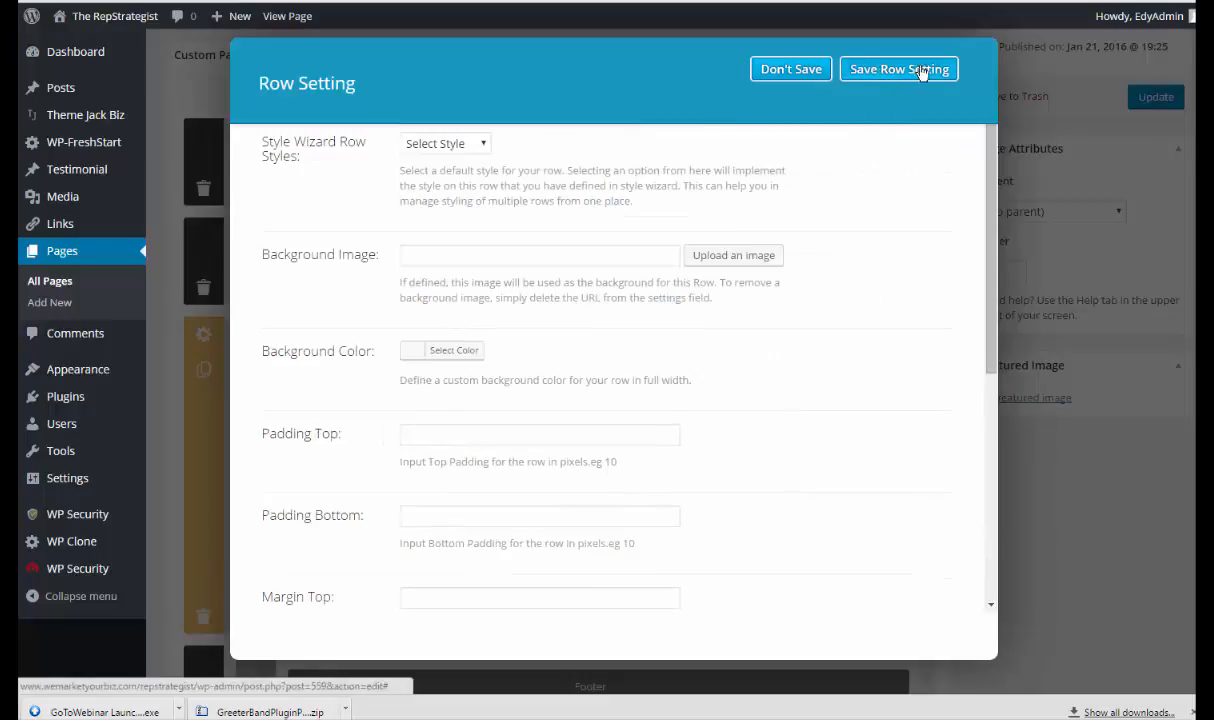
Save the row settings and scroll down to view the row's columns
click(898, 69)
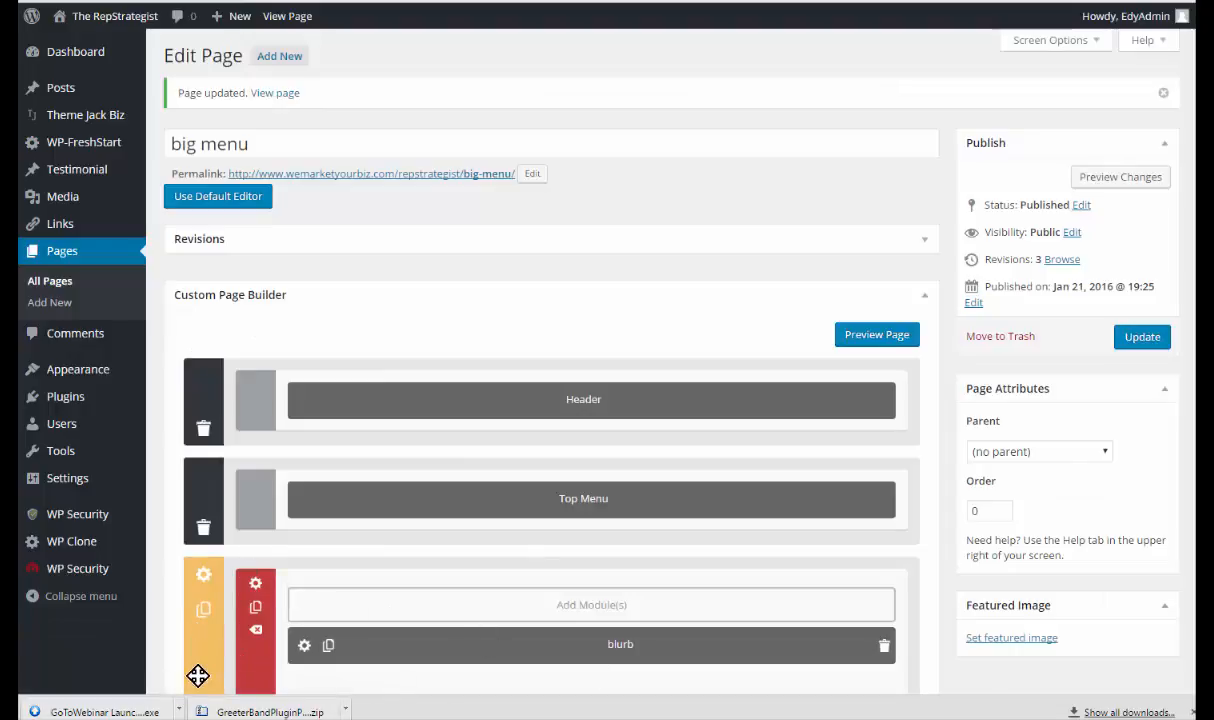
mouse_move(197, 650)
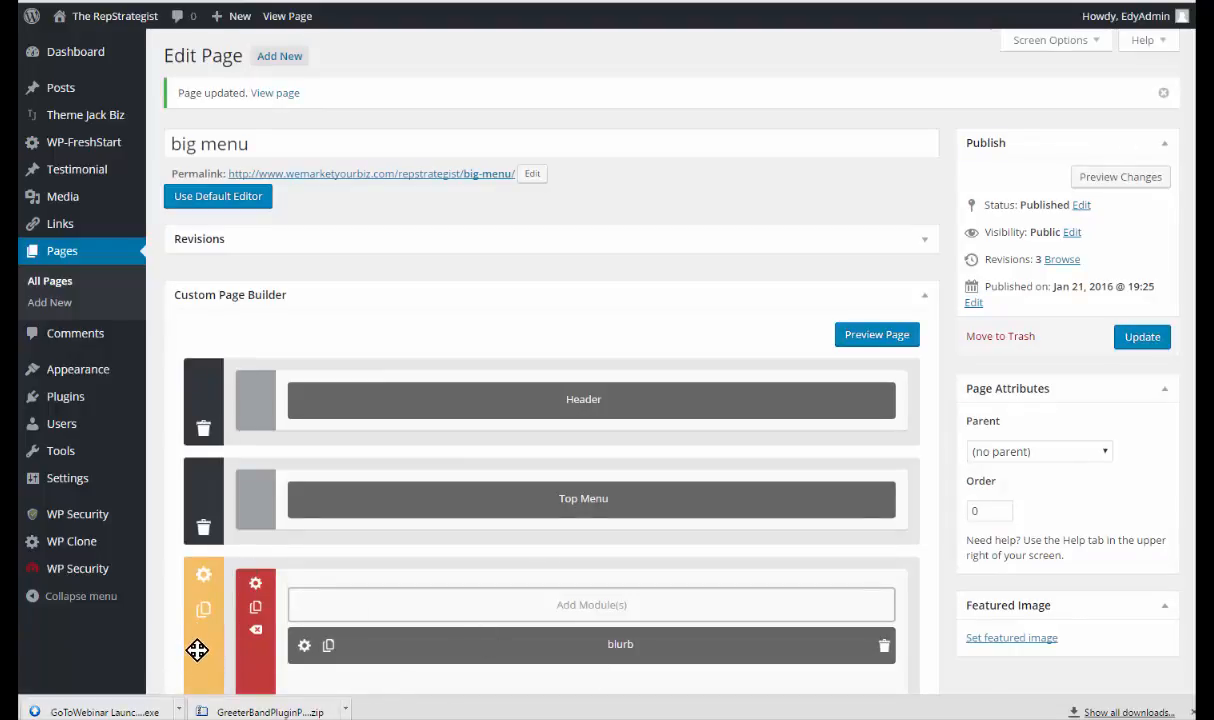
scroll(down, 3)
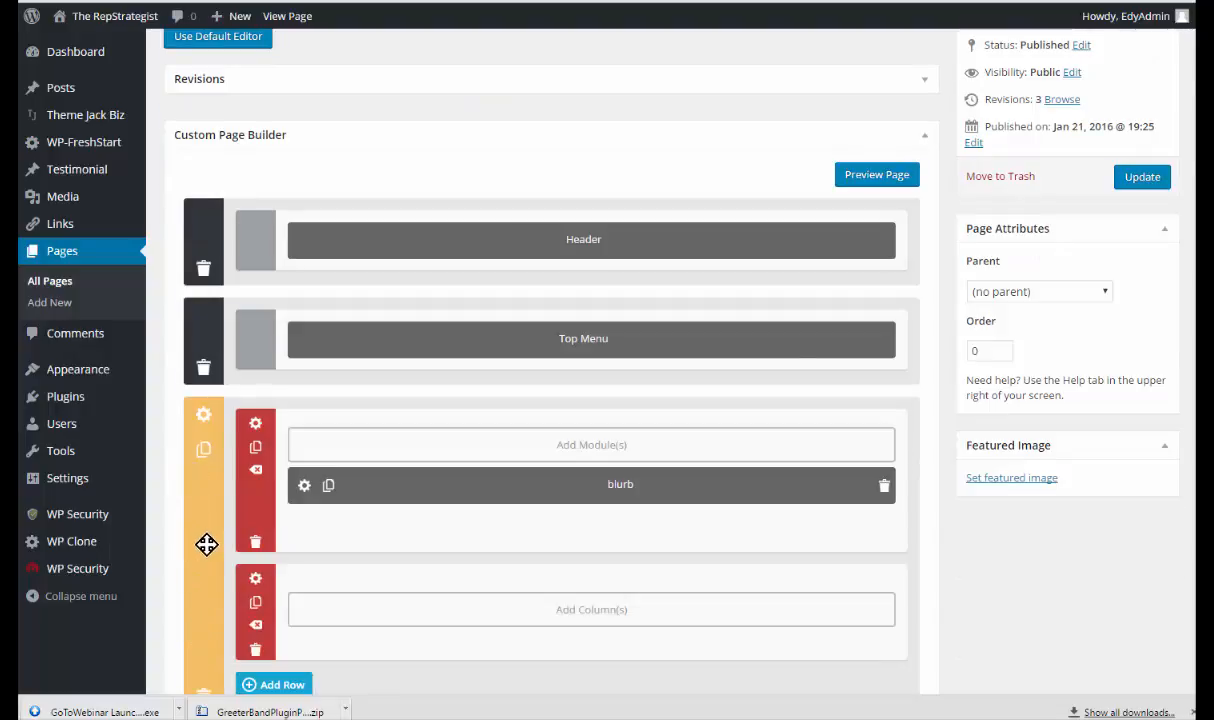
mouse_move(218, 560)
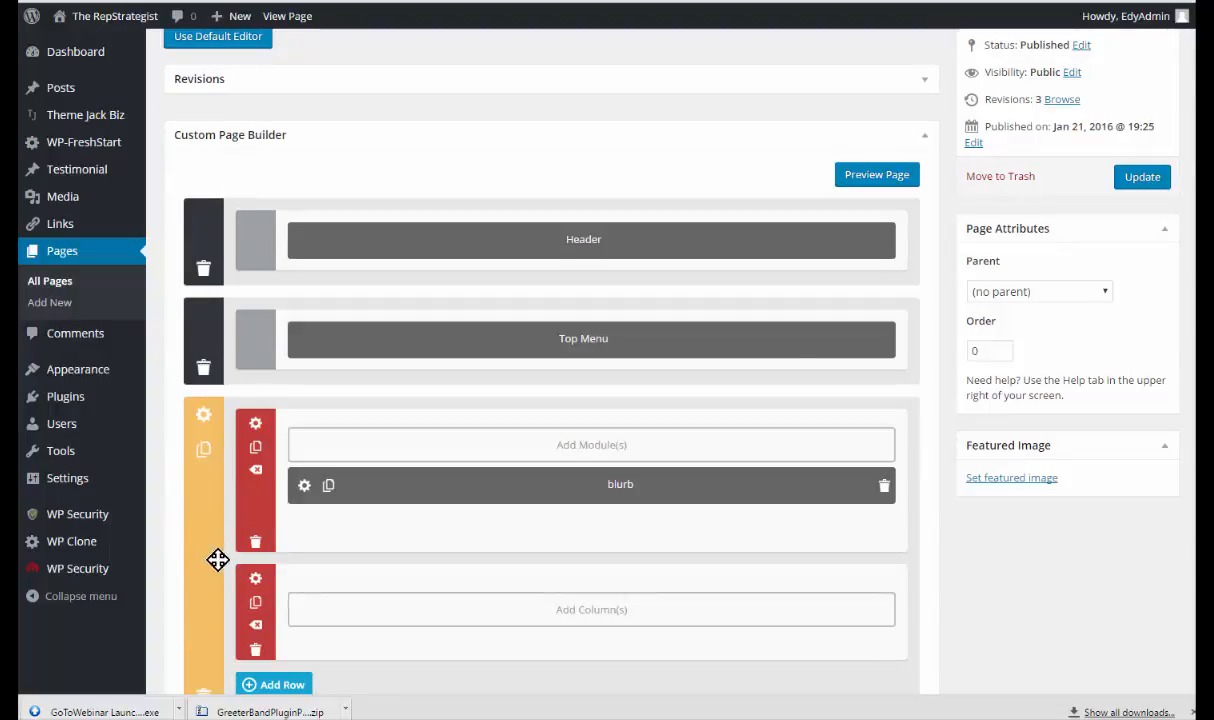
mouse_move(203, 607)
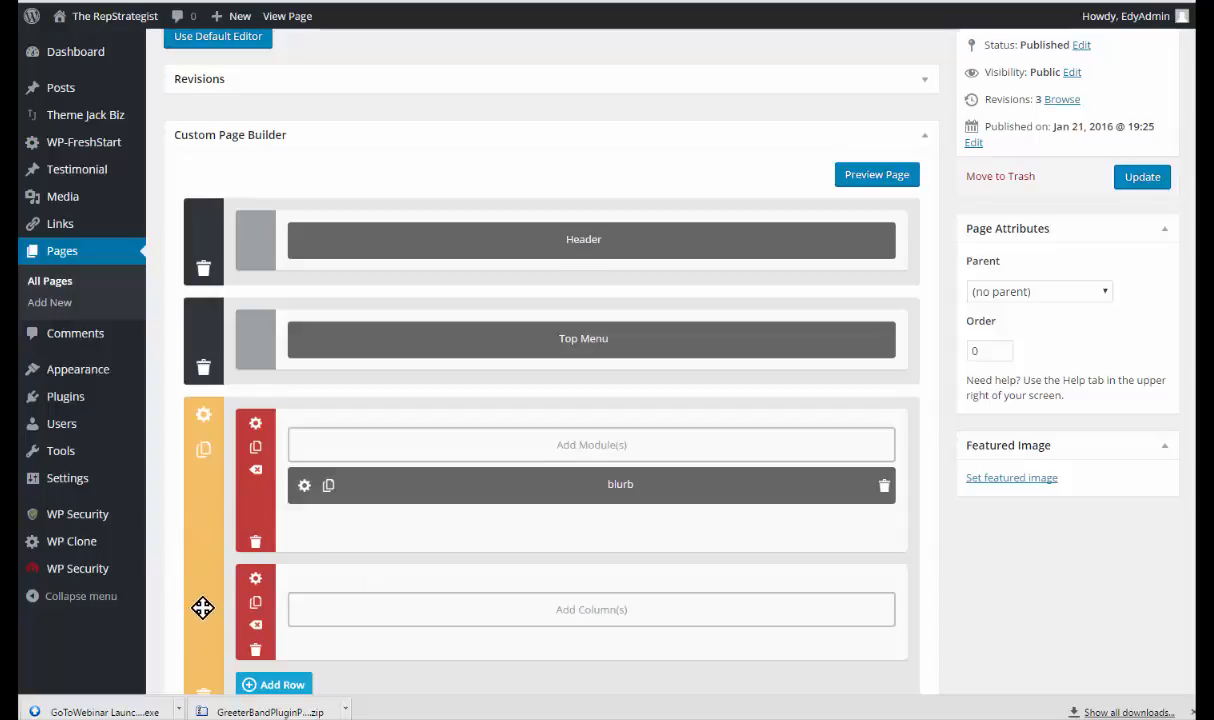
mouse_move(665, 442)
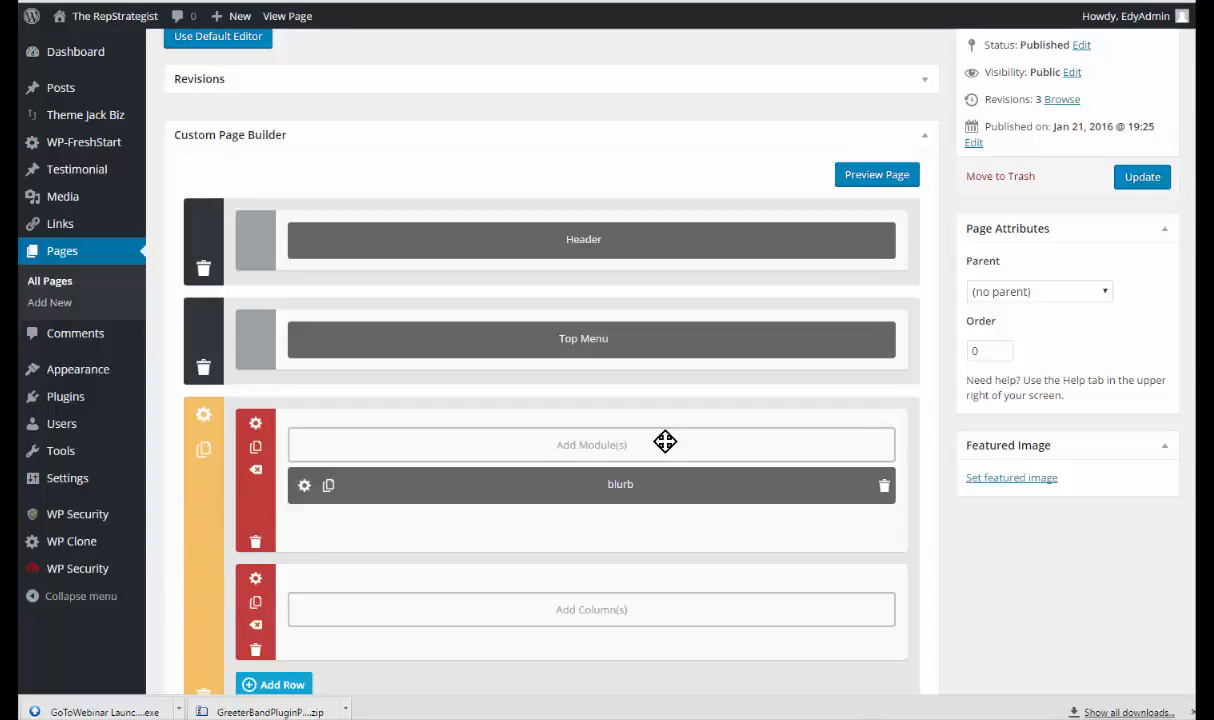
mouse_move(530, 677)
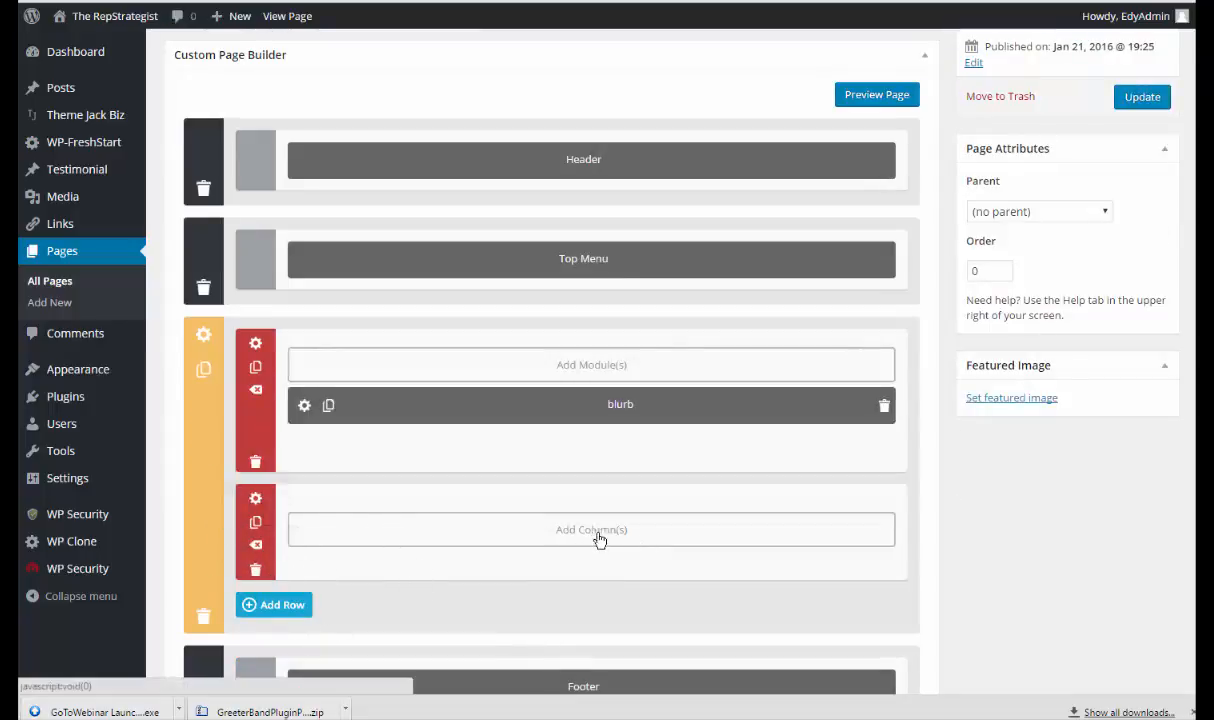
Add a single full-width column to the empty row section
click(591, 529)
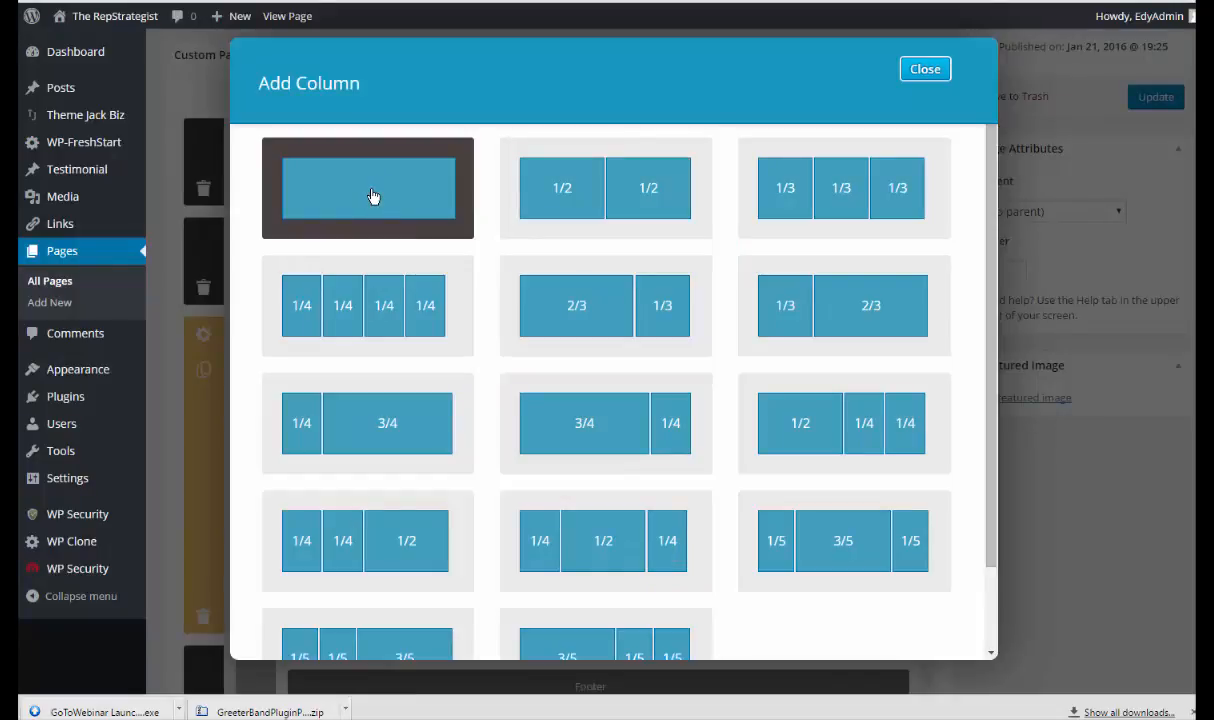
click(368, 188)
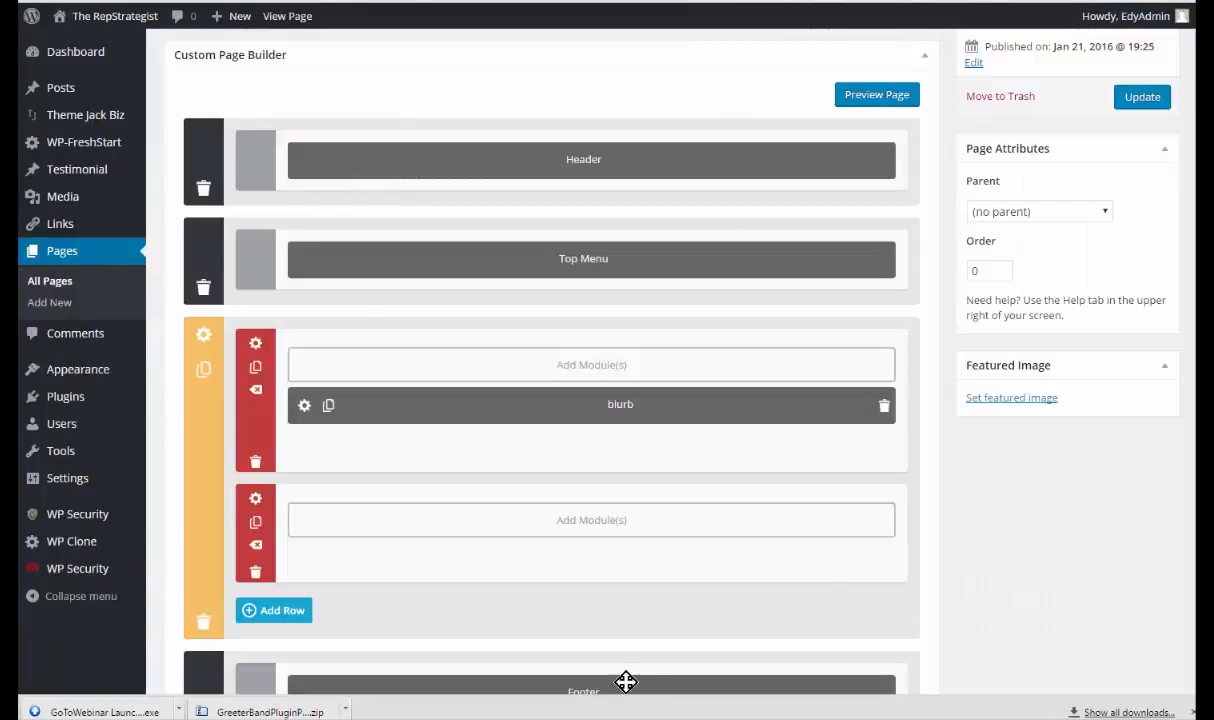
mouse_move(591, 520)
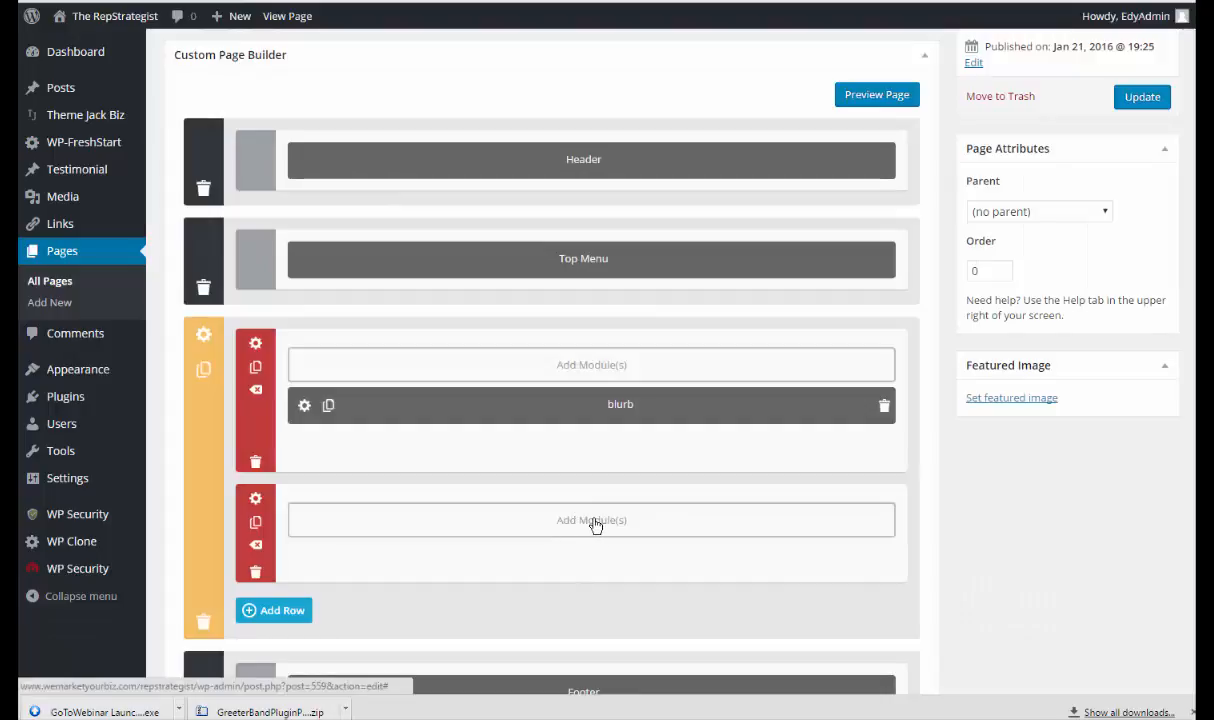
Add a Big Menu module named 'big menu' with Bold font style
click(591, 520)
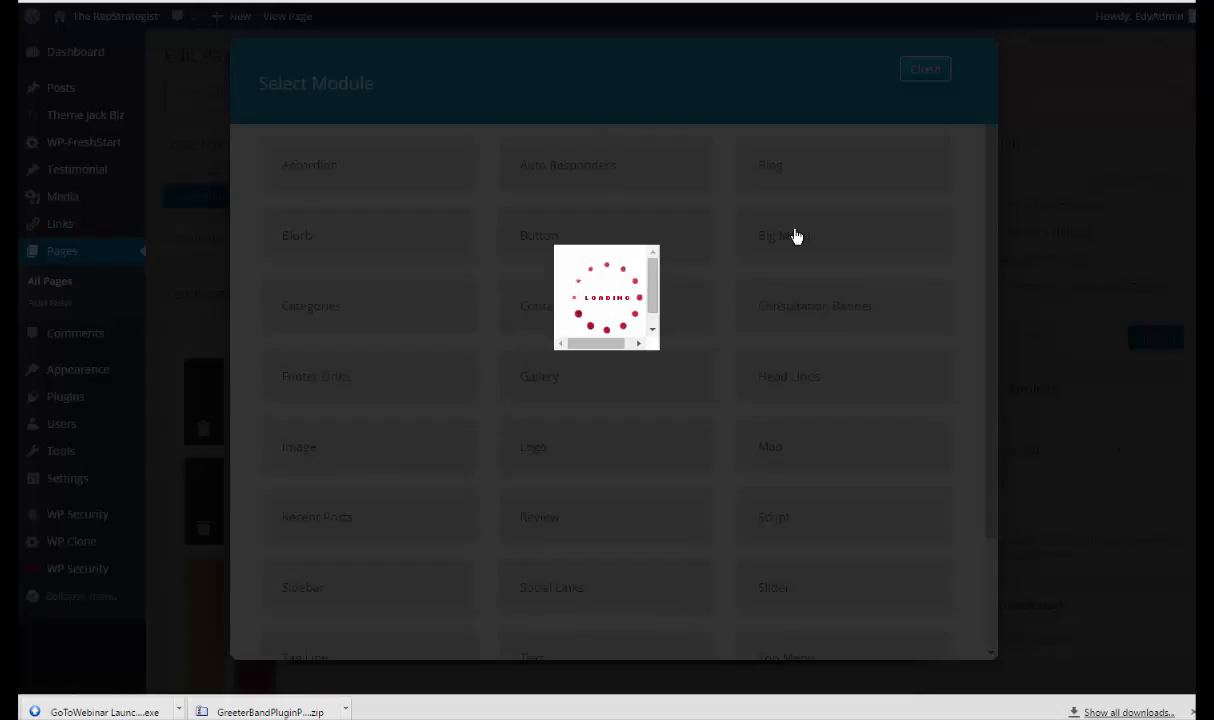
click(779, 235)
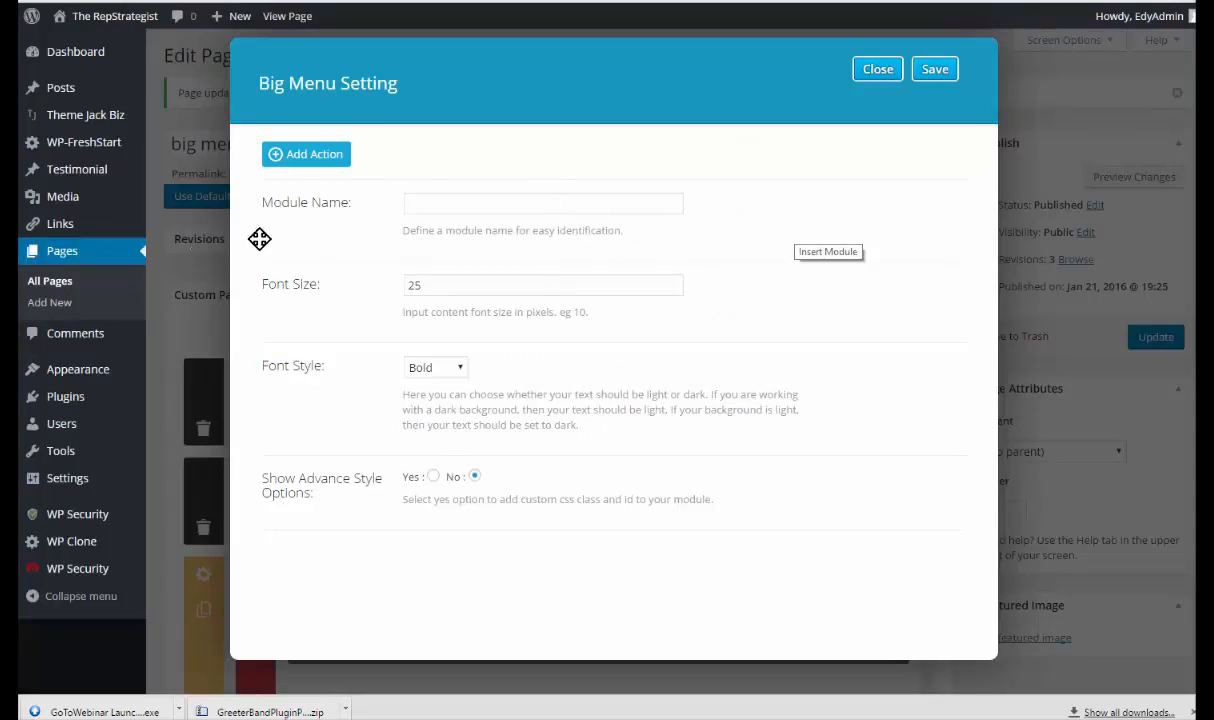
click(543, 203)
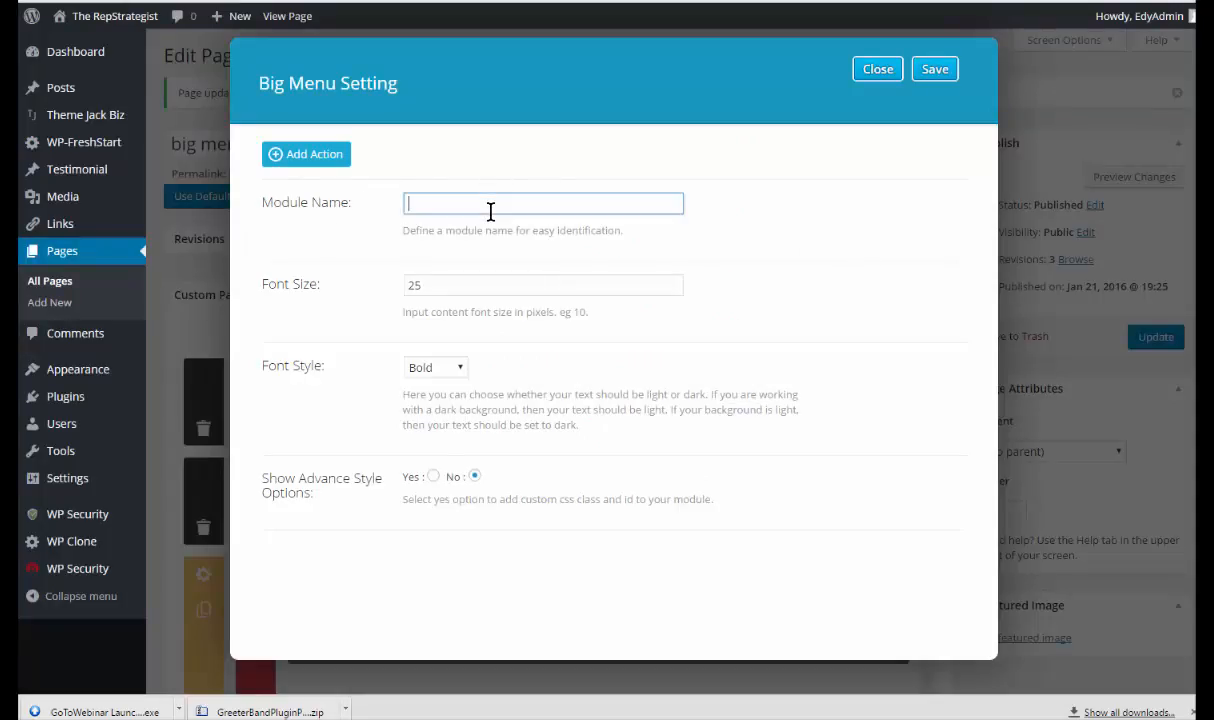
text(big menu)
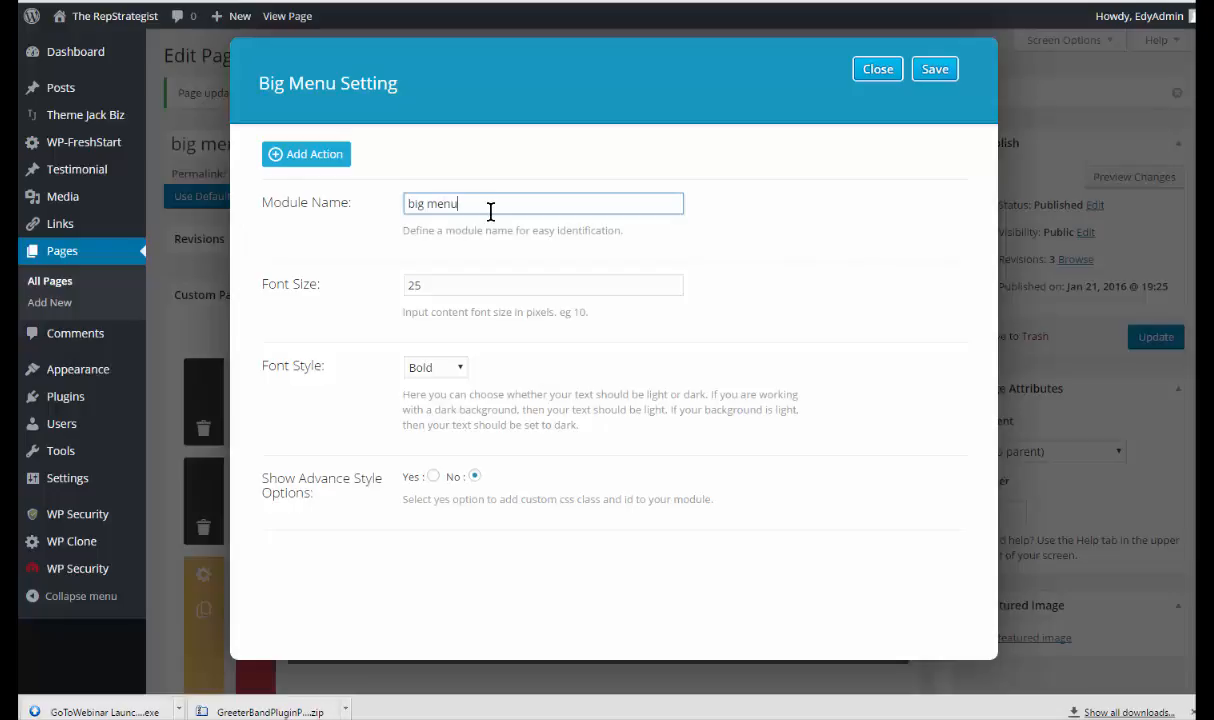
text(e)
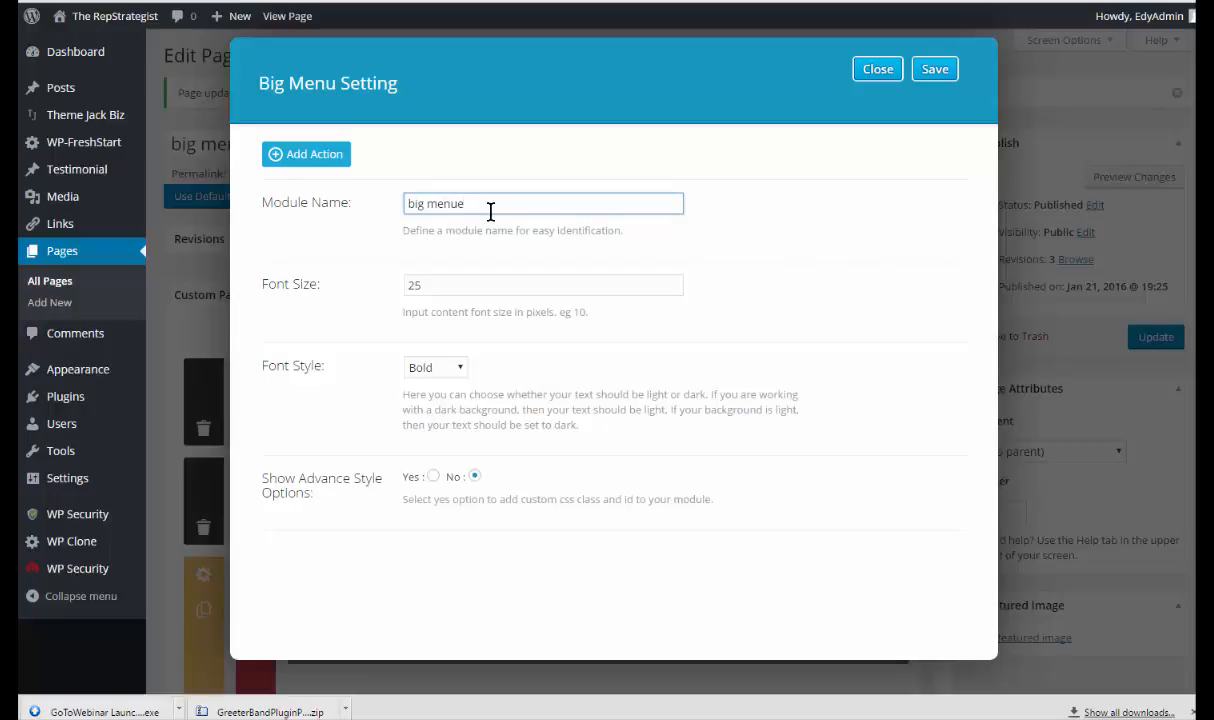
key(Backspace)
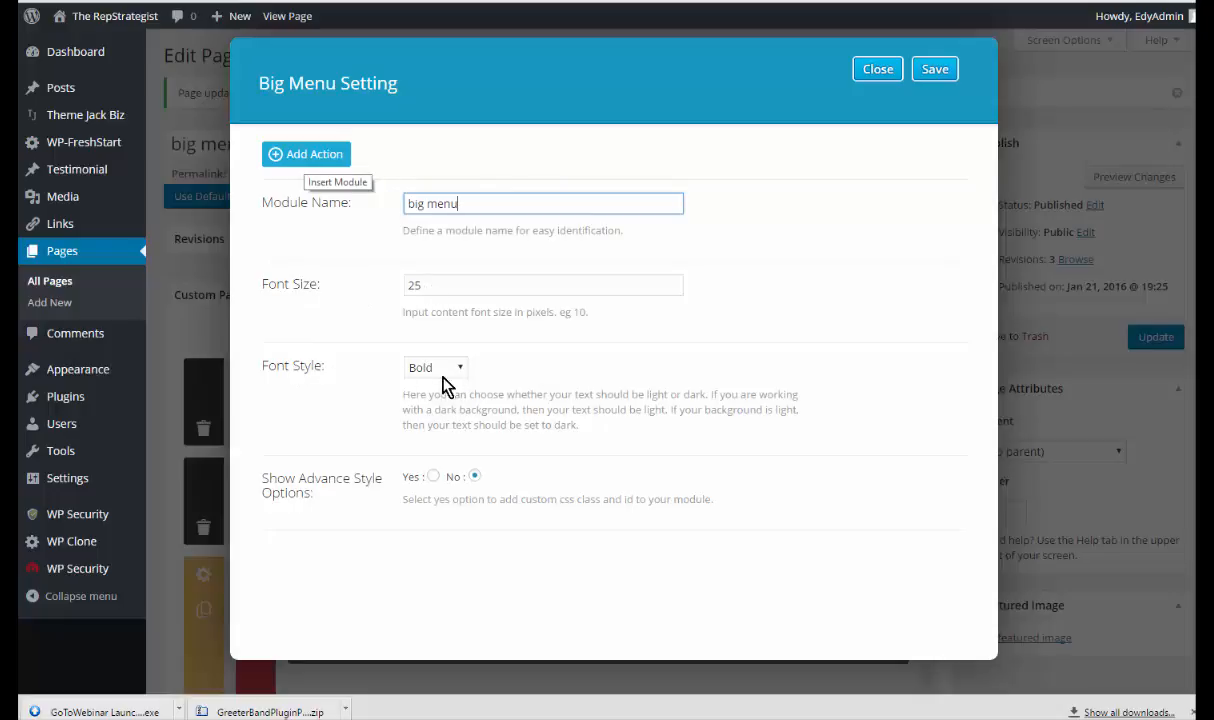
click(435, 367)
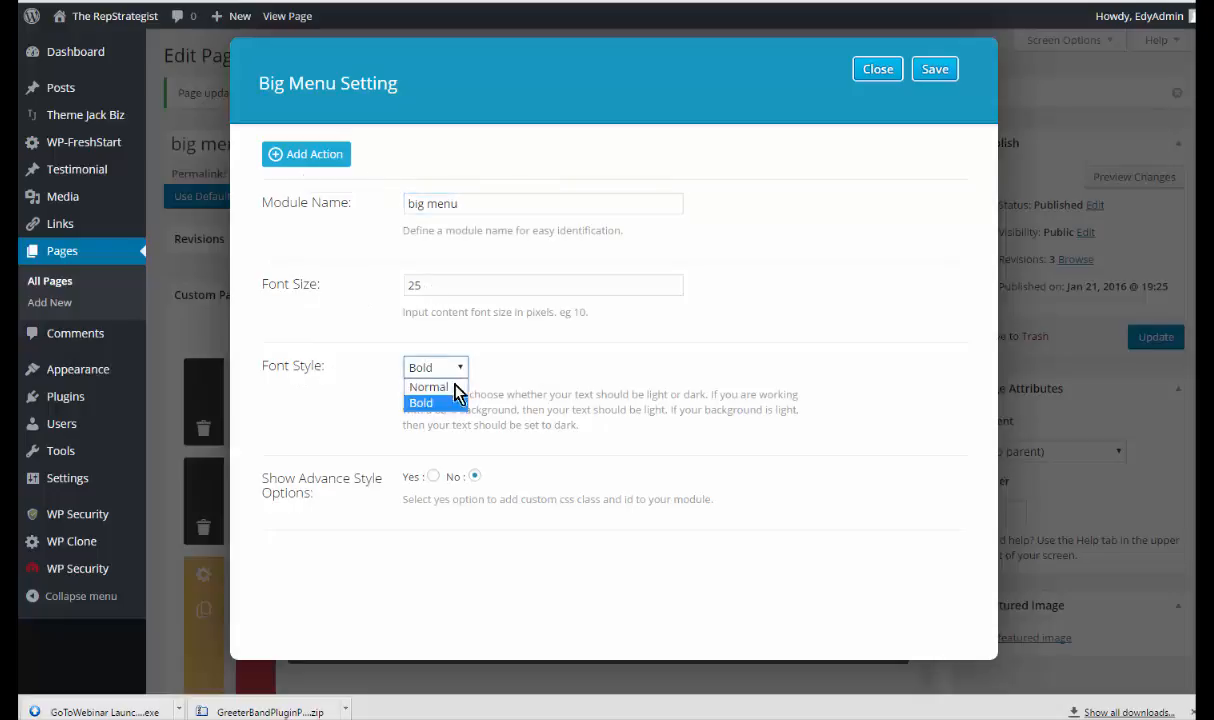
click(420, 402)
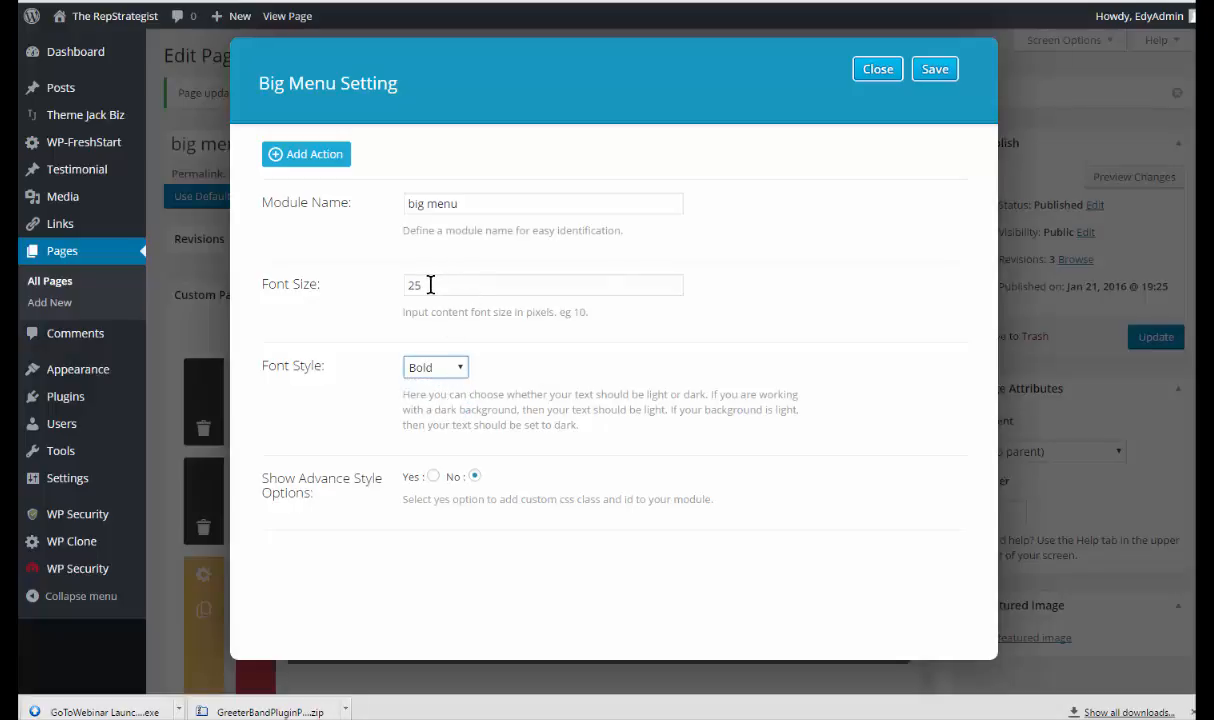
mouse_move(258, 500)
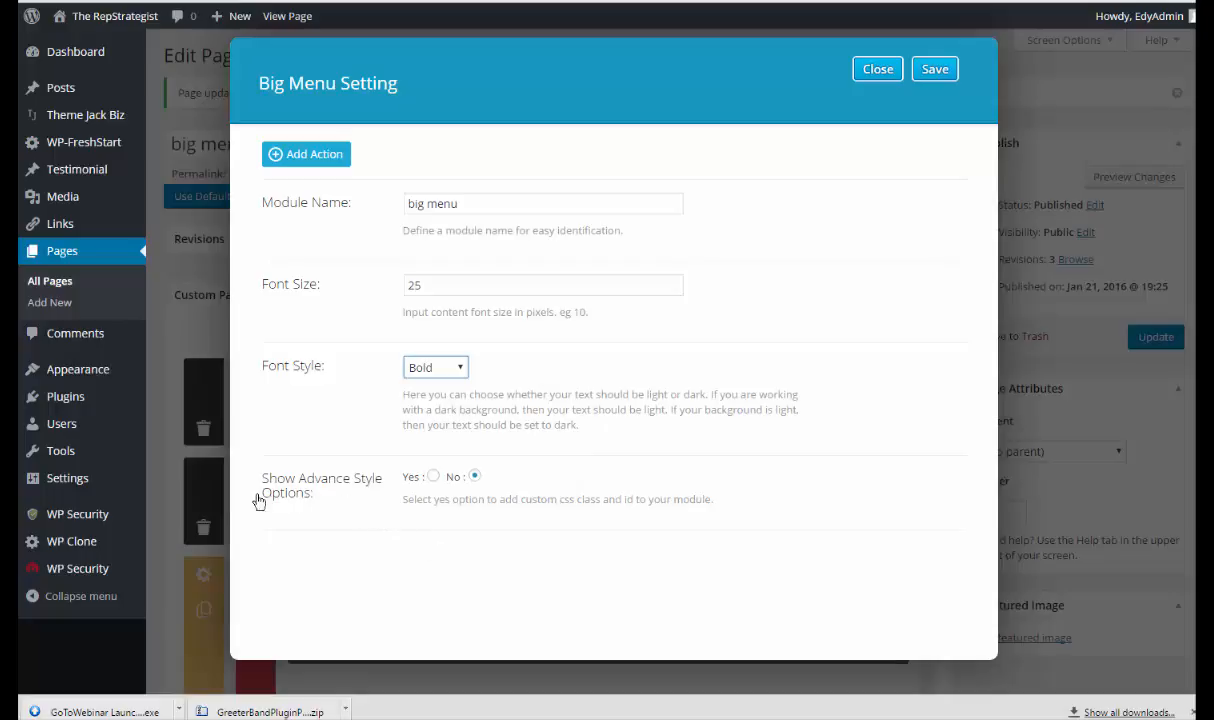
mouse_move(423, 520)
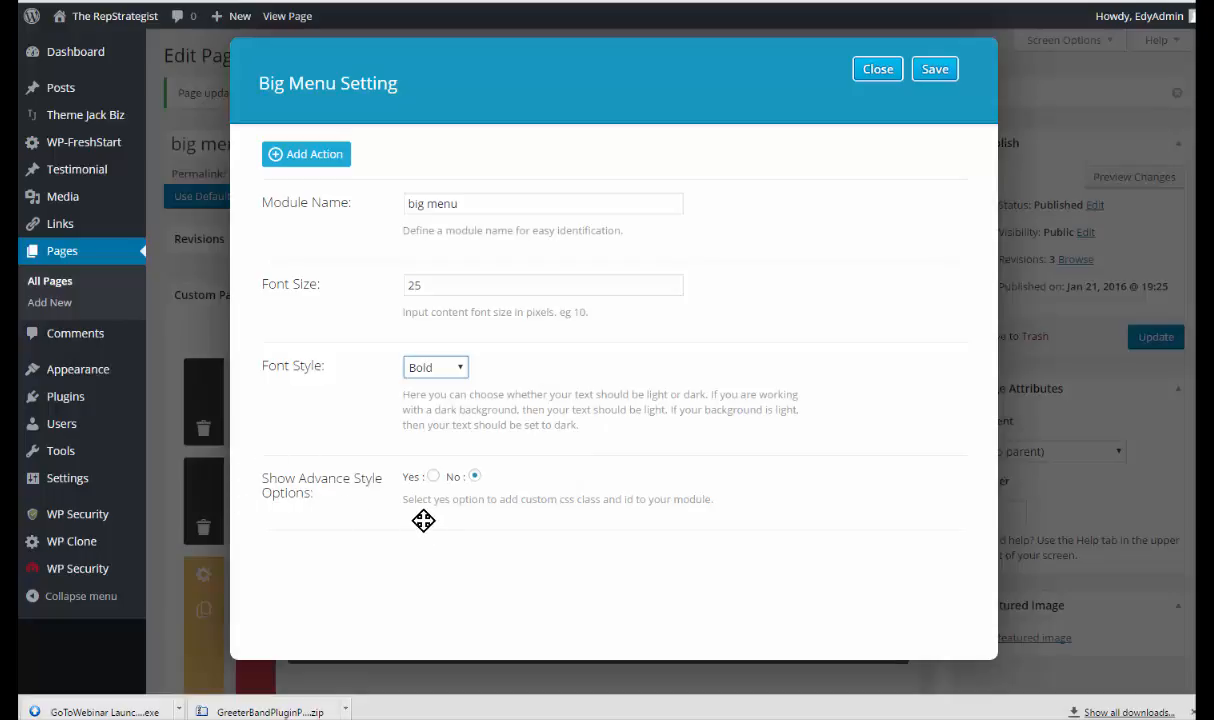
mouse_move(410, 481)
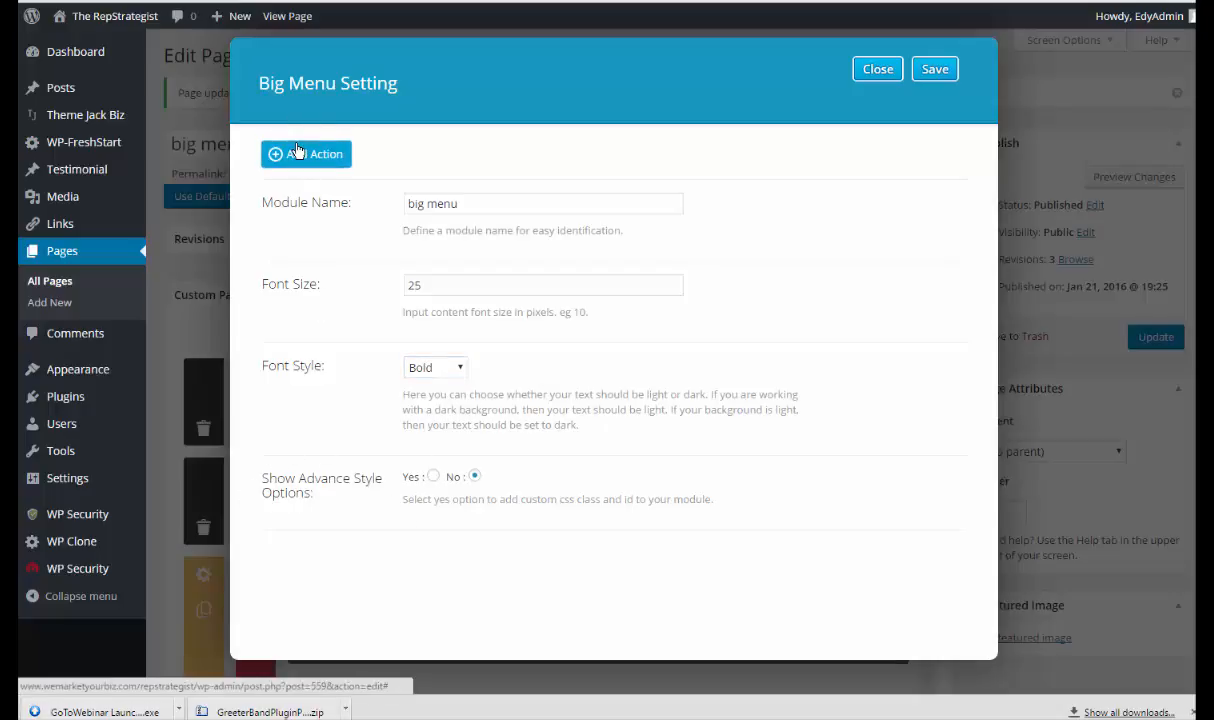
Add a new menu item titled 'menu' to the module
click(306, 153)
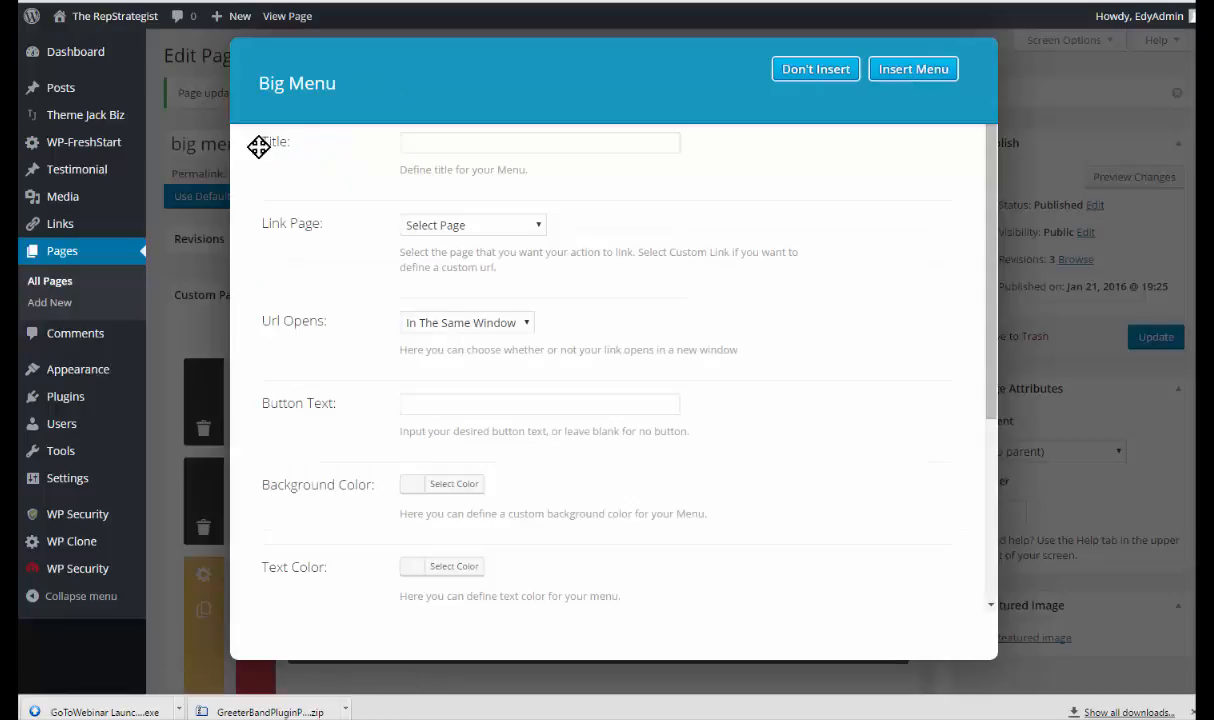
click(540, 142)
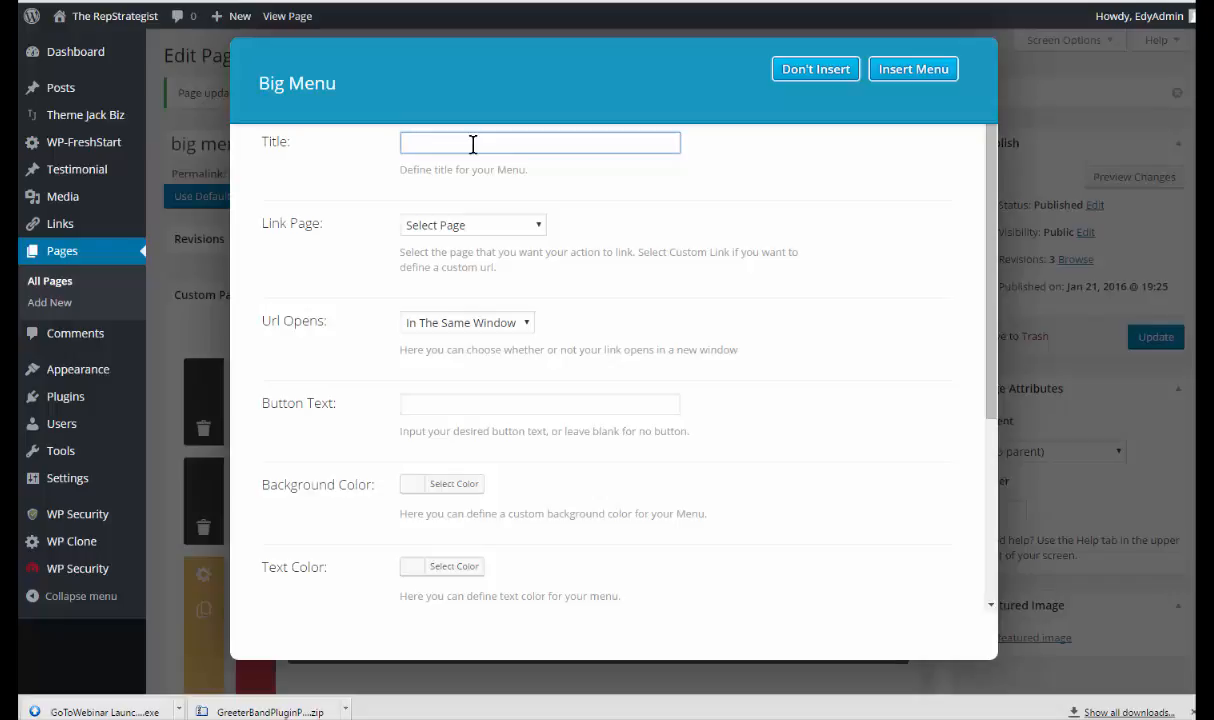
text(men)
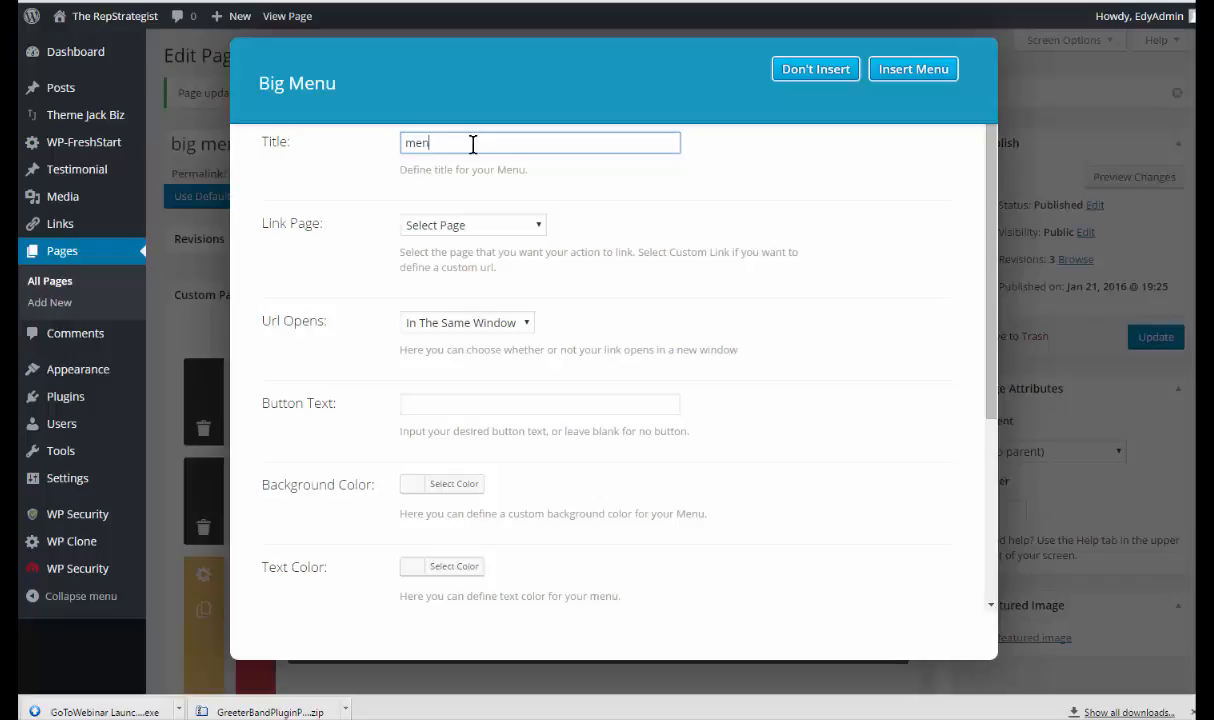
text(u)
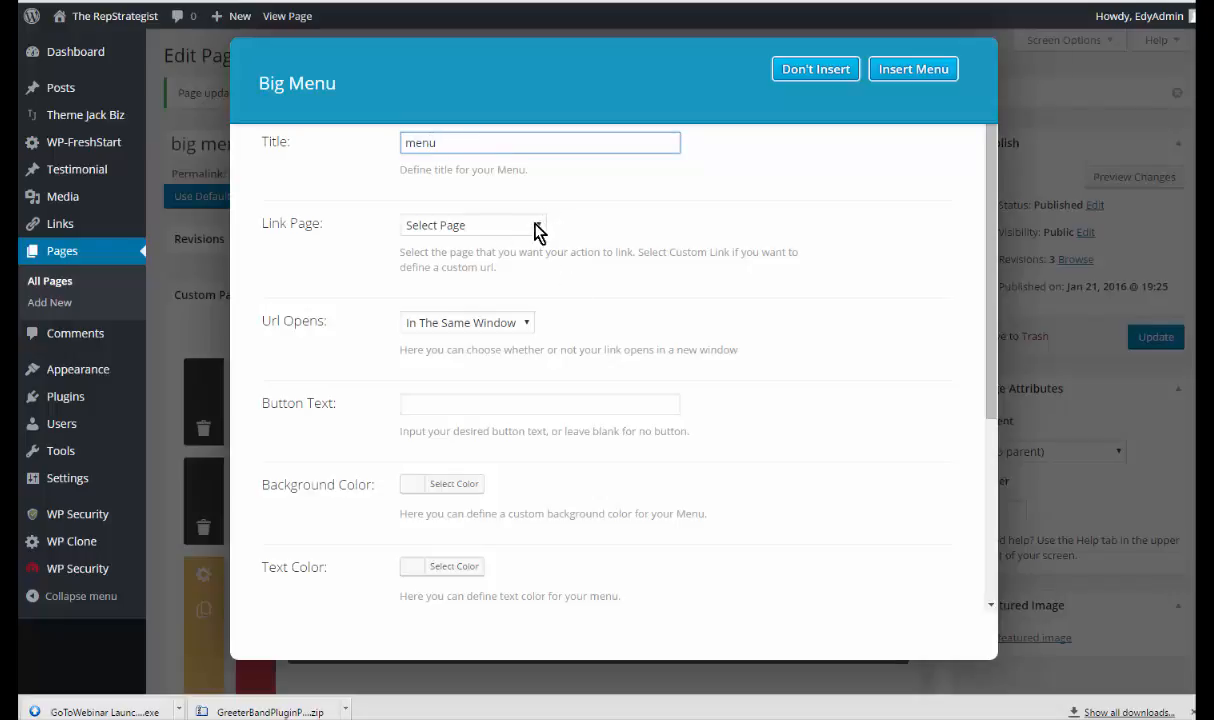
Link it to Dental Services, opening in a new tab, with button text 'Dental Services'
click(472, 224)
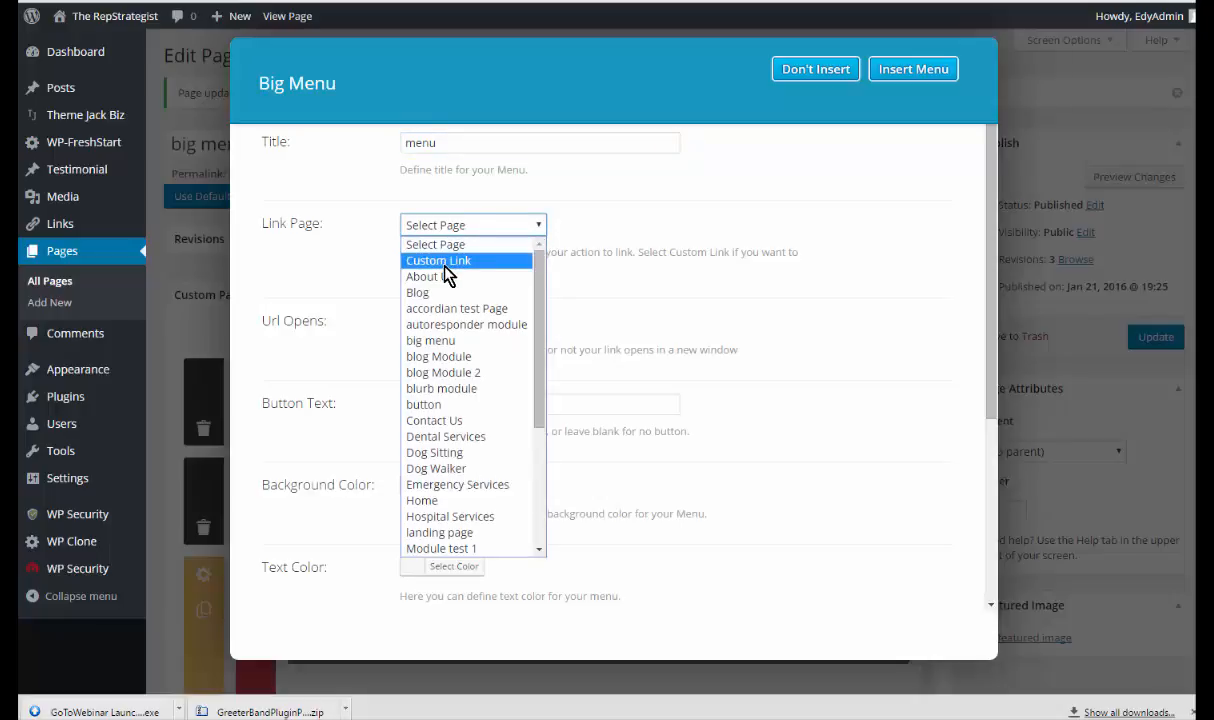
mouse_move(450, 275)
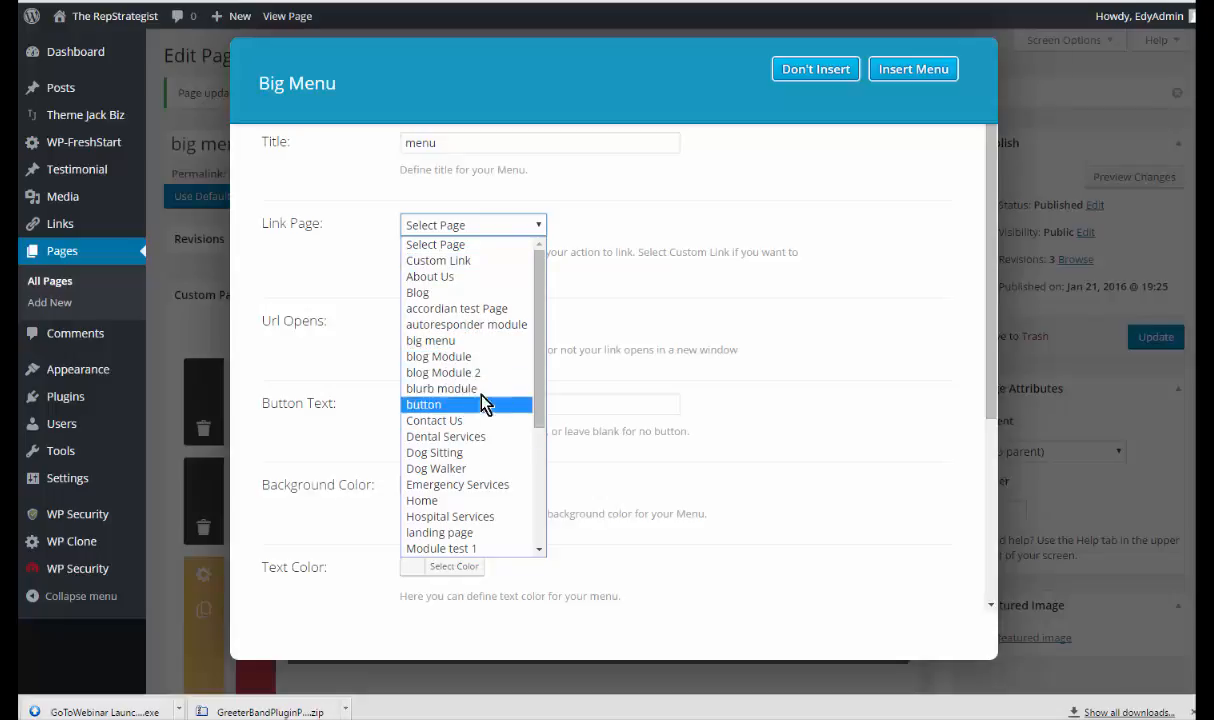
mouse_move(472, 436)
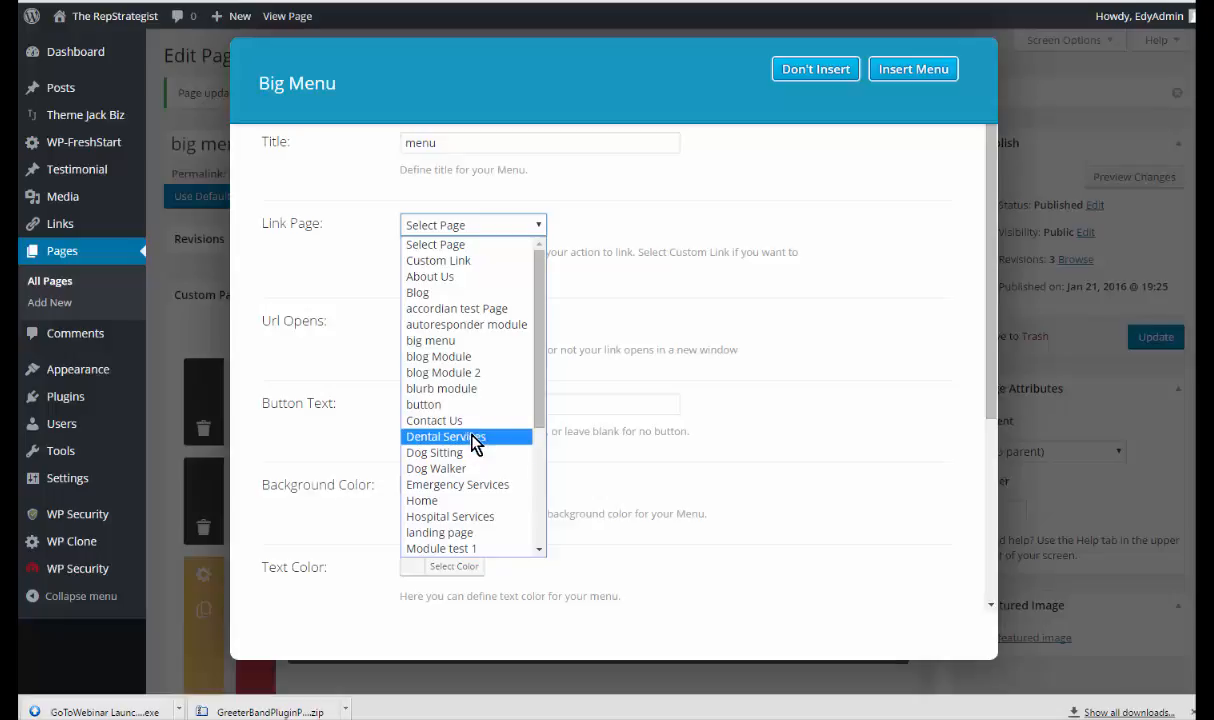
mouse_move(490, 442)
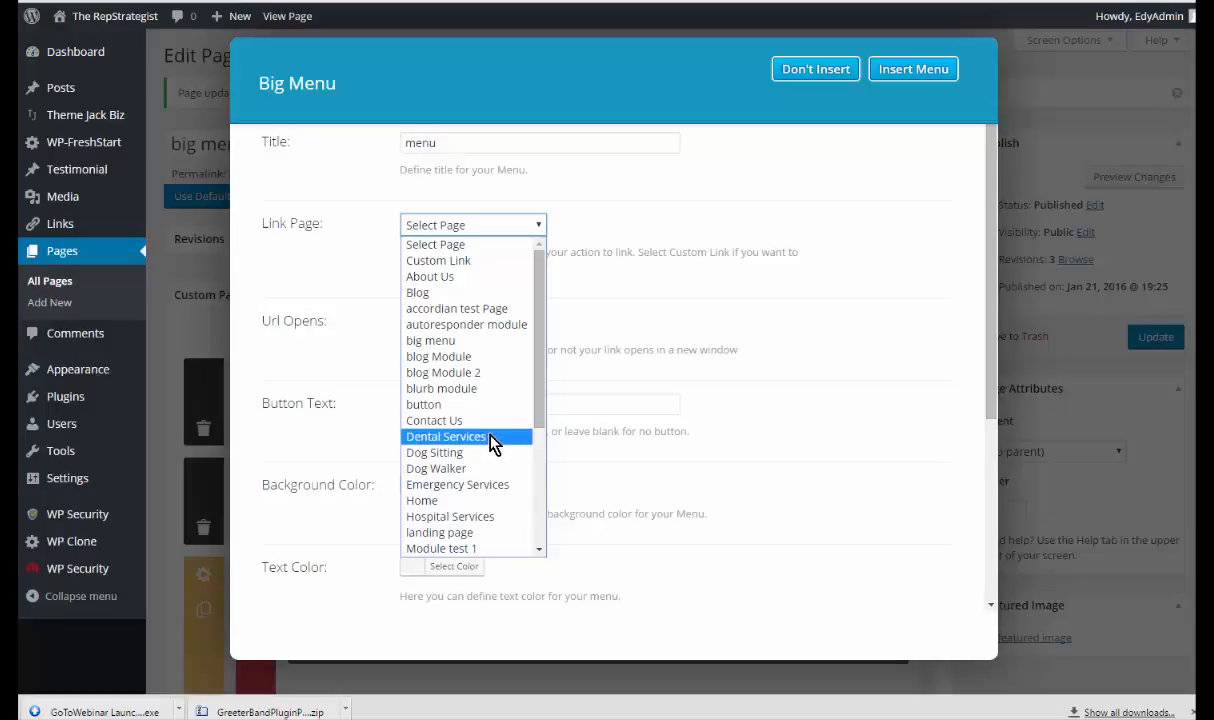
click(446, 436)
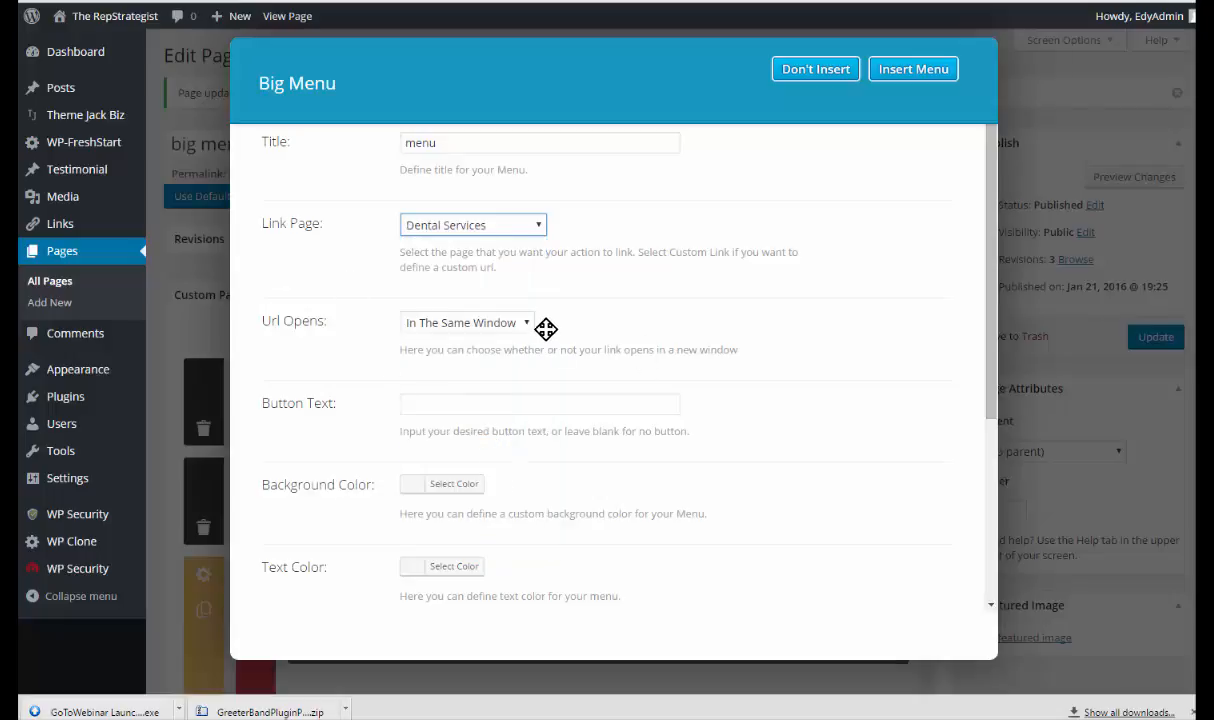
click(467, 322)
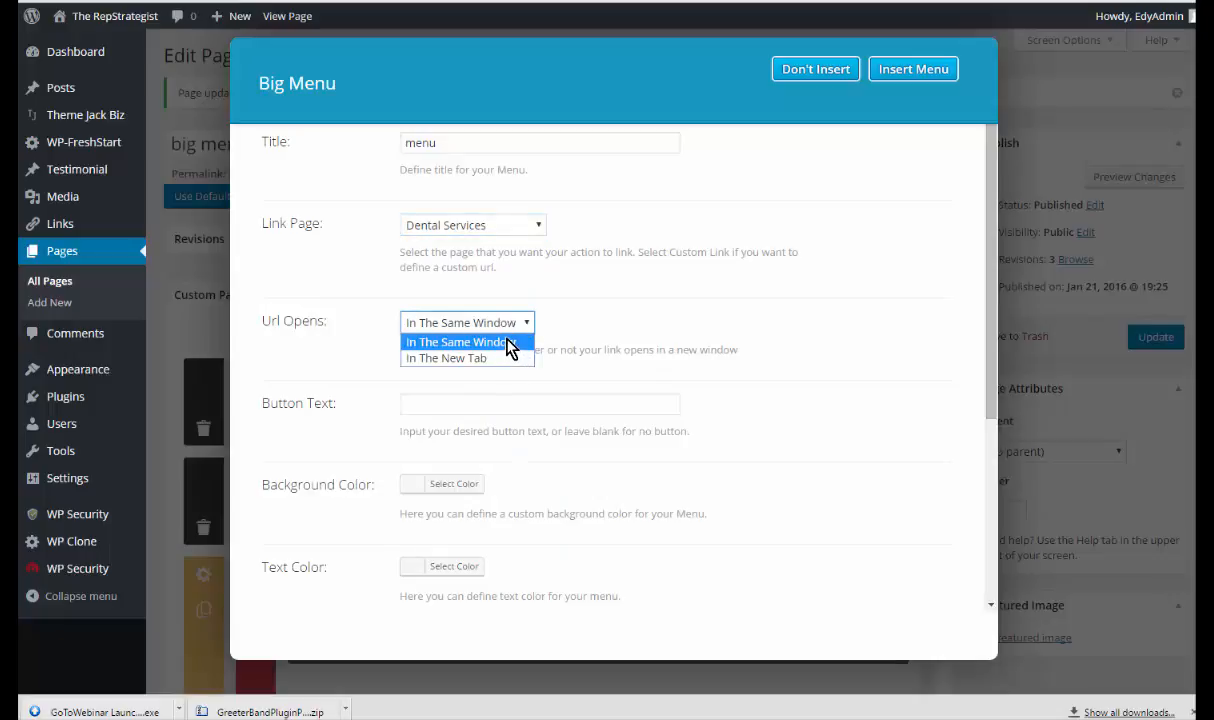
mouse_move(446, 358)
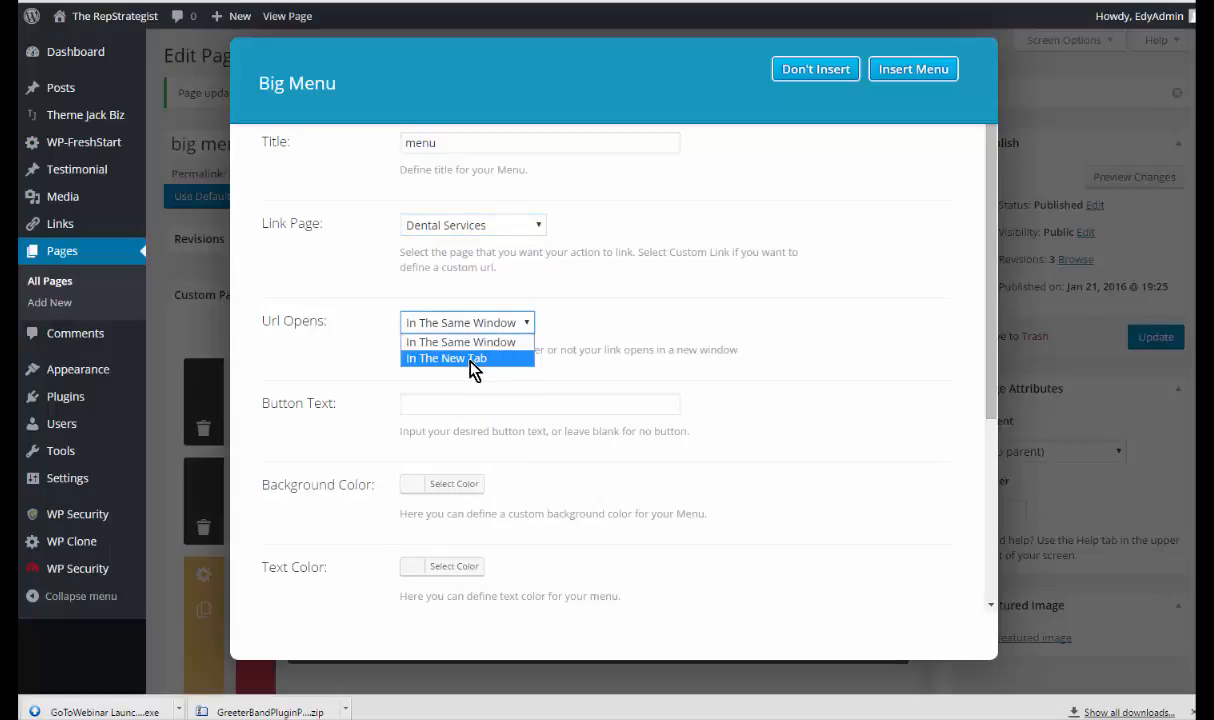
click(446, 358)
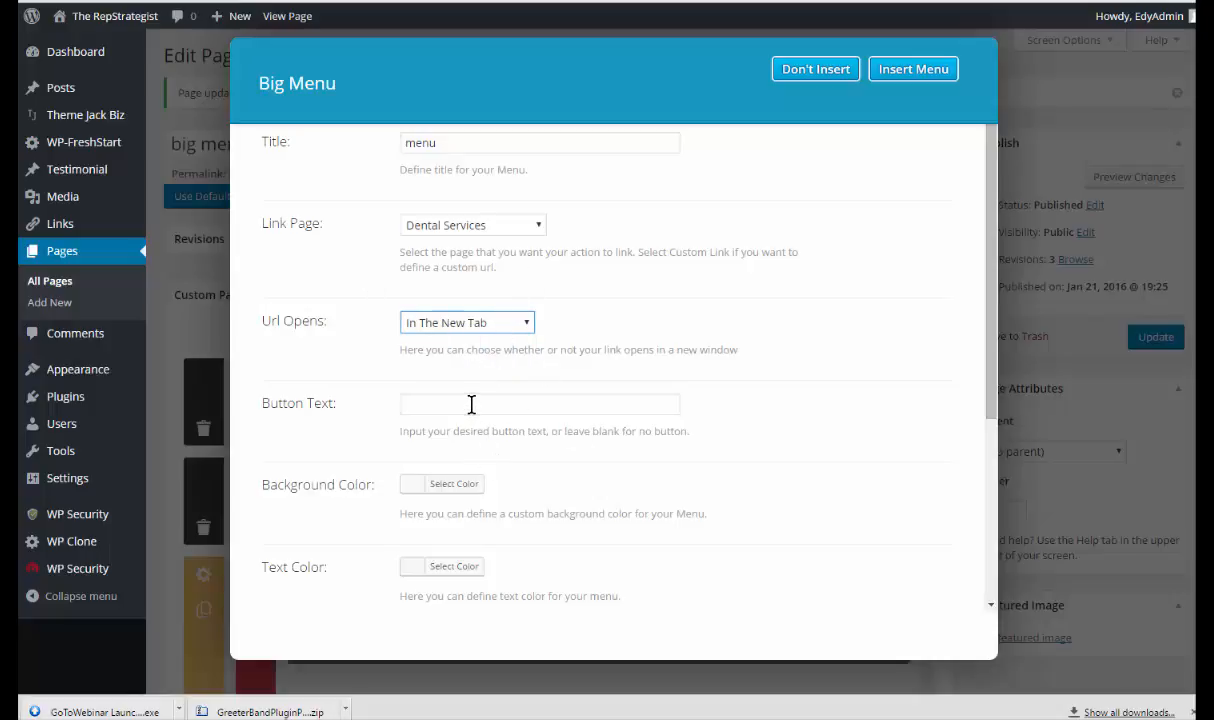
click(540, 403)
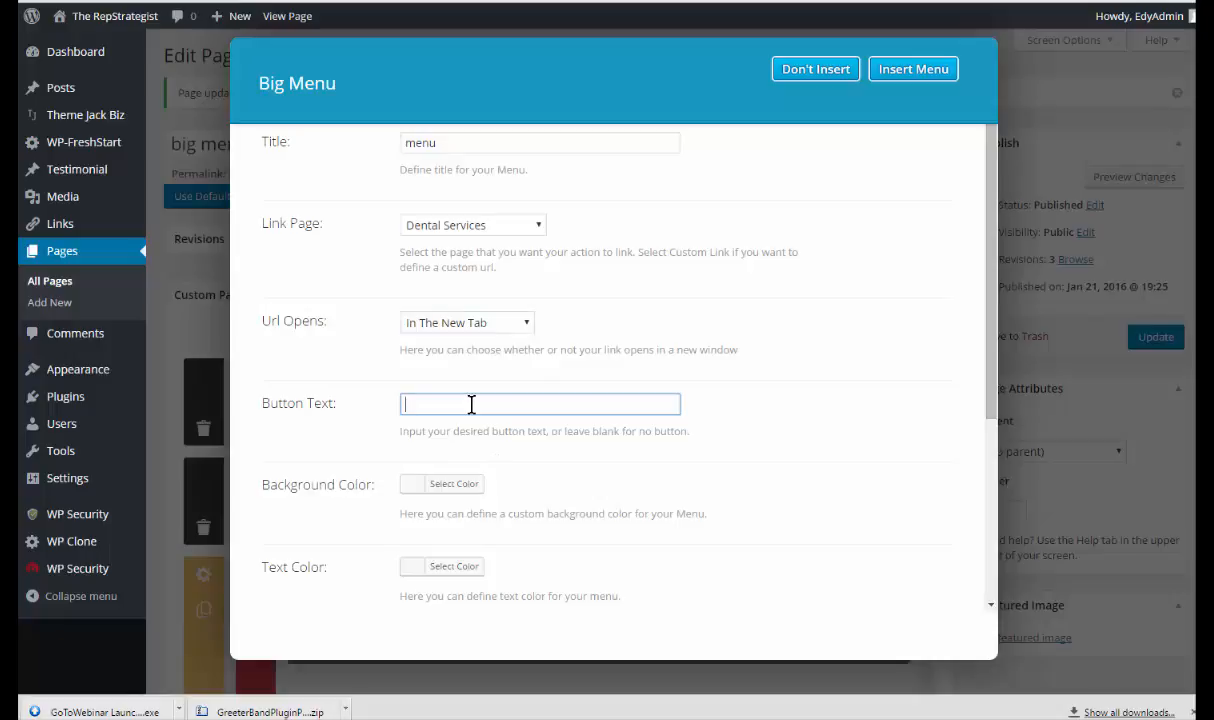
text(Dental Services)
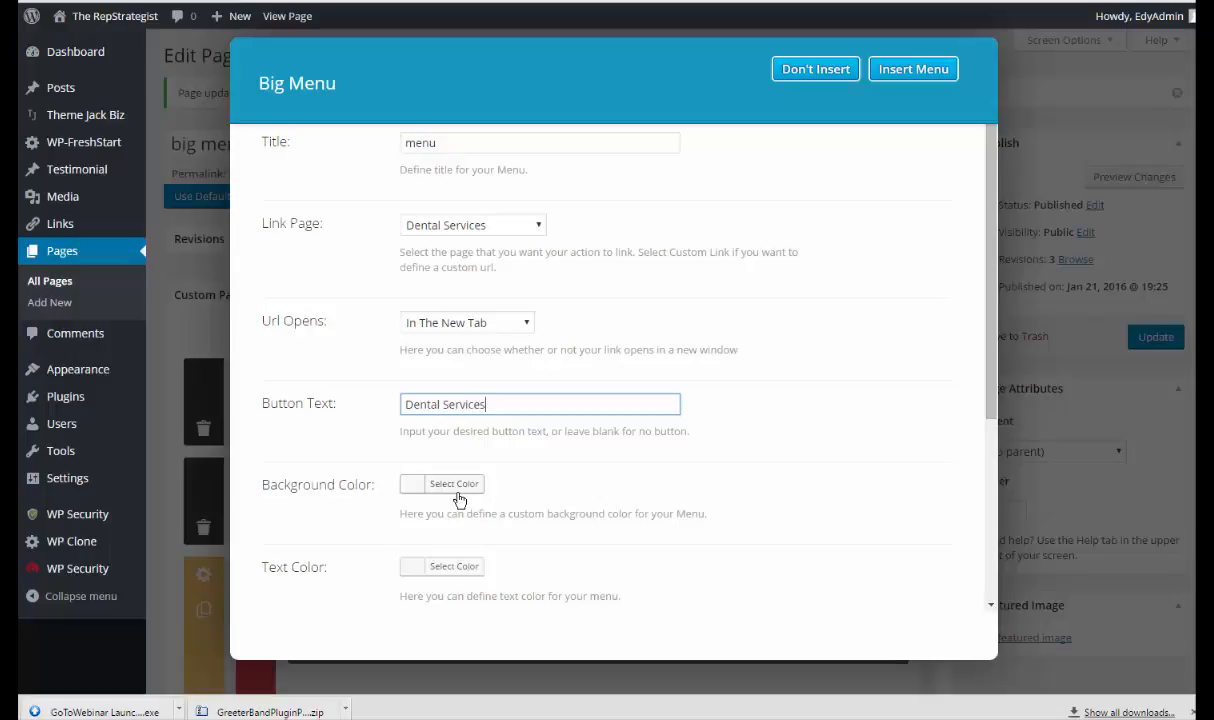
Give the menu button a dark green background colour
click(453, 483)
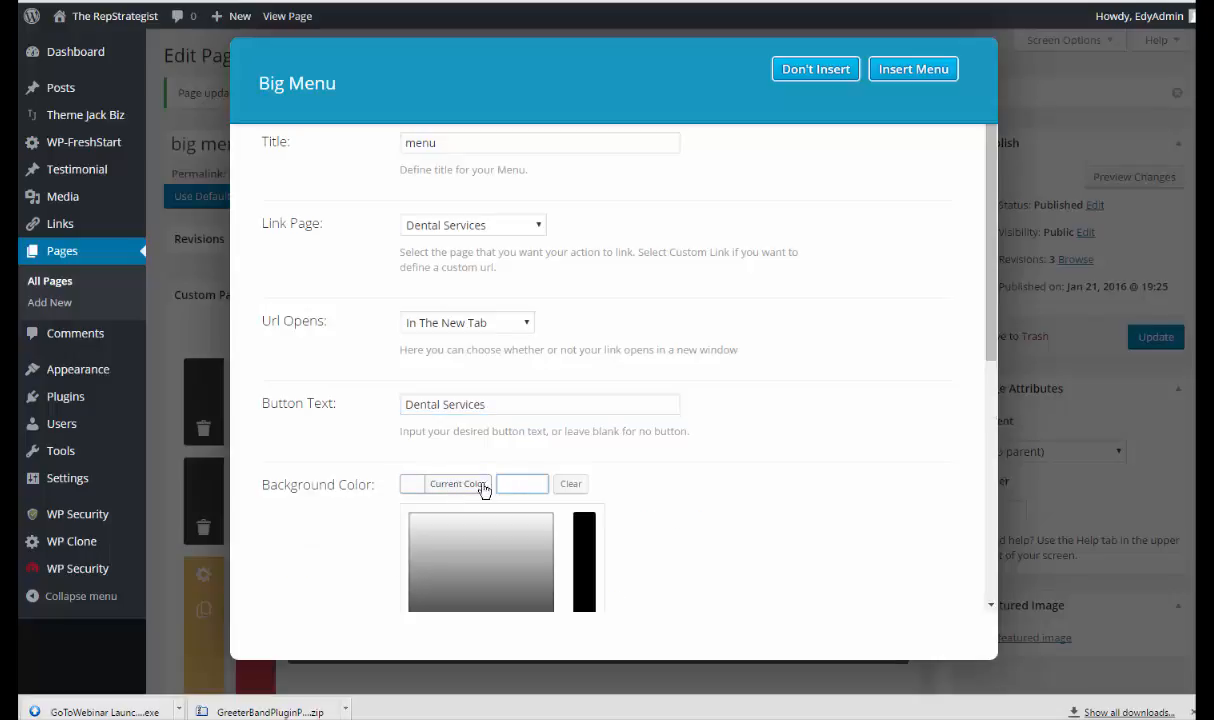
scroll(down, 3)
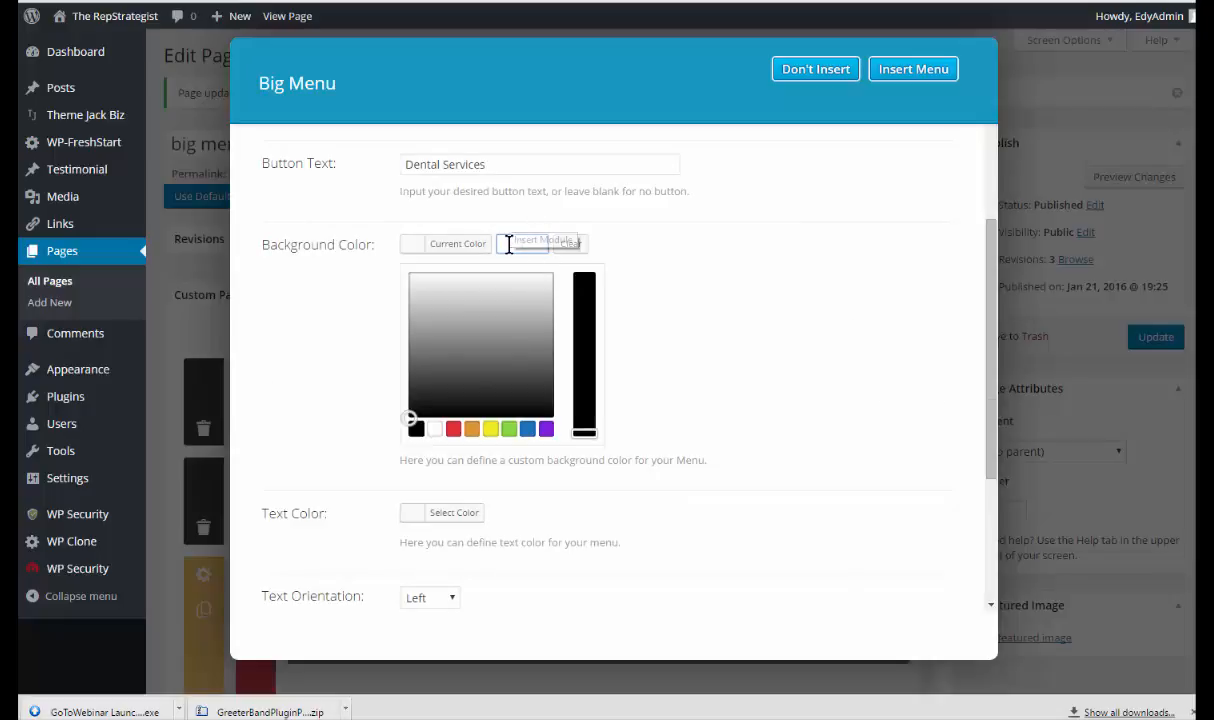
mouse_move(550, 237)
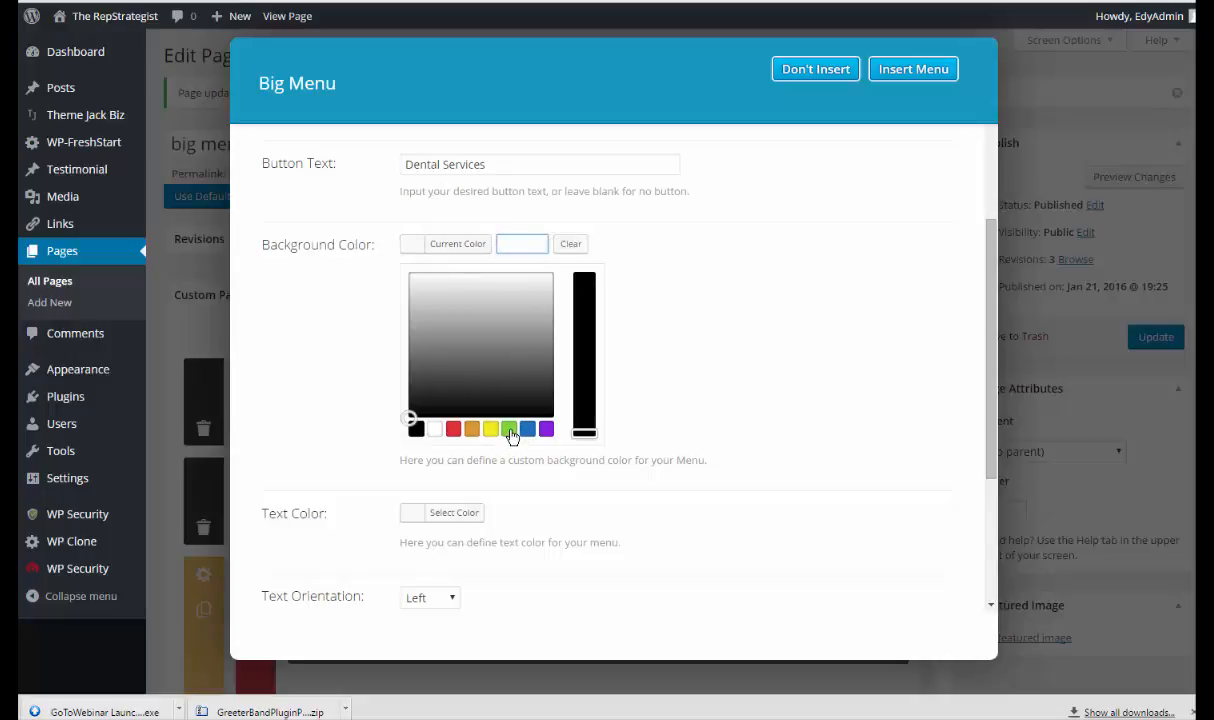
click(510, 429)
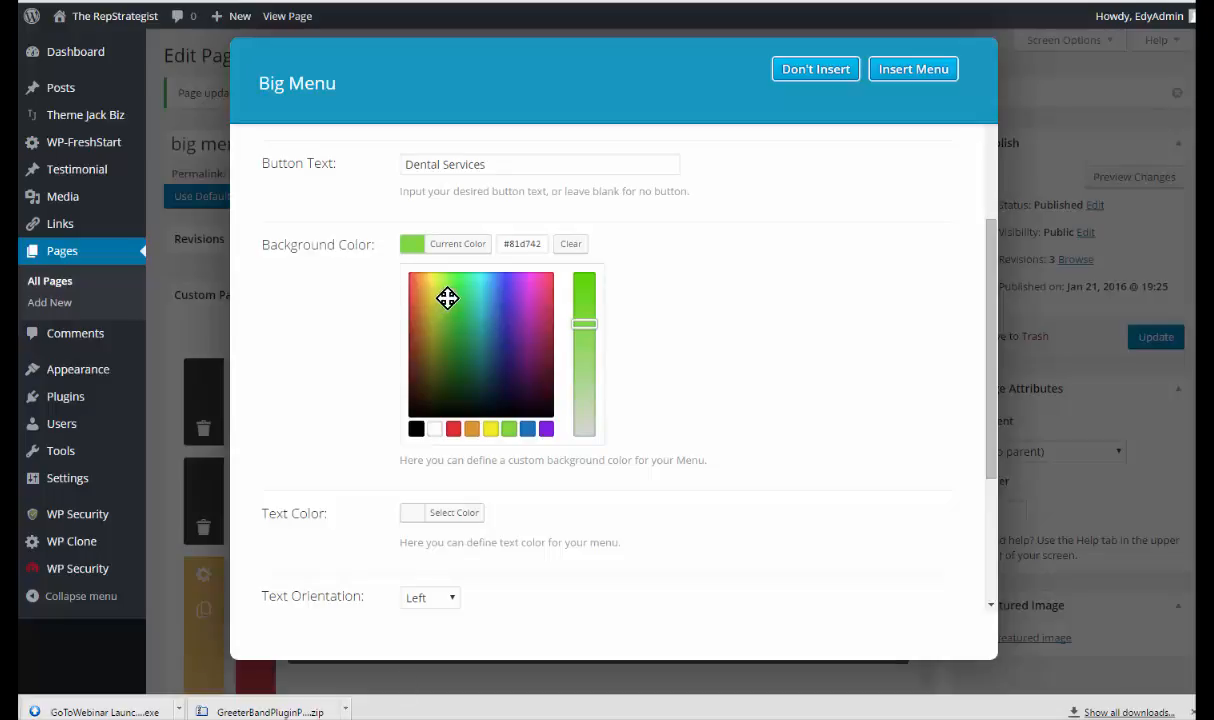
click(448, 356)
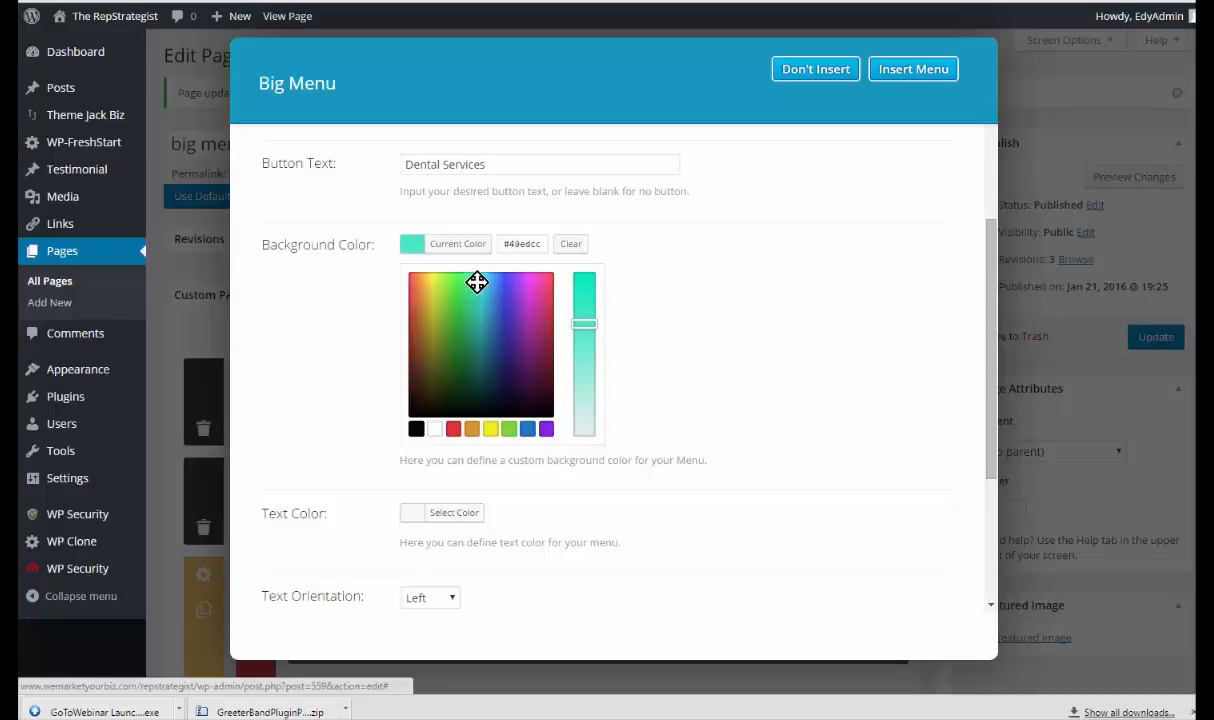
click(473, 307)
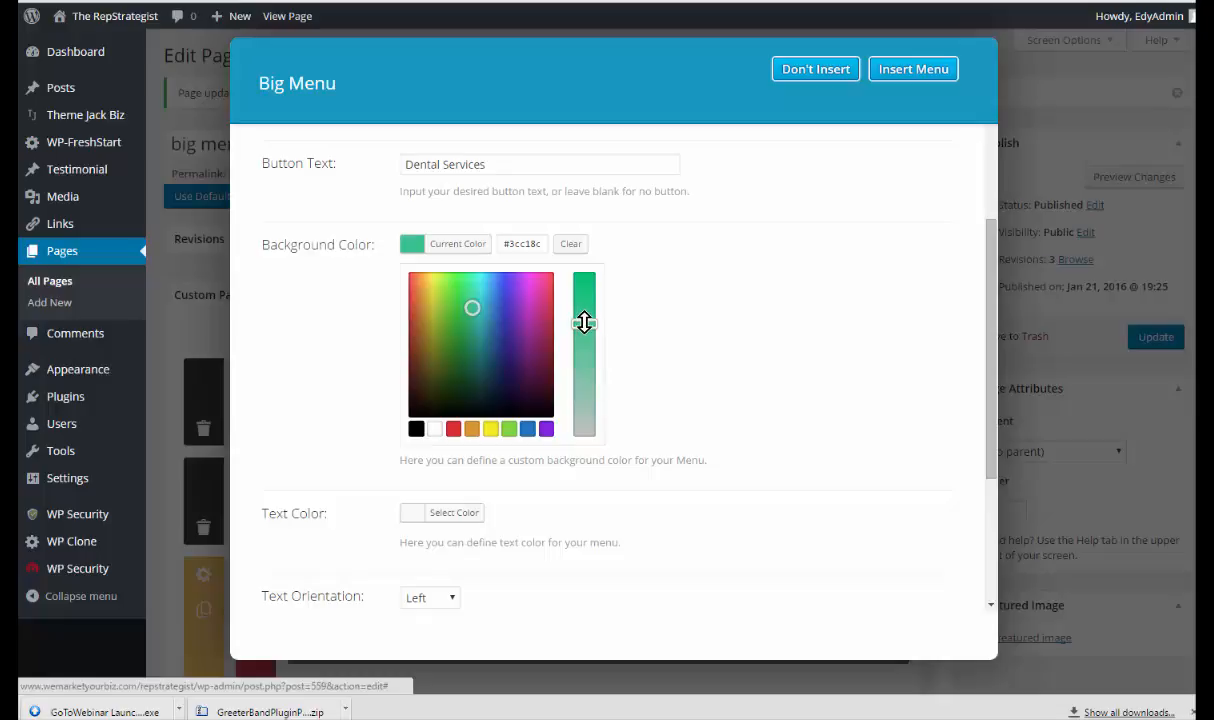
drag(584, 322, 584, 285)
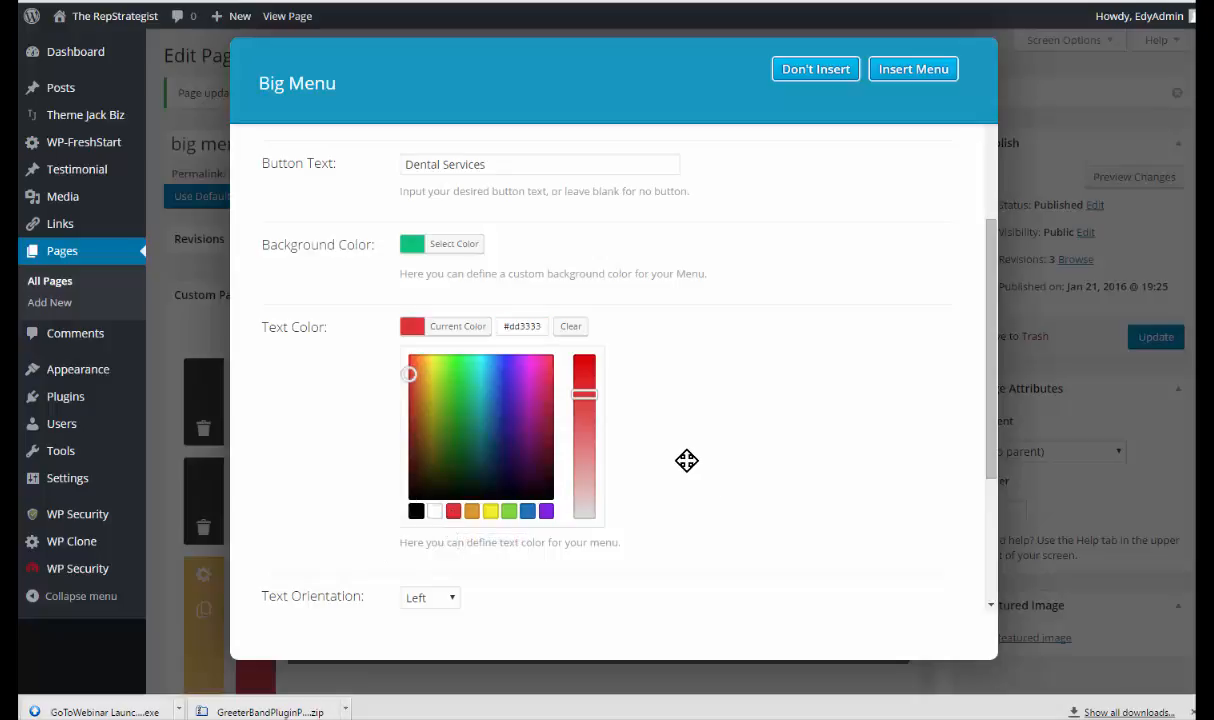
Center the button text and set a blue hover background colour
scroll(down, 3)
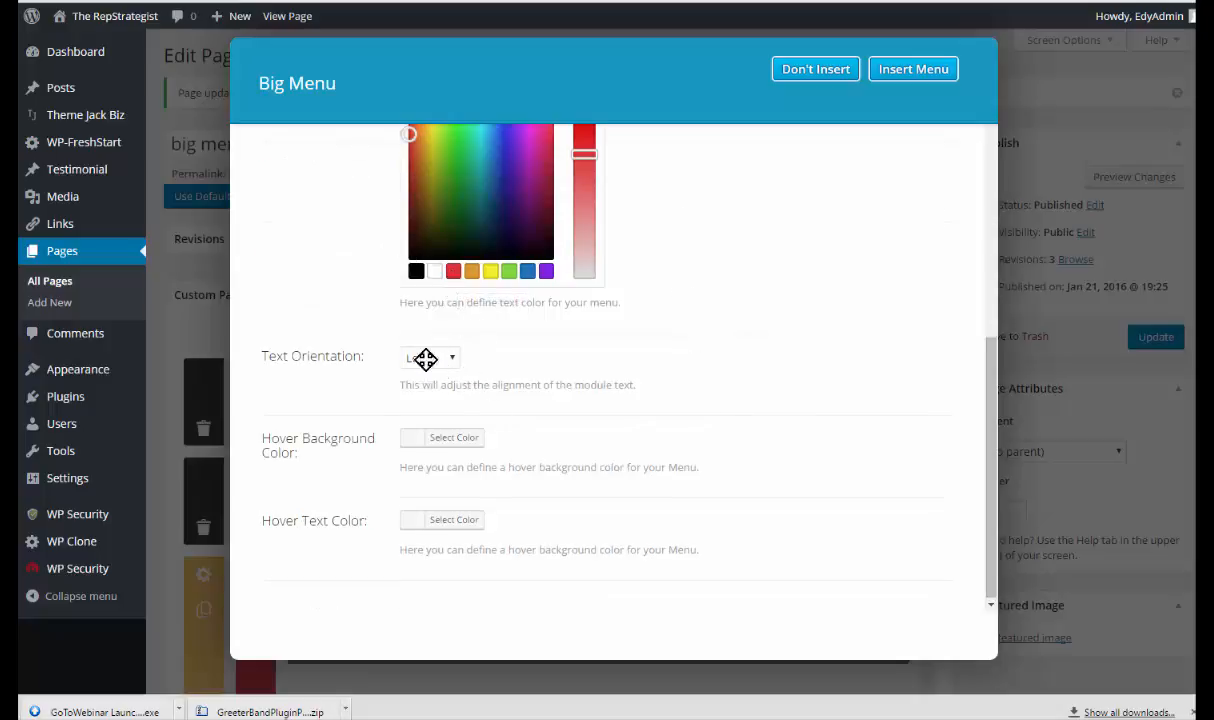
click(430, 357)
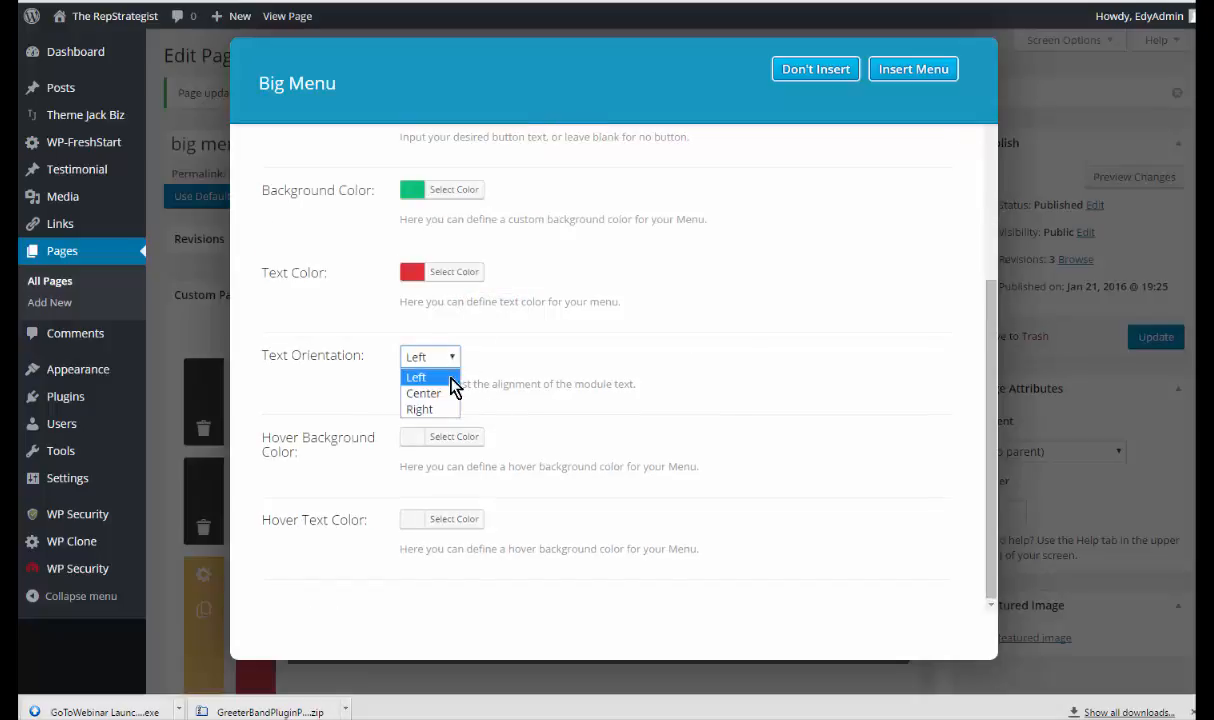
click(423, 392)
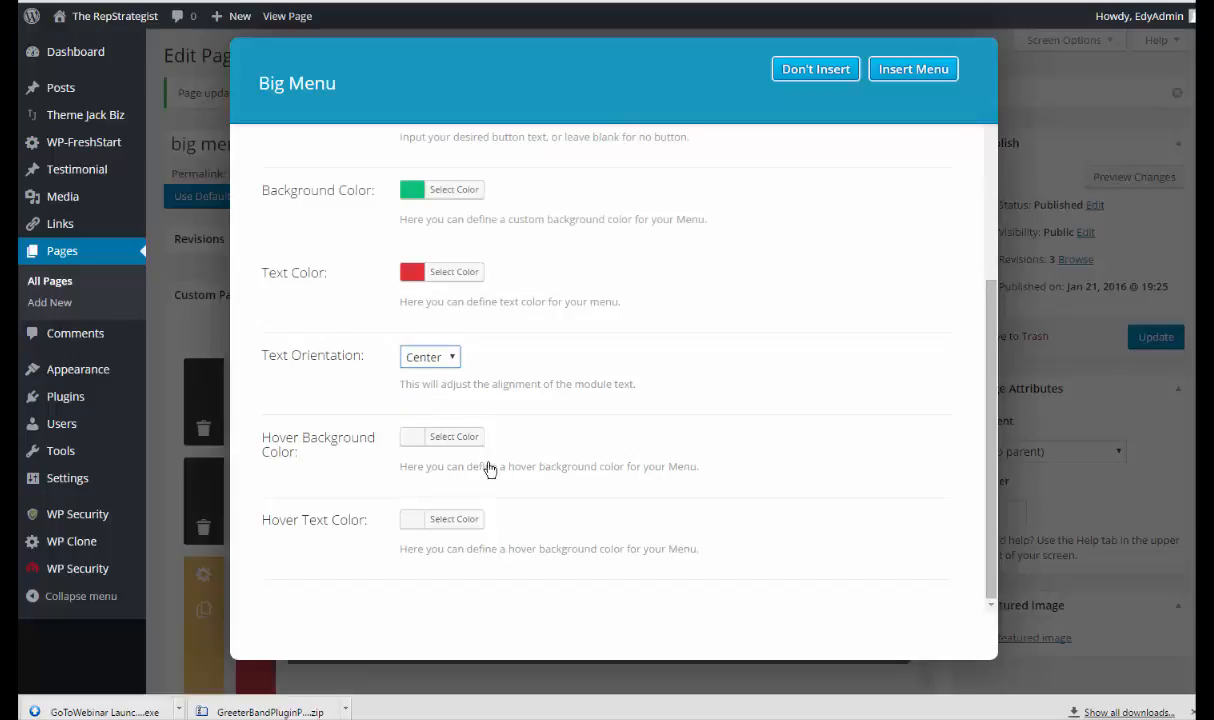
mouse_move(445, 450)
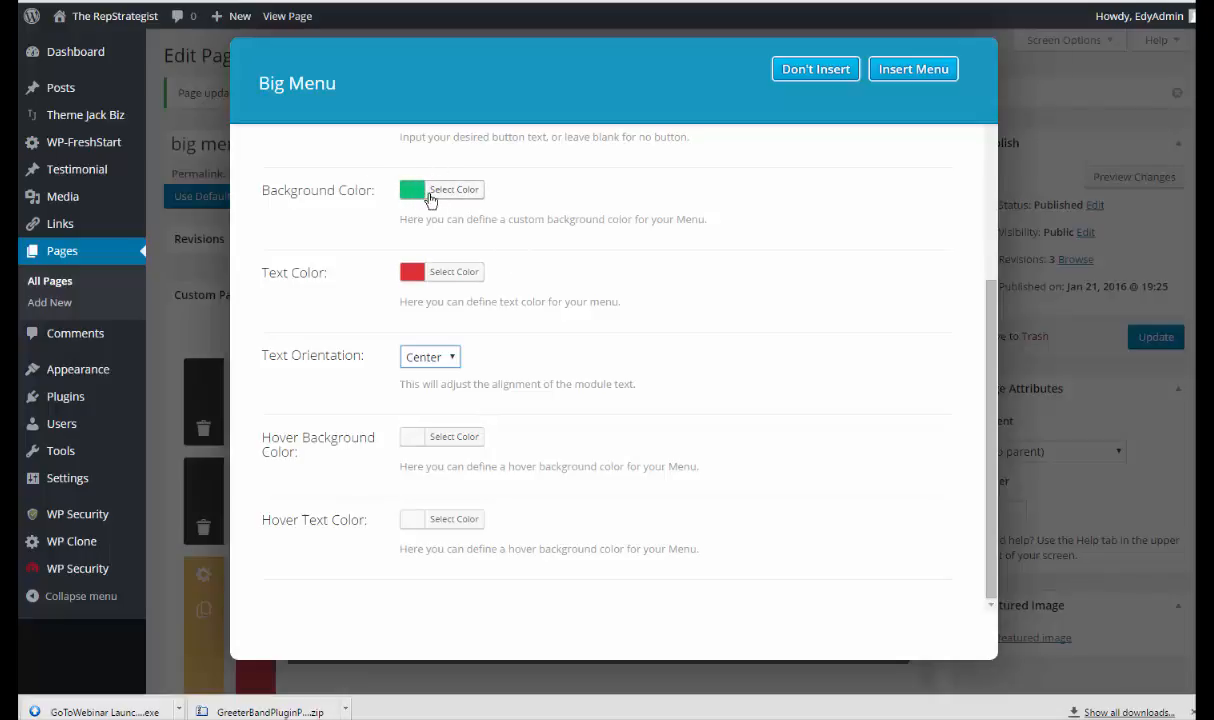
mouse_move(461, 445)
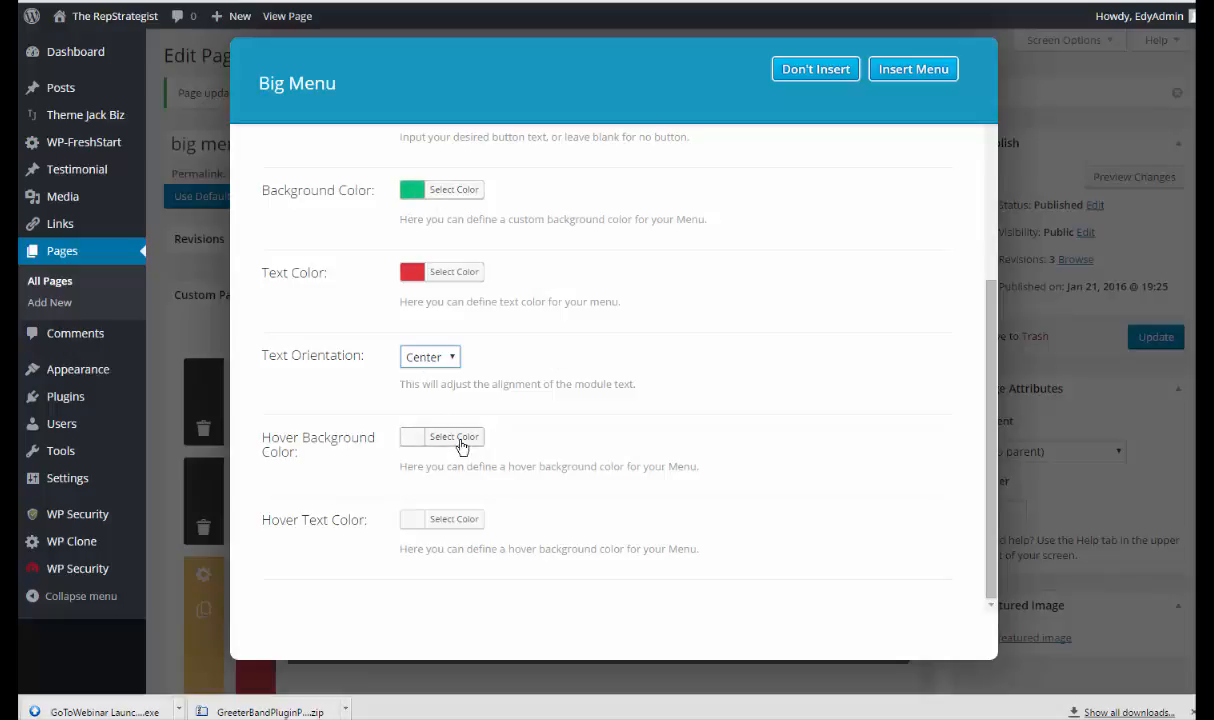
click(453, 436)
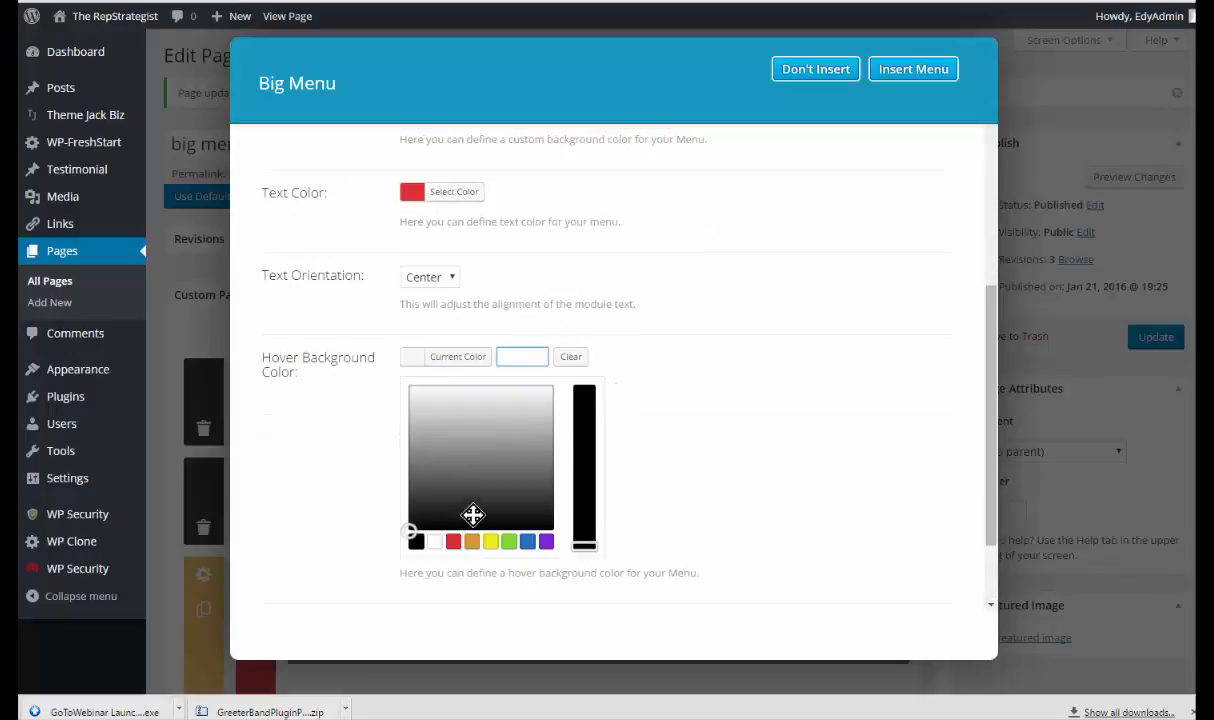
click(490, 462)
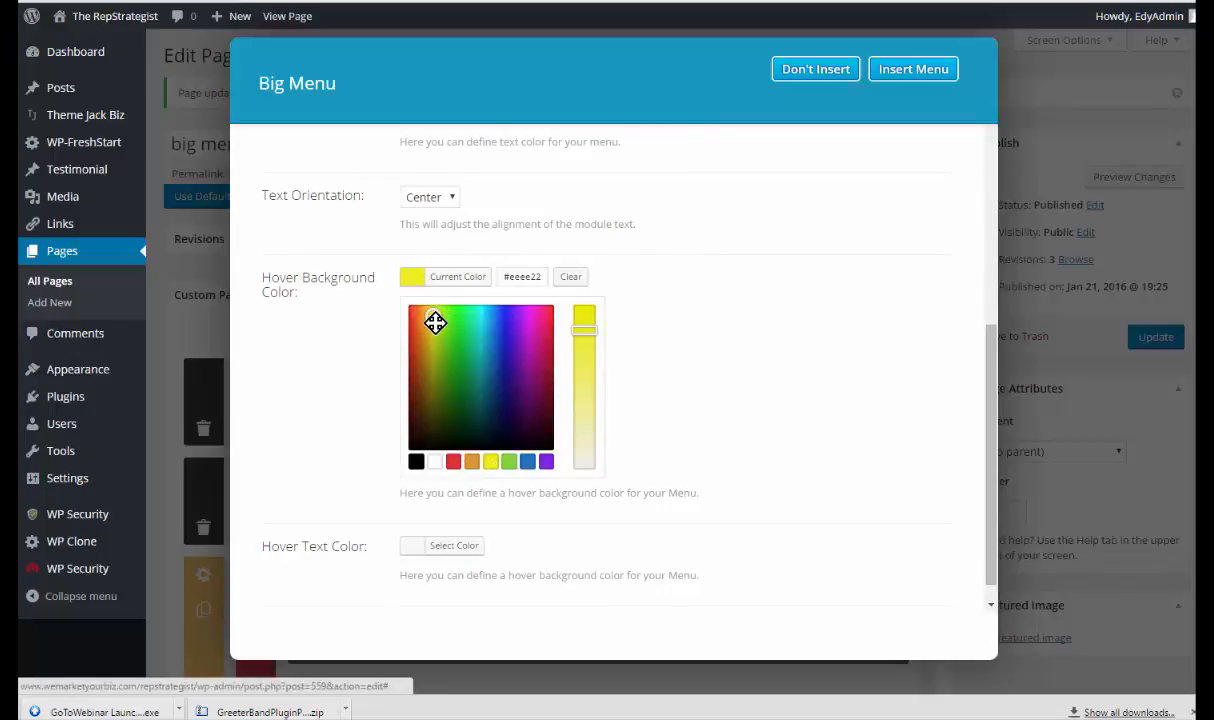
click(495, 327)
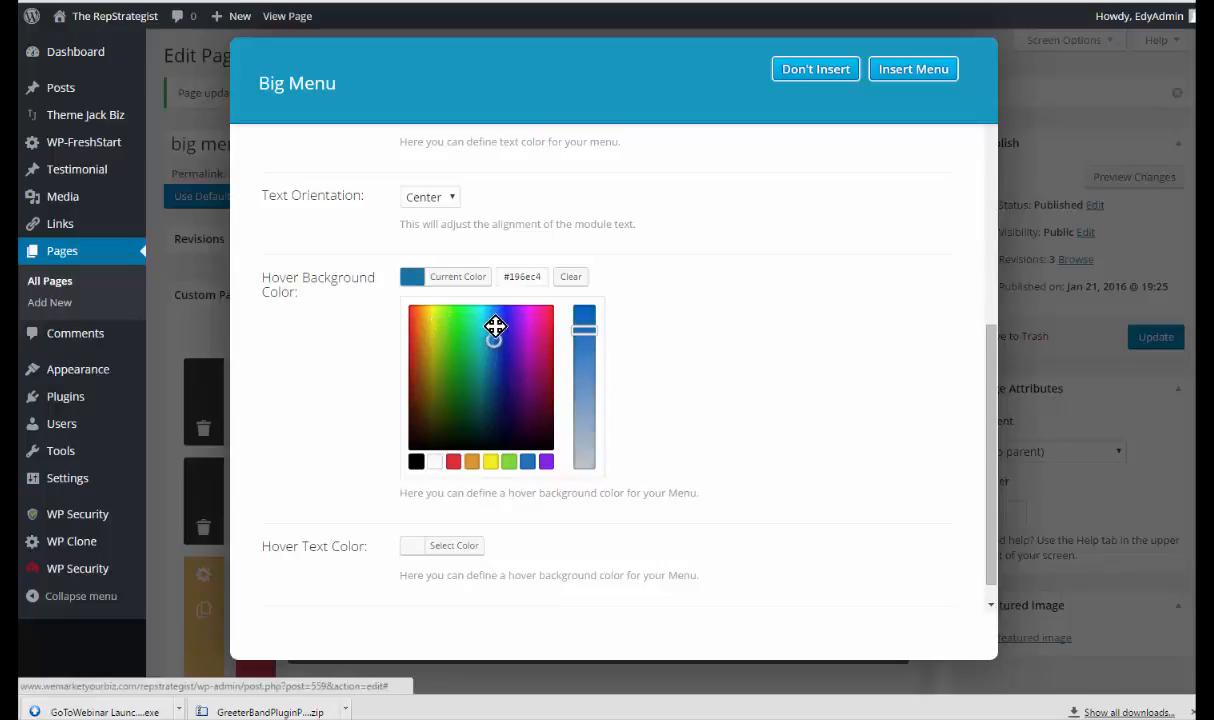
click(496, 326)
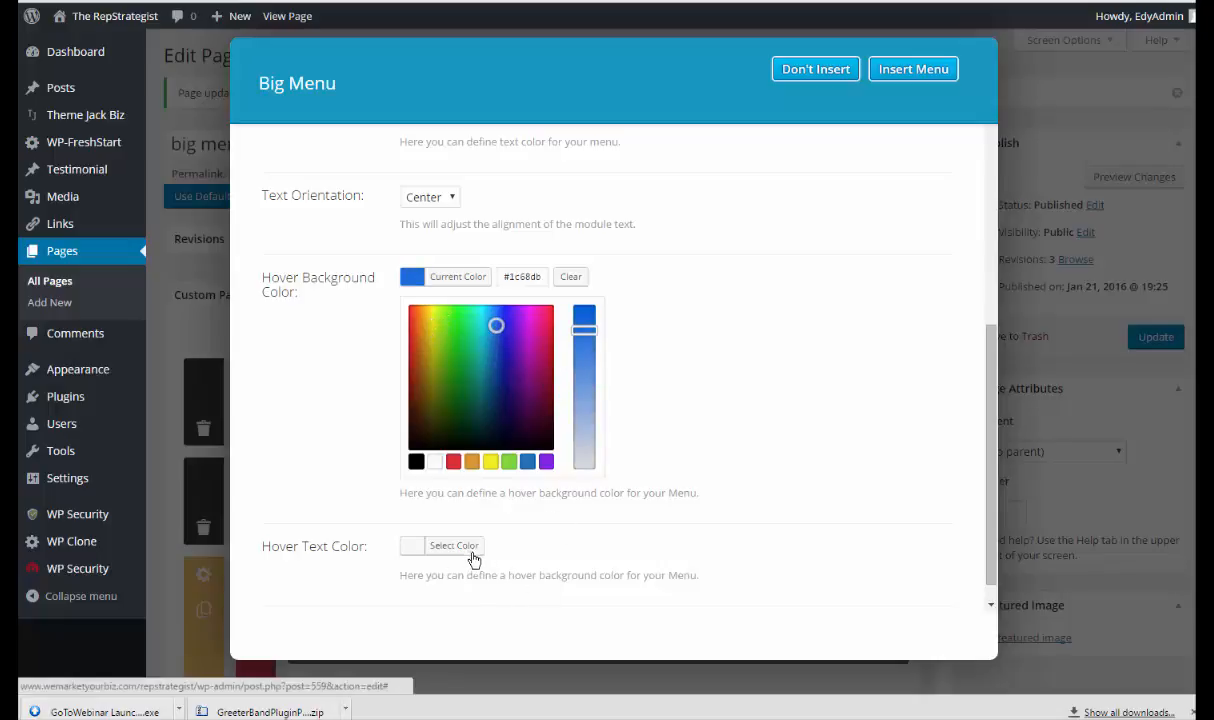
click(453, 545)
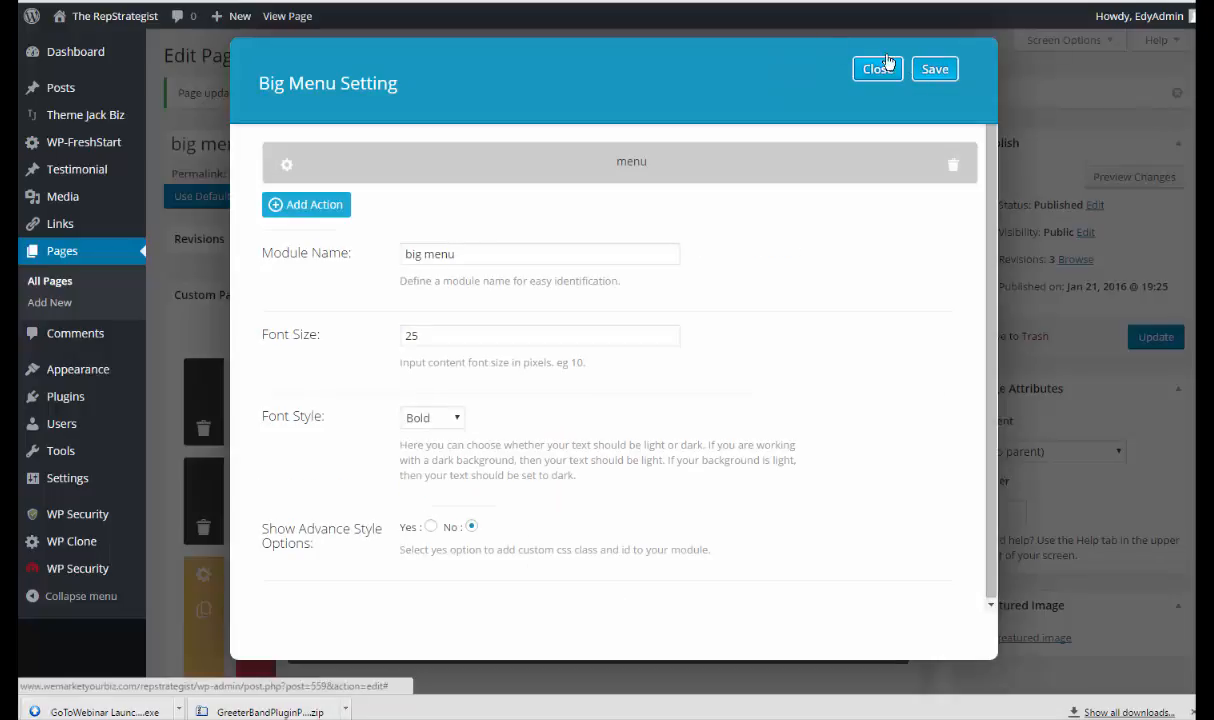
mouse_move(305, 204)
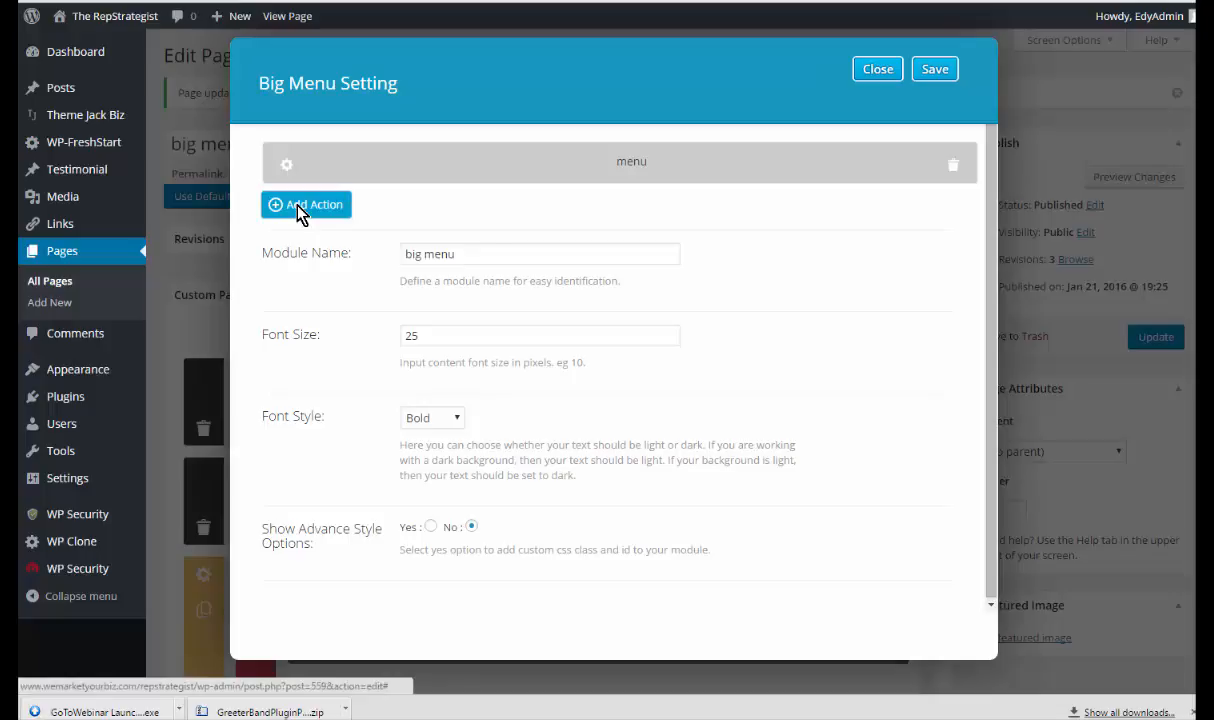
Add a second menu action titled 'Dog Walker'
click(306, 204)
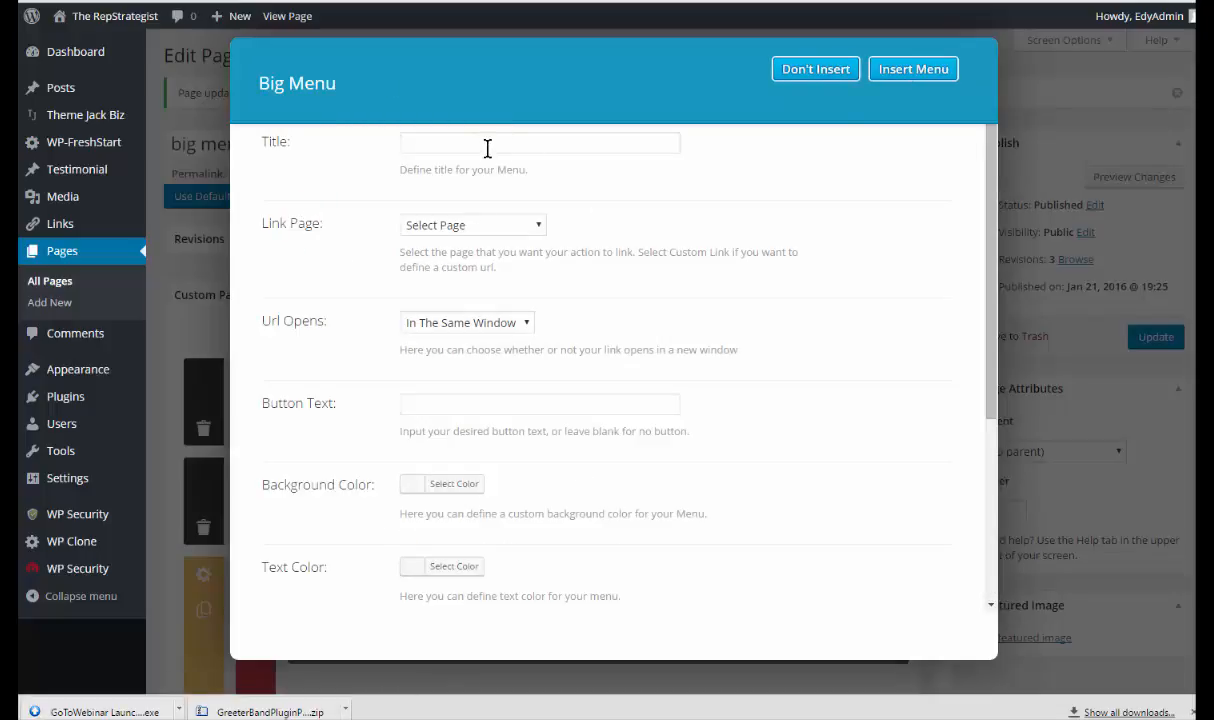
click(540, 142)
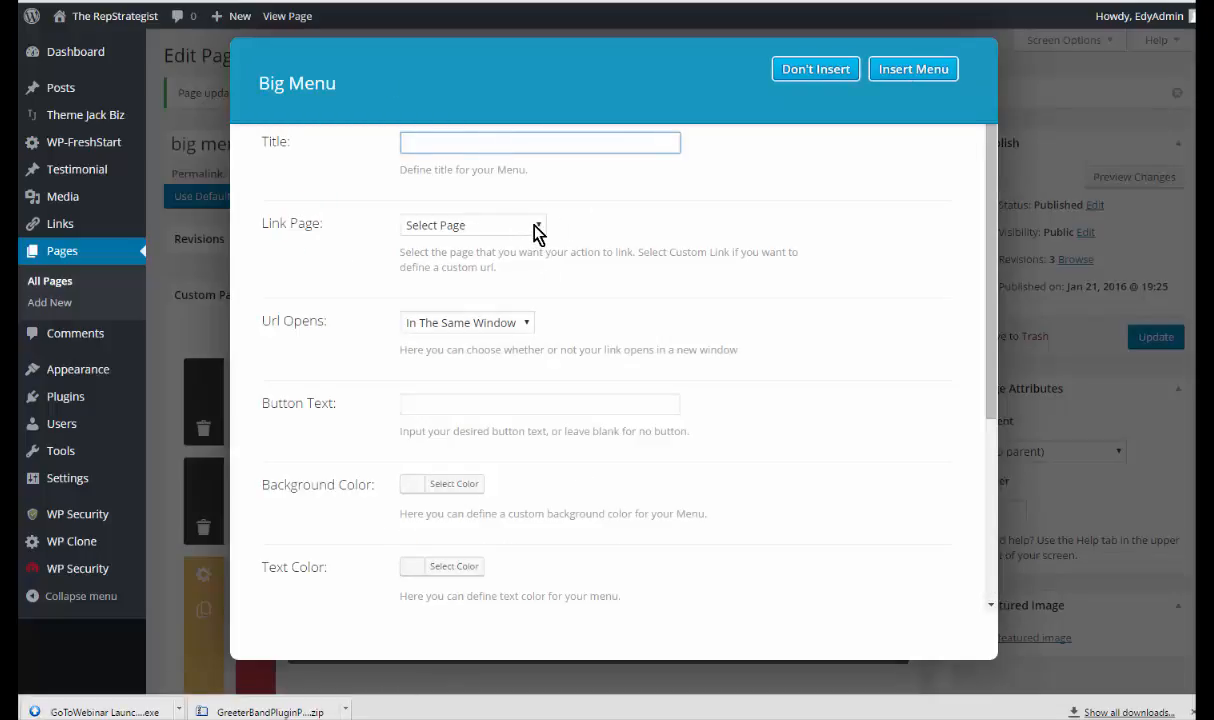
click(472, 224)
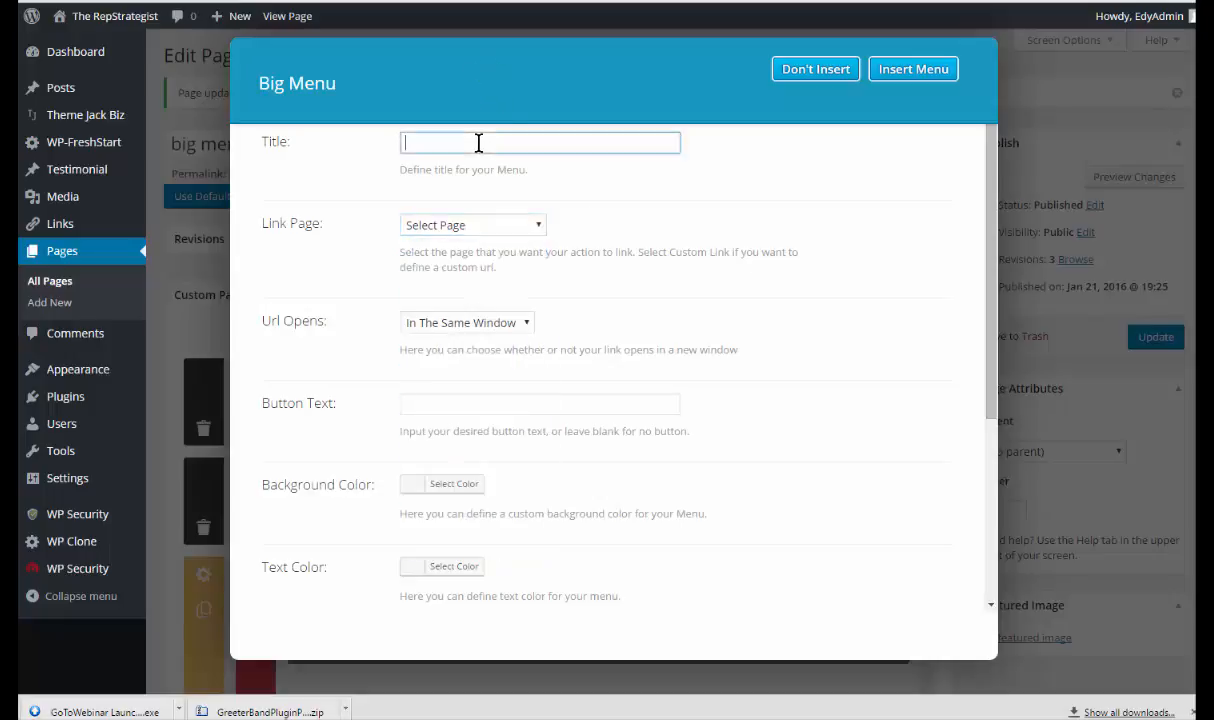
text(Dog)
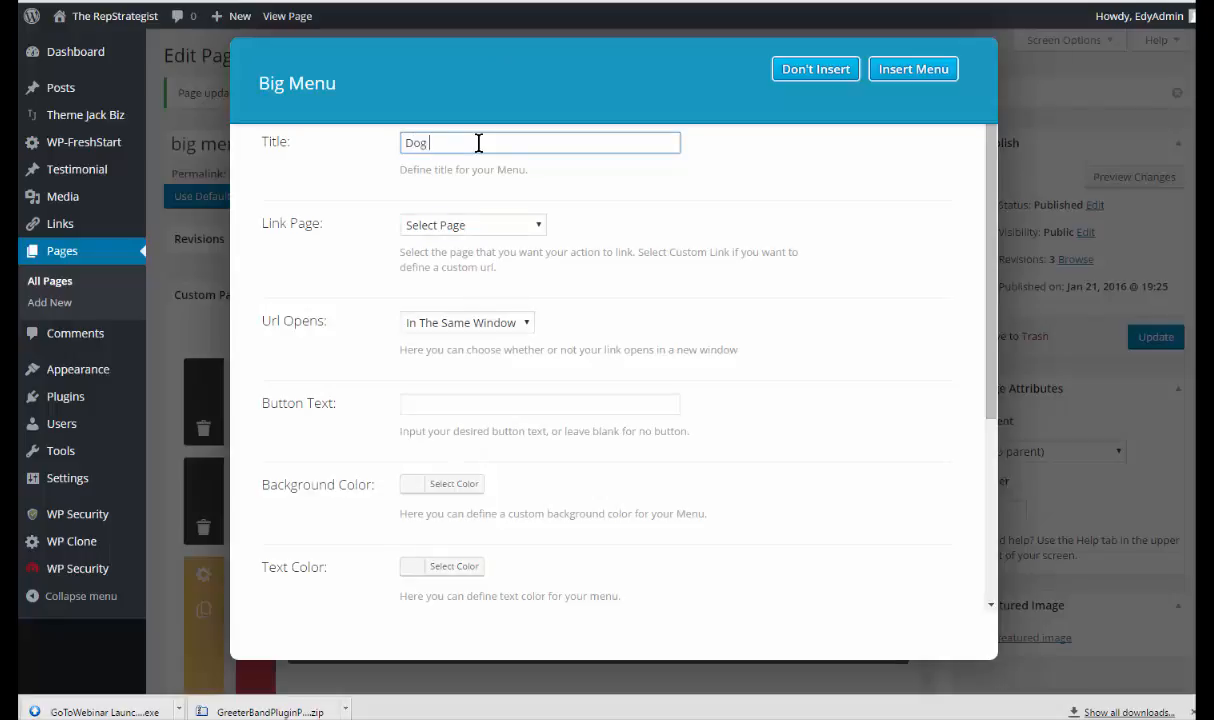
text(Walker)
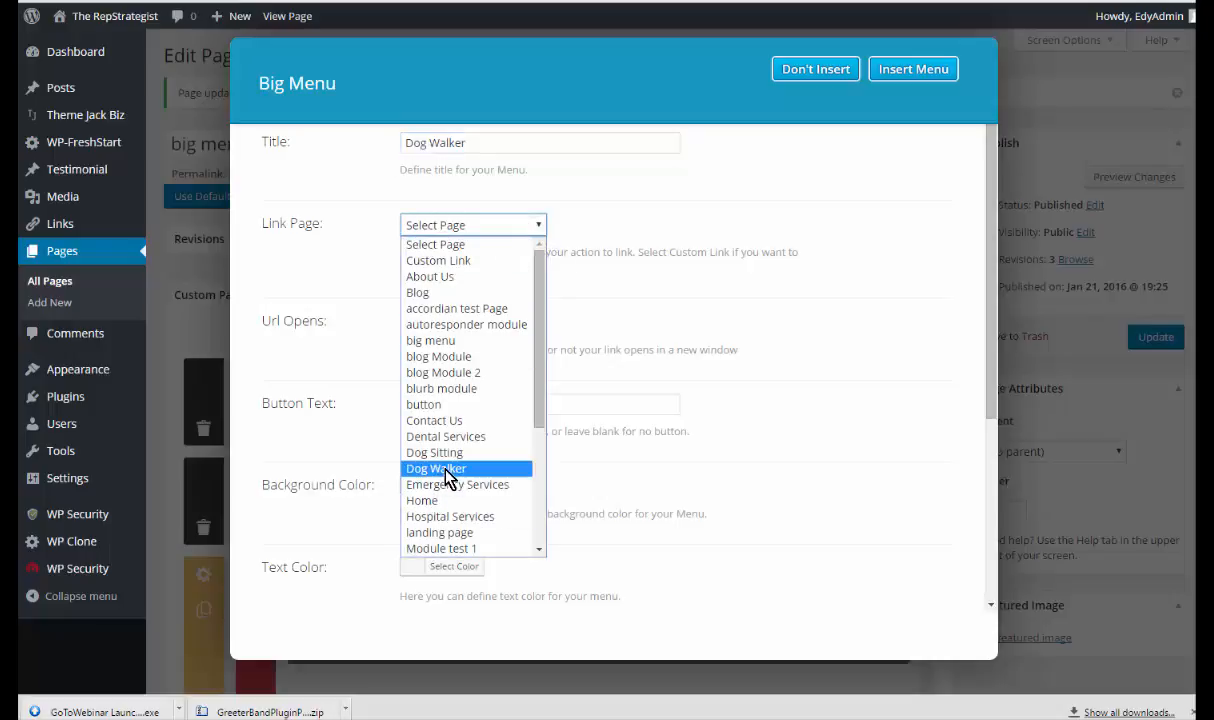
Link it to the Dog Walker page, opening in a new tab, with button text 'Dog Walker'
click(436, 468)
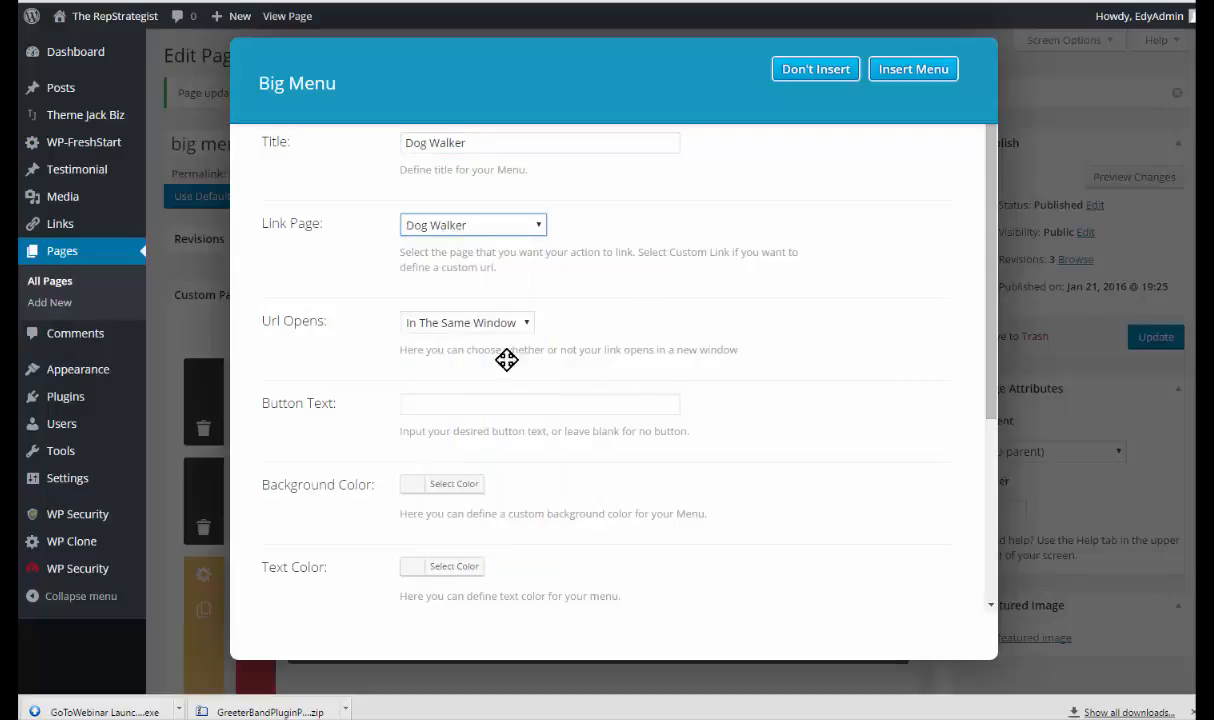
click(466, 322)
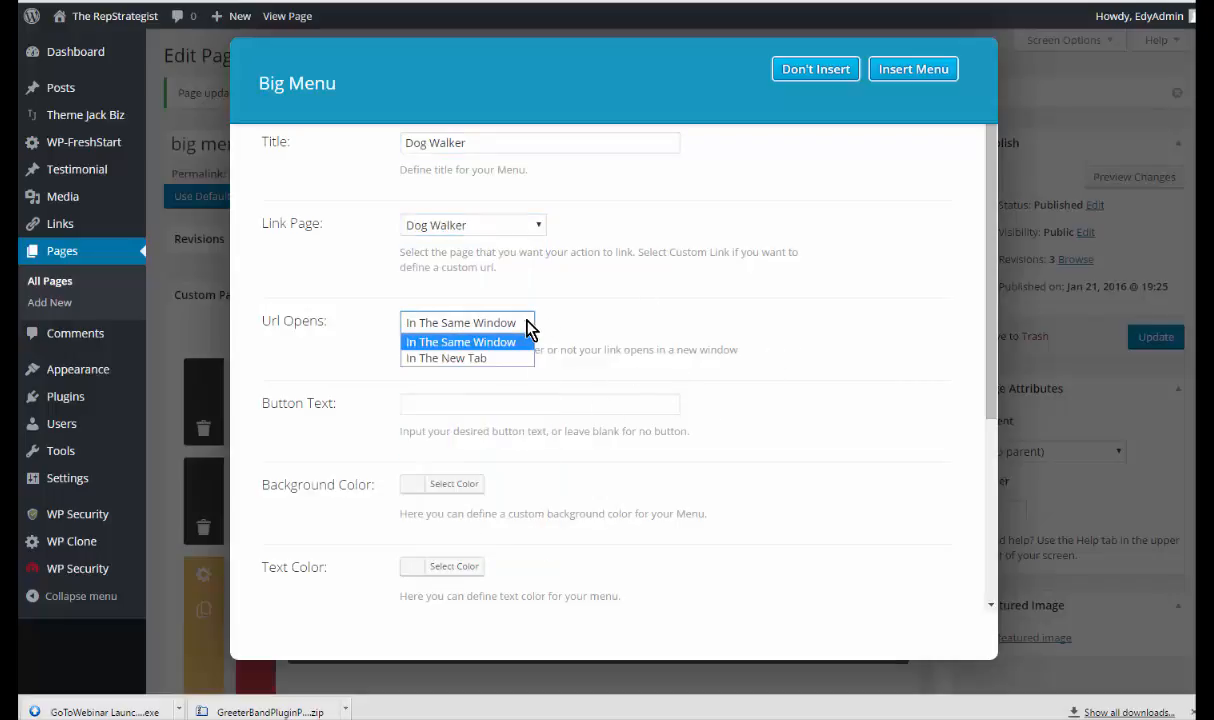
click(446, 358)
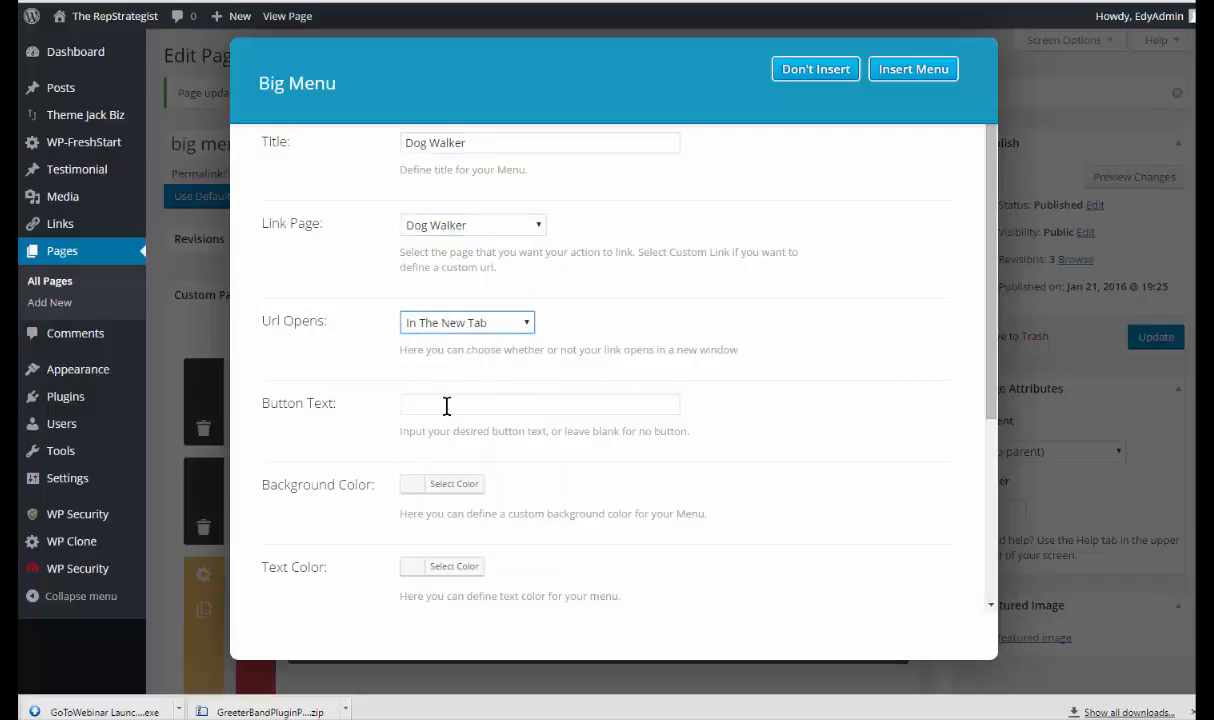
text(Dog Walker)
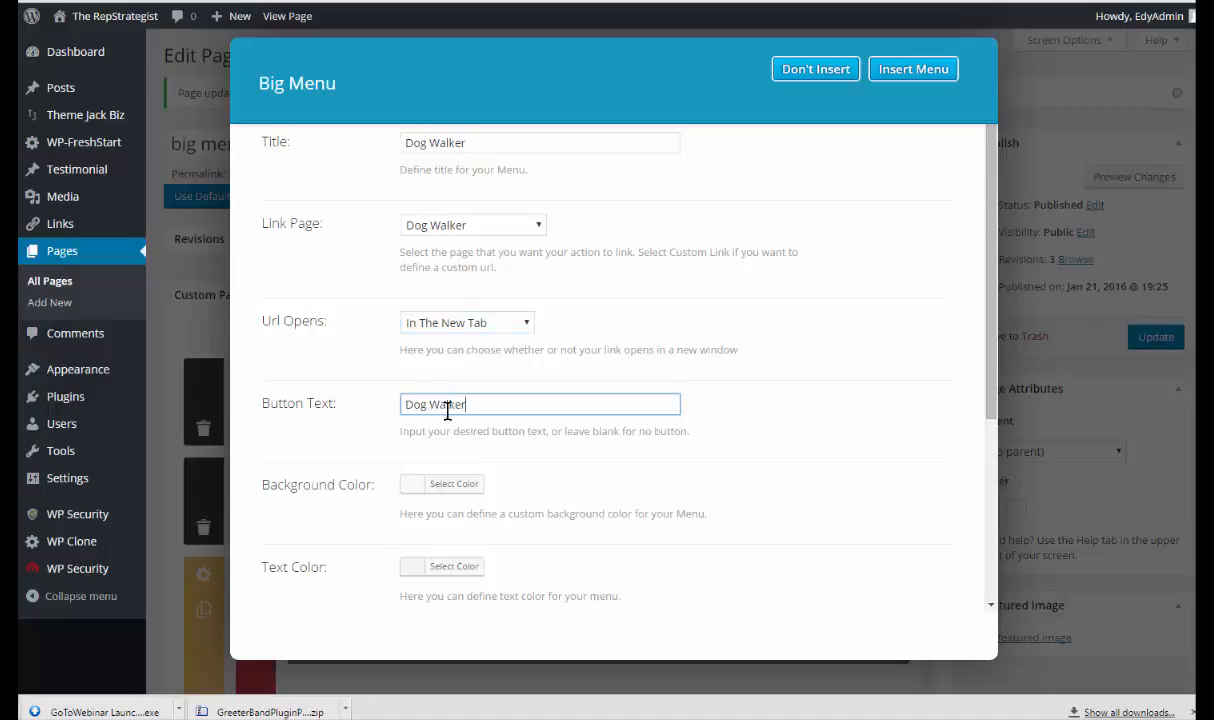
mouse_move(453, 484)
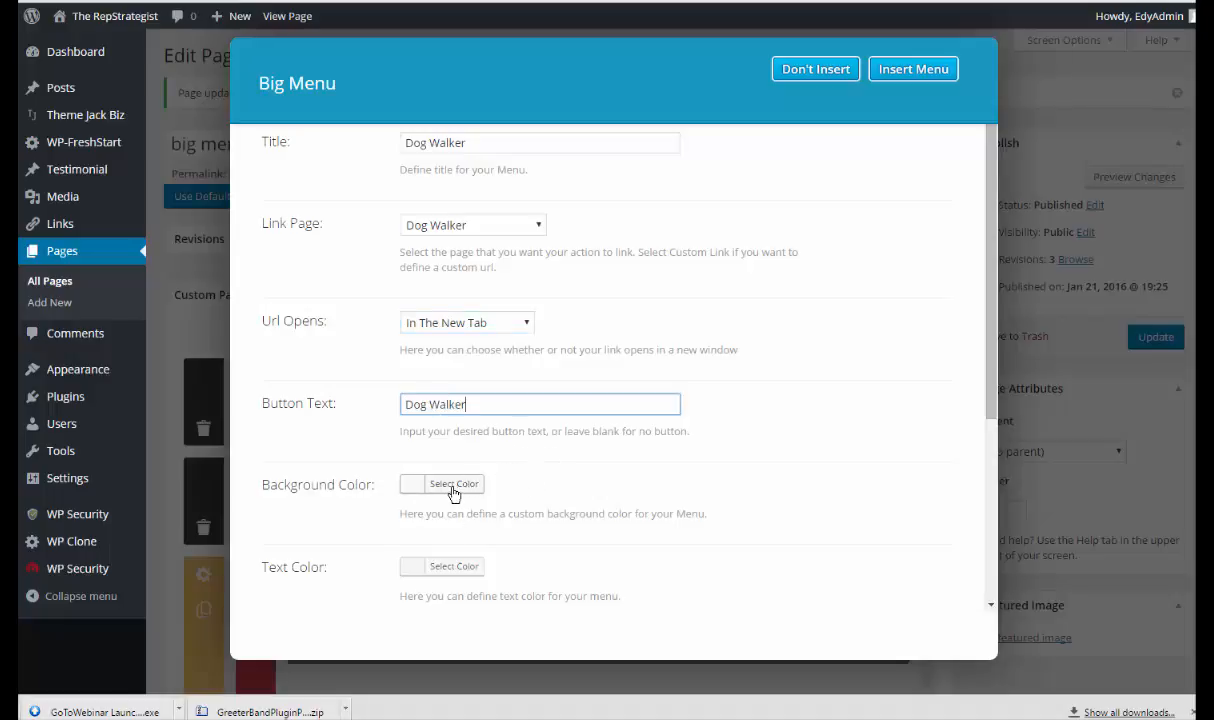
Set the Dog Walker button background to purple #691dc1 and text to white #ffffff
click(453, 484)
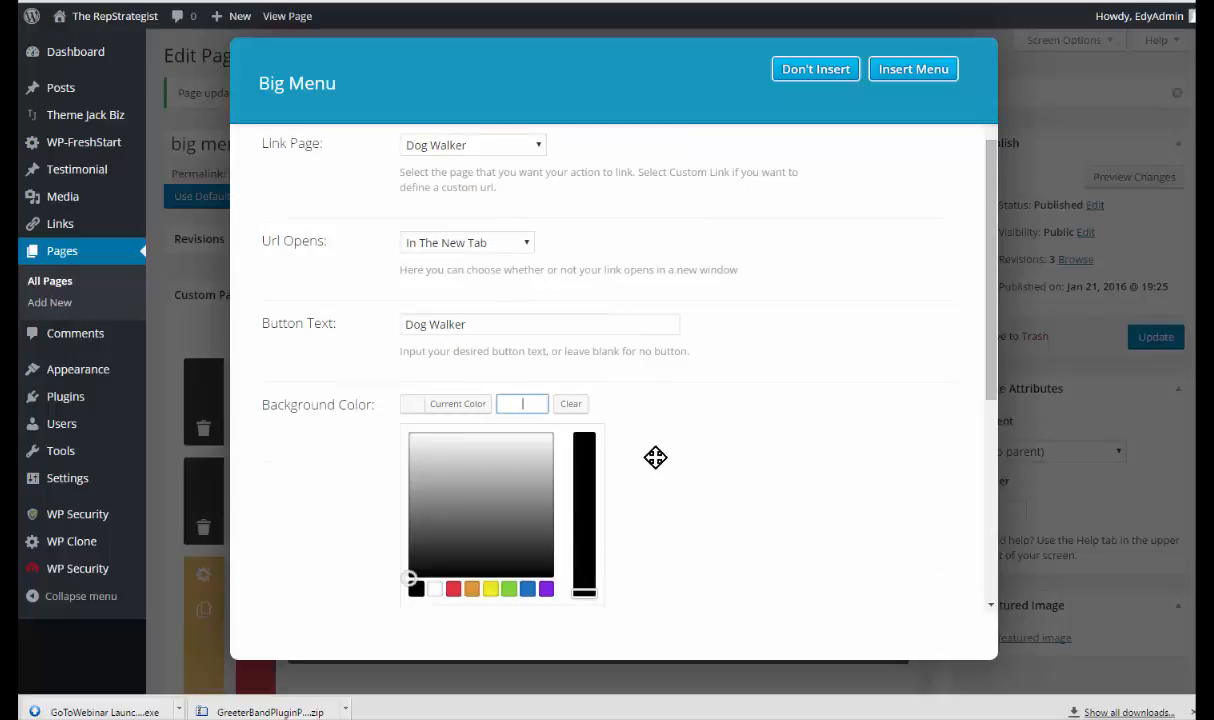
scroll(down, 3)
text(#681bc1)
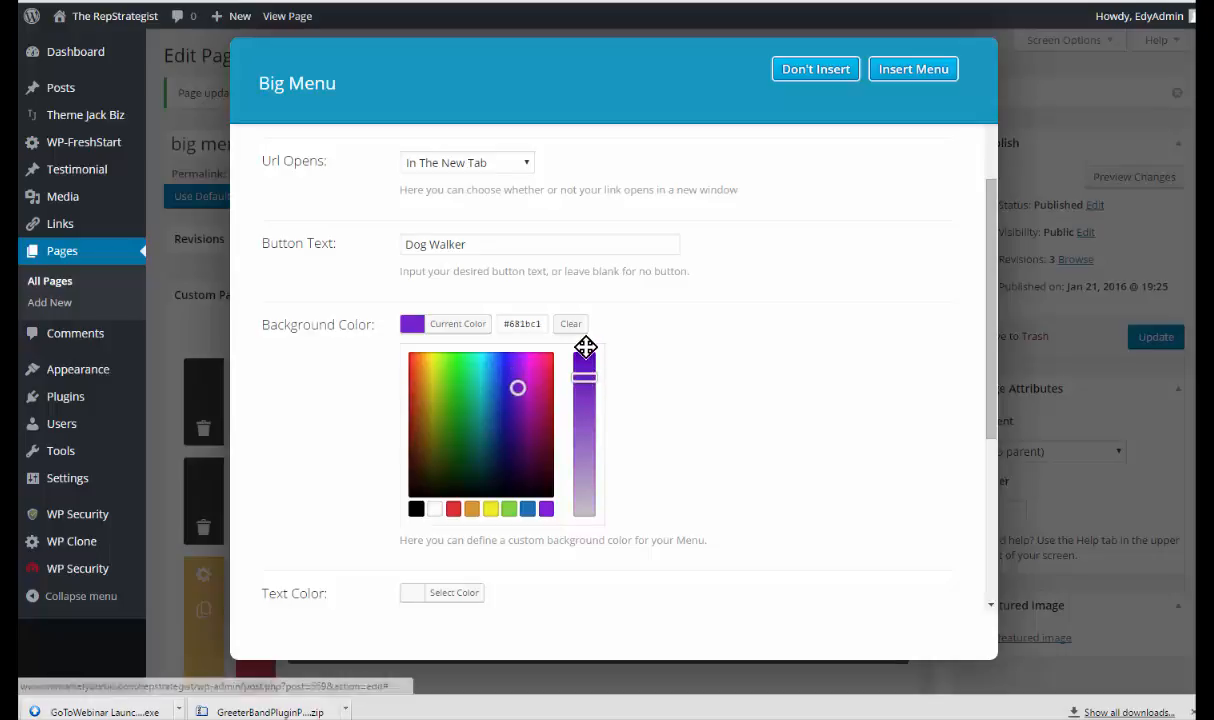
drag(585, 347, 585, 354)
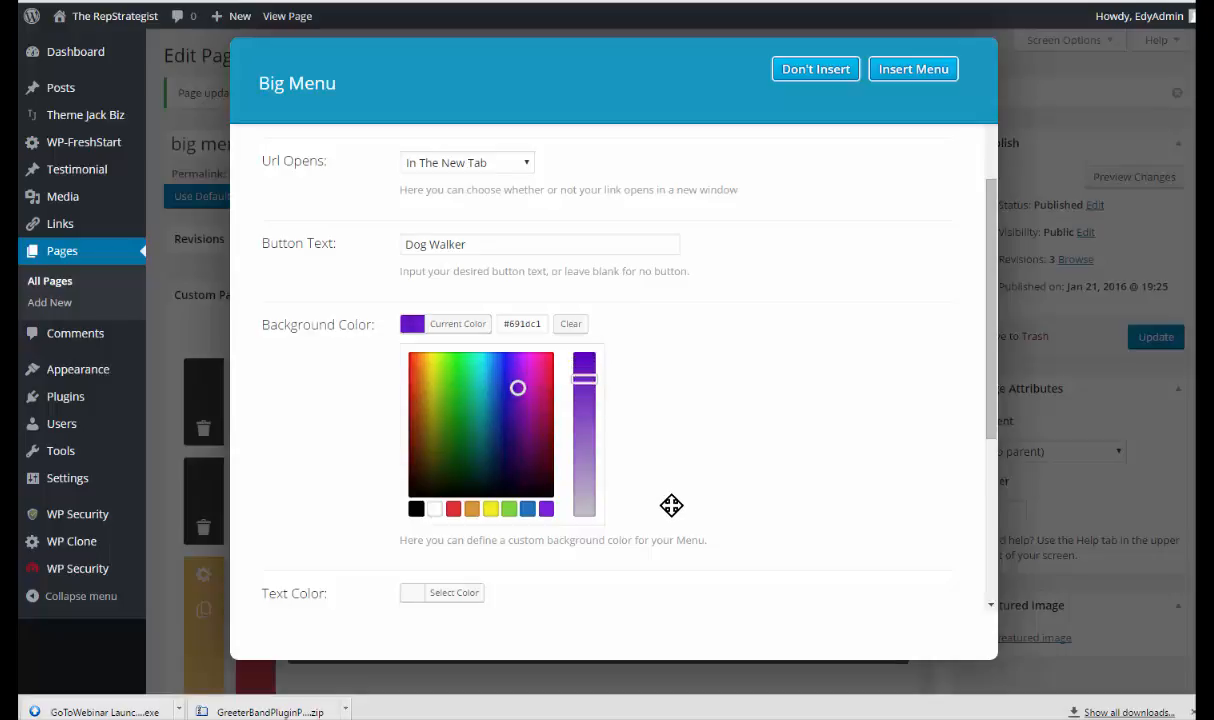
scroll(down, 3)
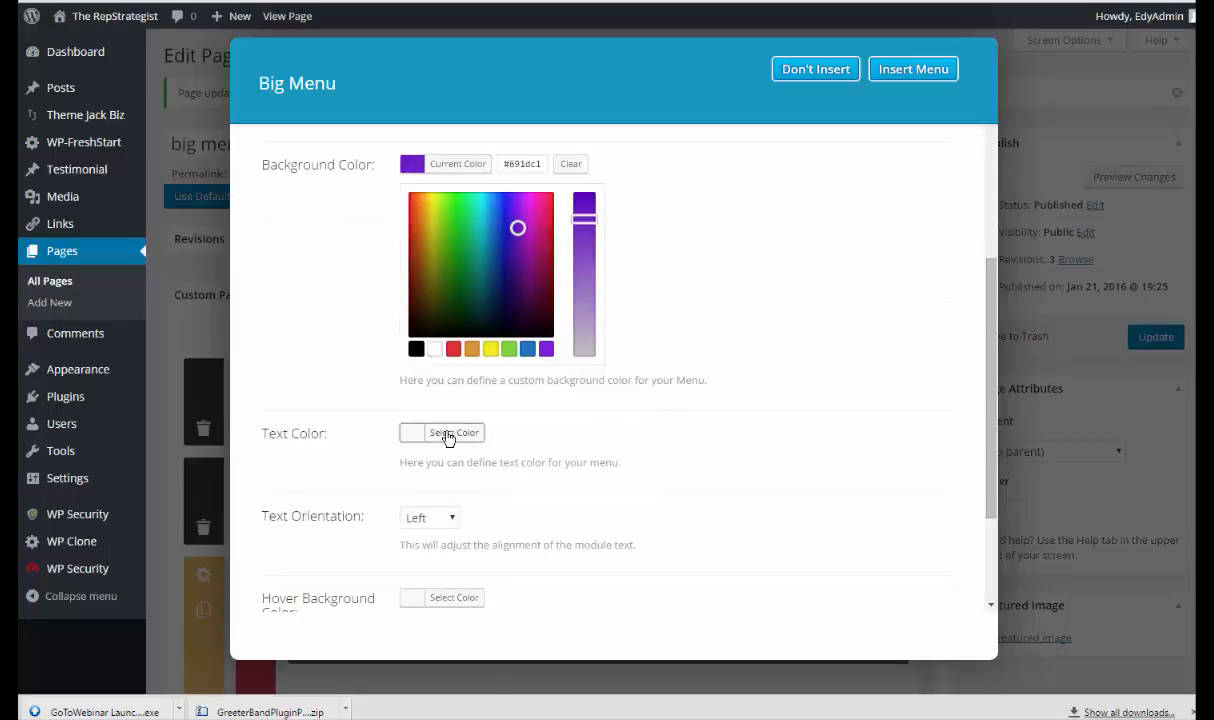
click(441, 432)
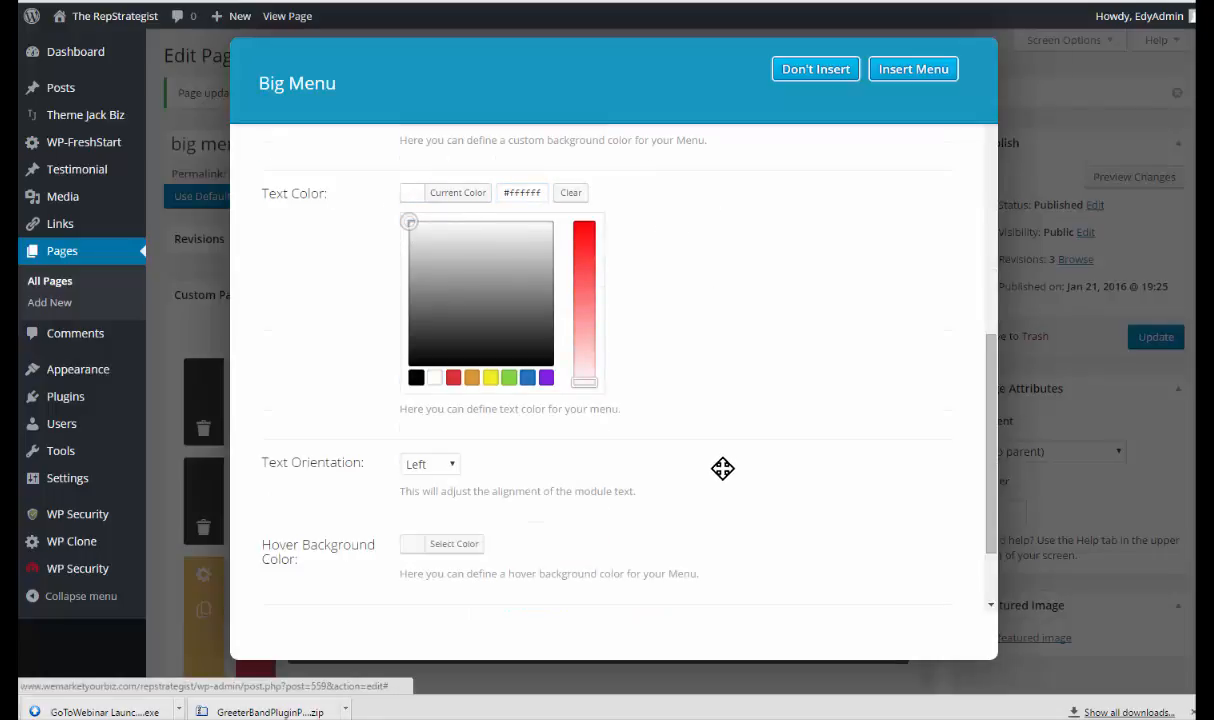
Center the text, make the hover background orange, and choose a hover text colour
click(430, 463)
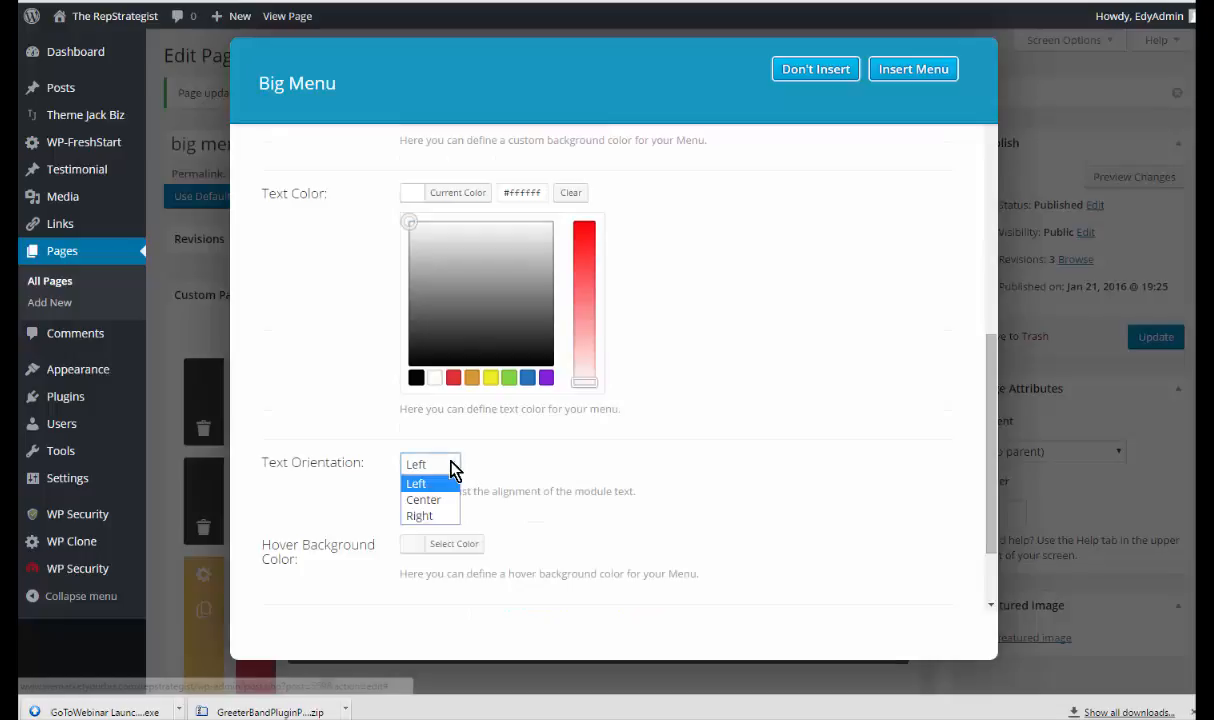
click(416, 483)
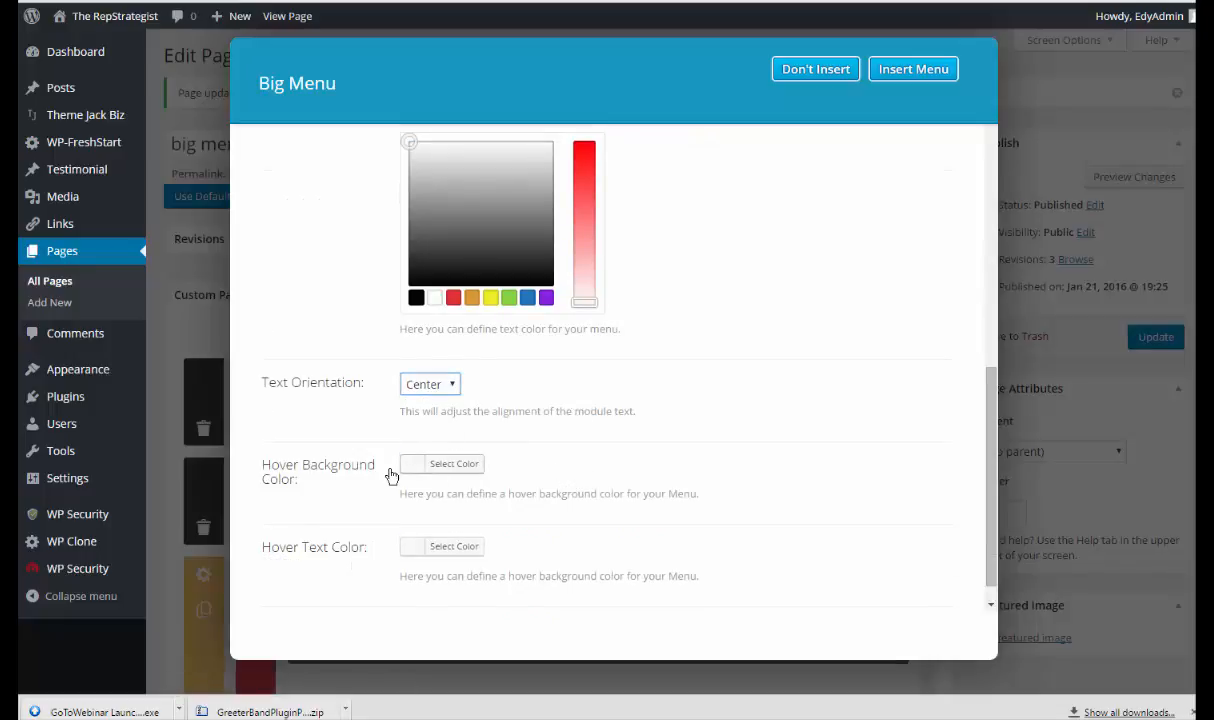
click(441, 463)
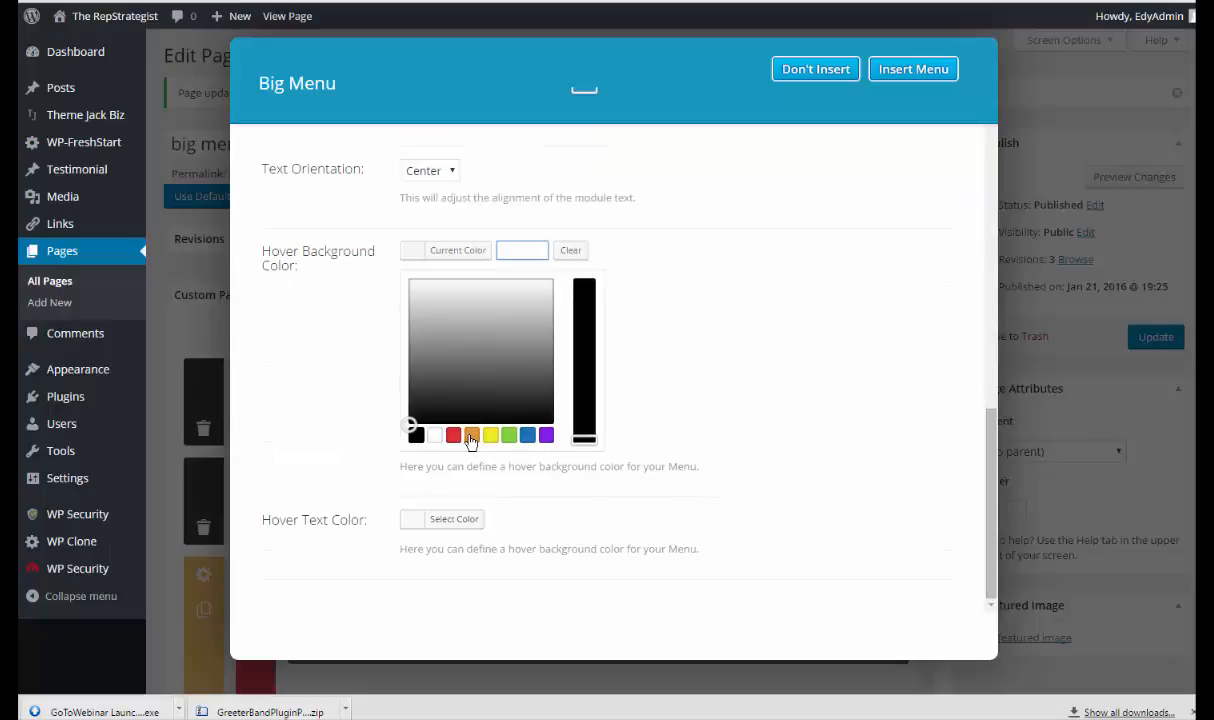
click(471, 434)
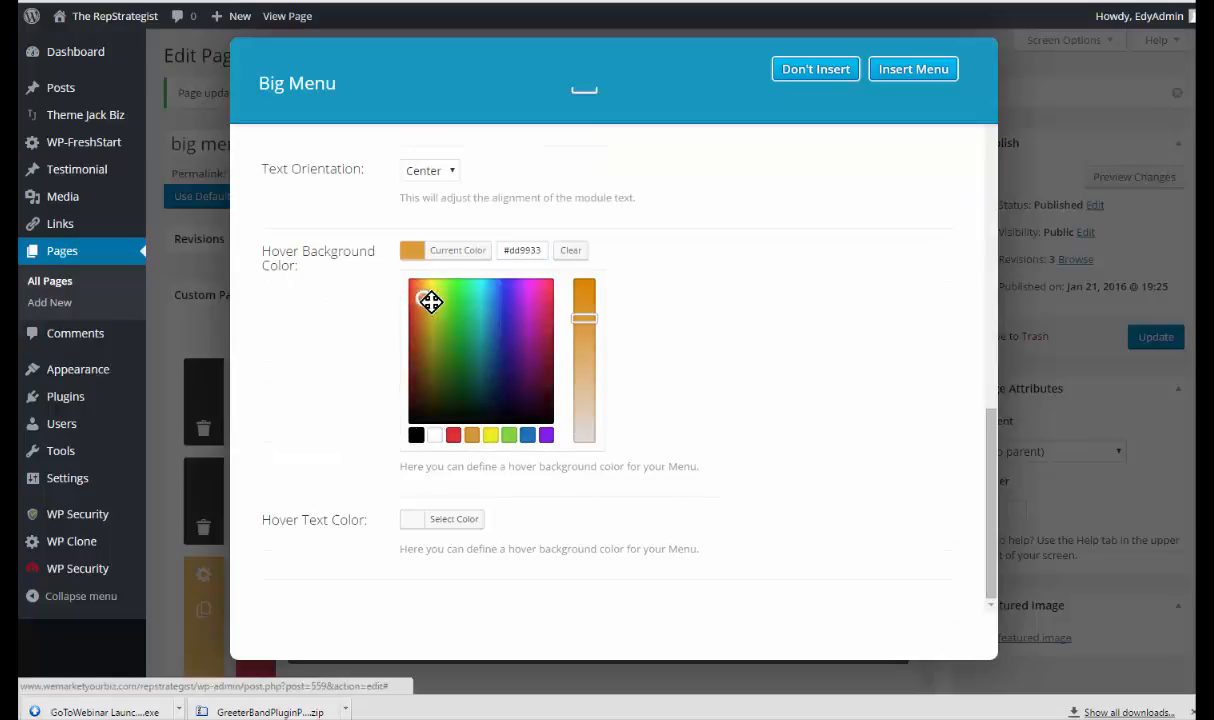
click(423, 298)
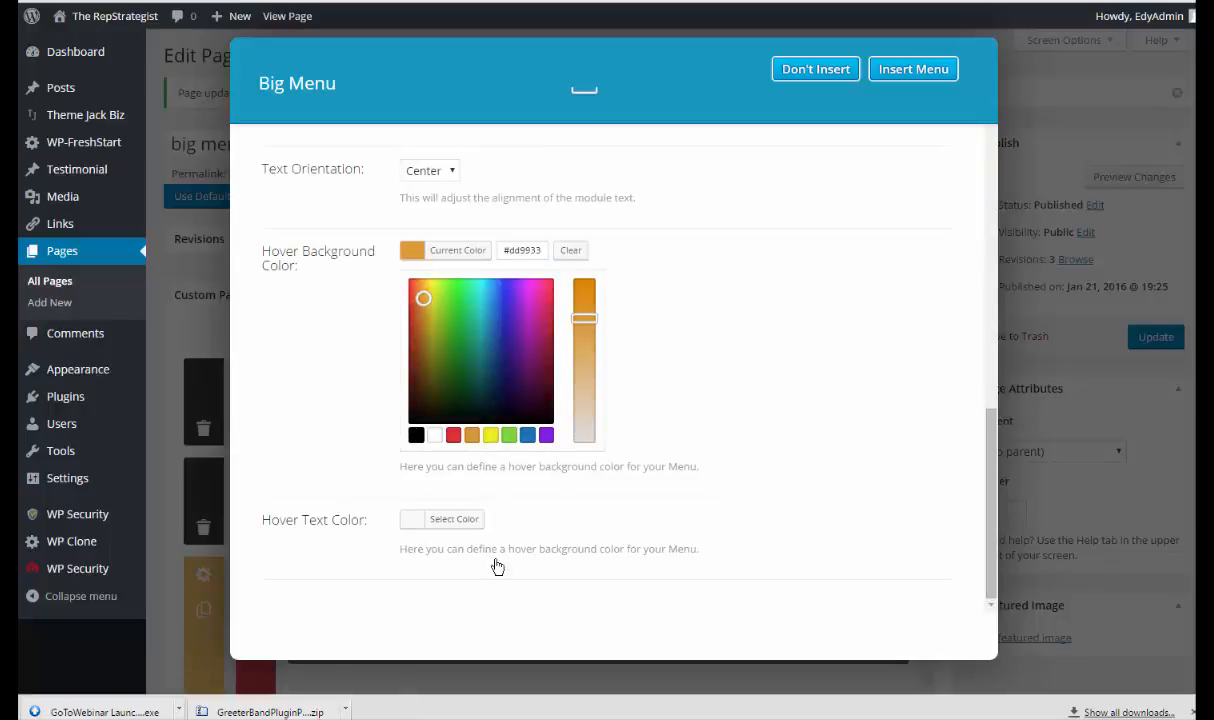
click(453, 518)
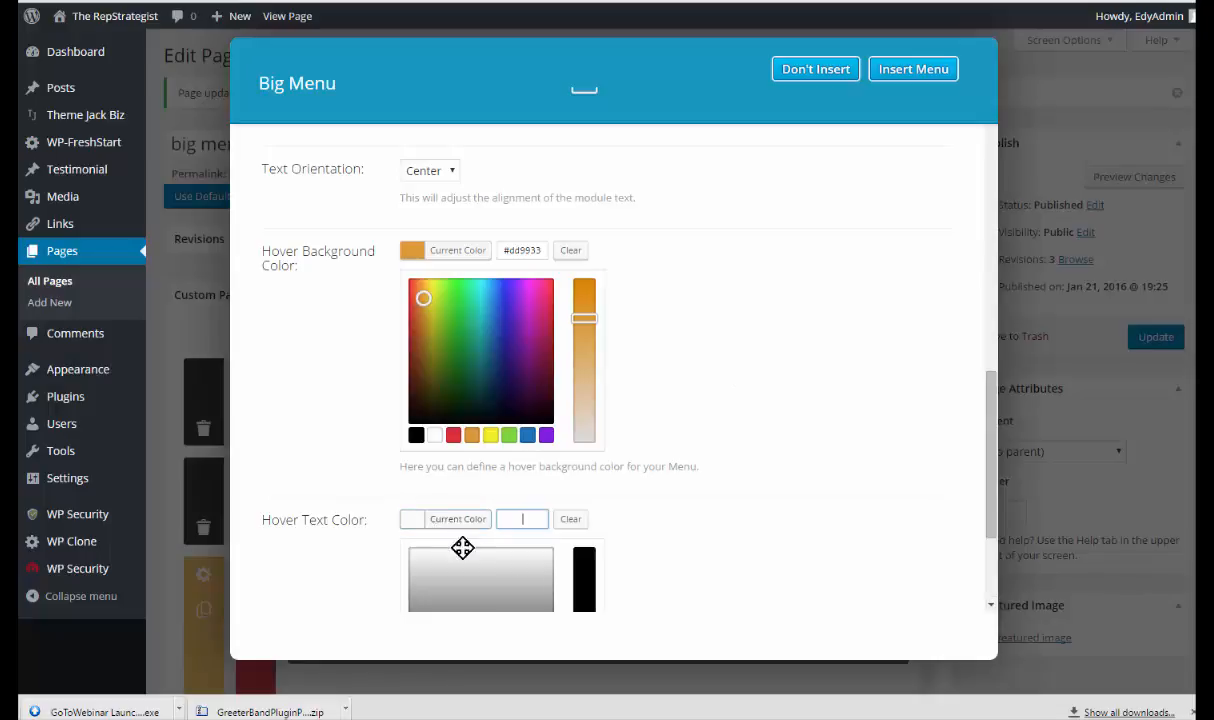
scroll(down, 3)
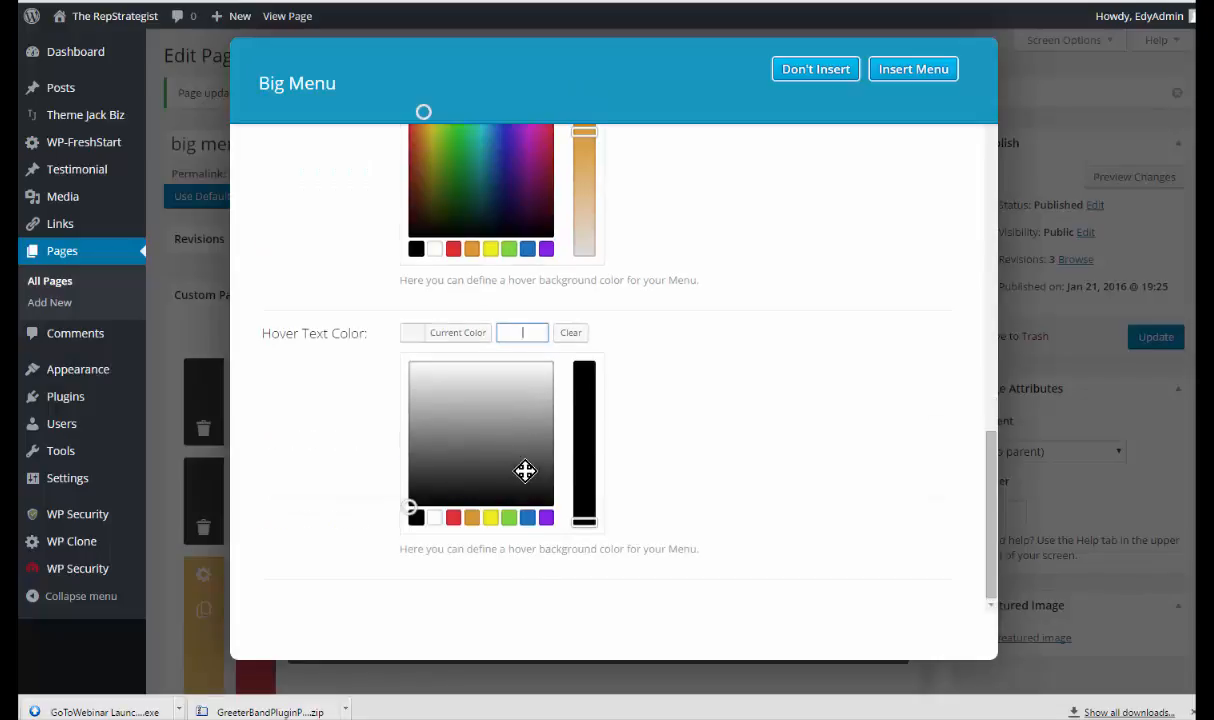
click(410, 507)
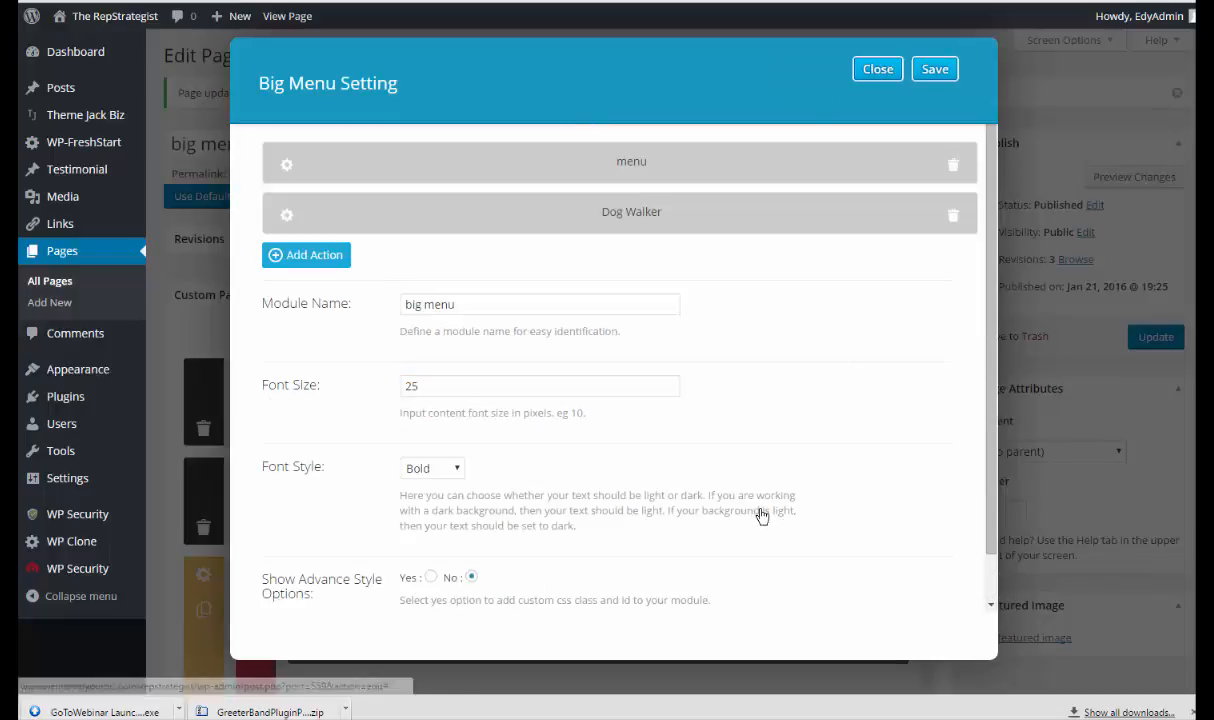
mouse_move(305, 254)
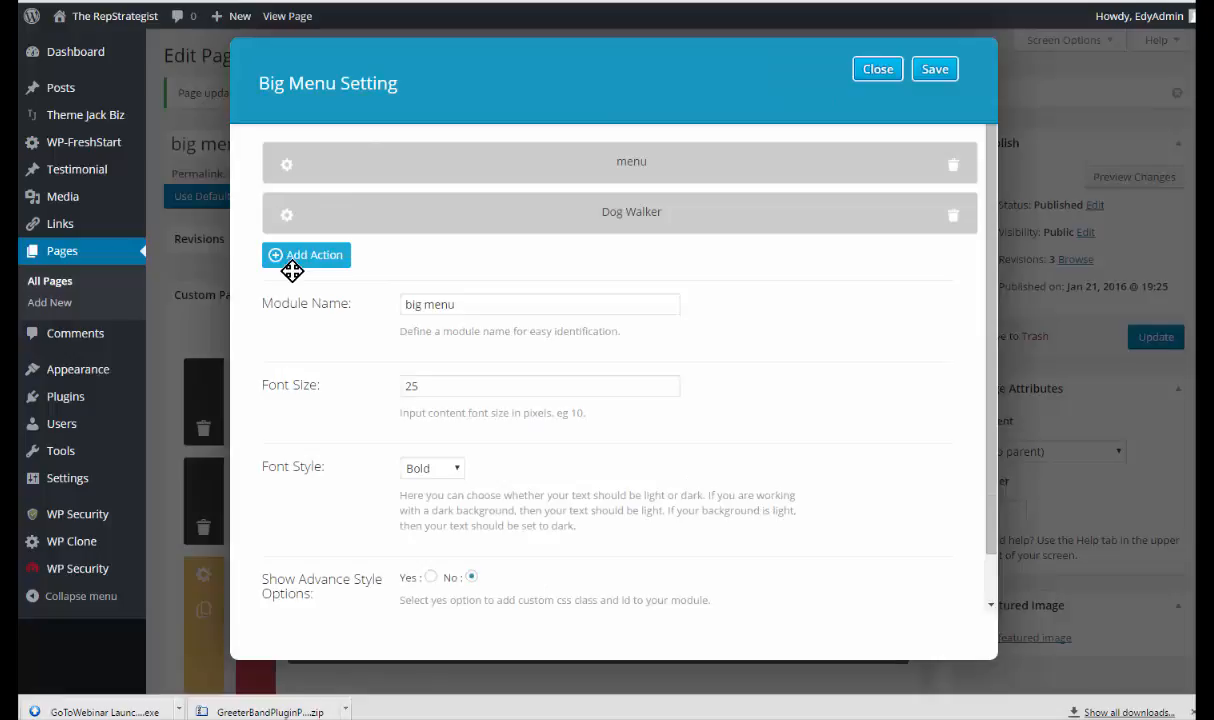
mouse_move(498, 338)
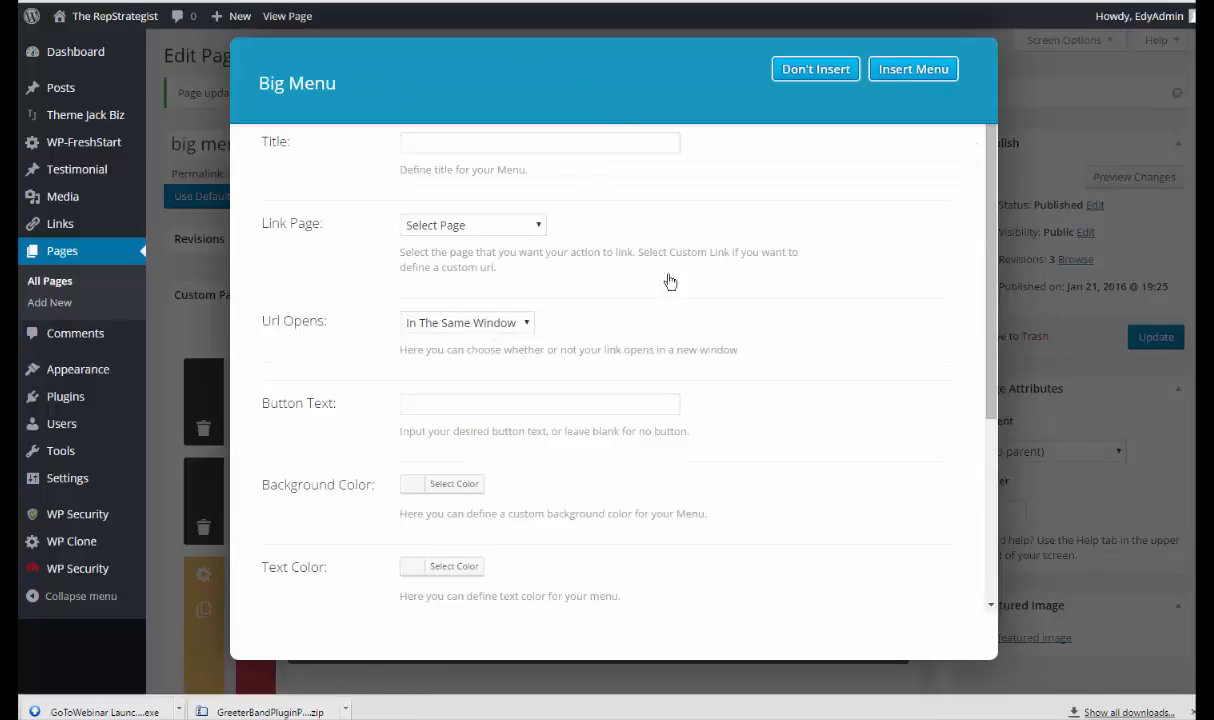
Title the third menu action 'Hospital Services'
click(472, 224)
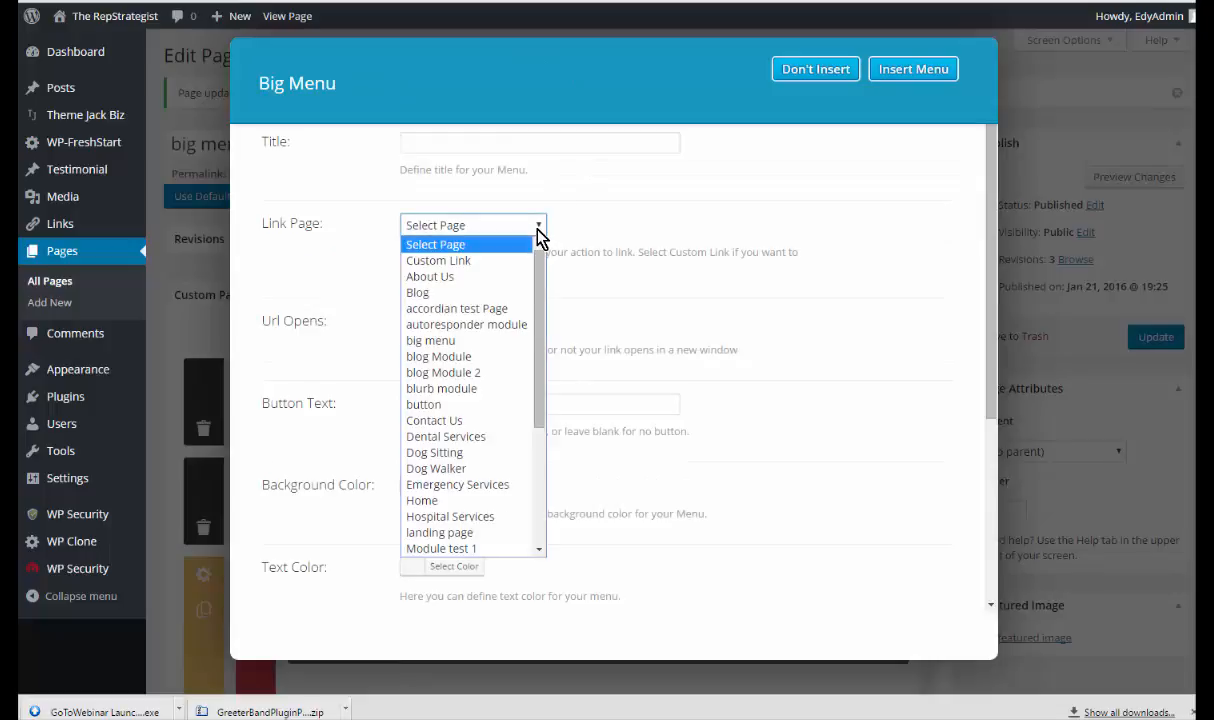
mouse_move(533, 218)
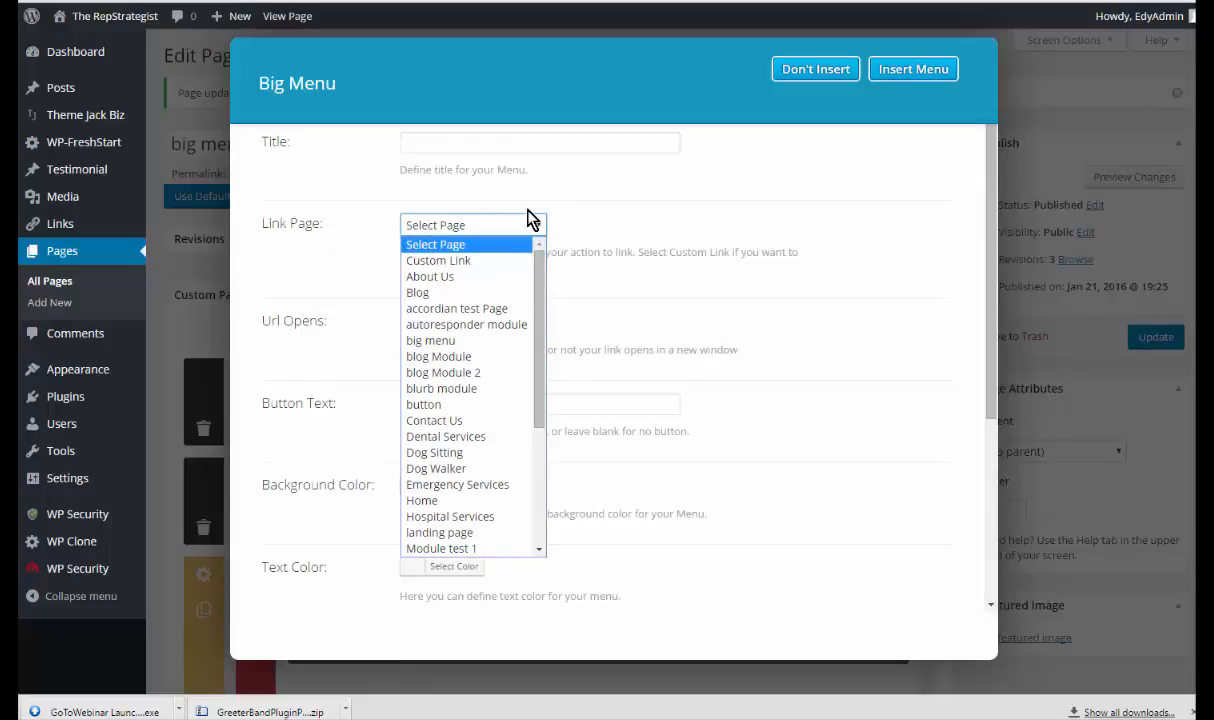
click(540, 142)
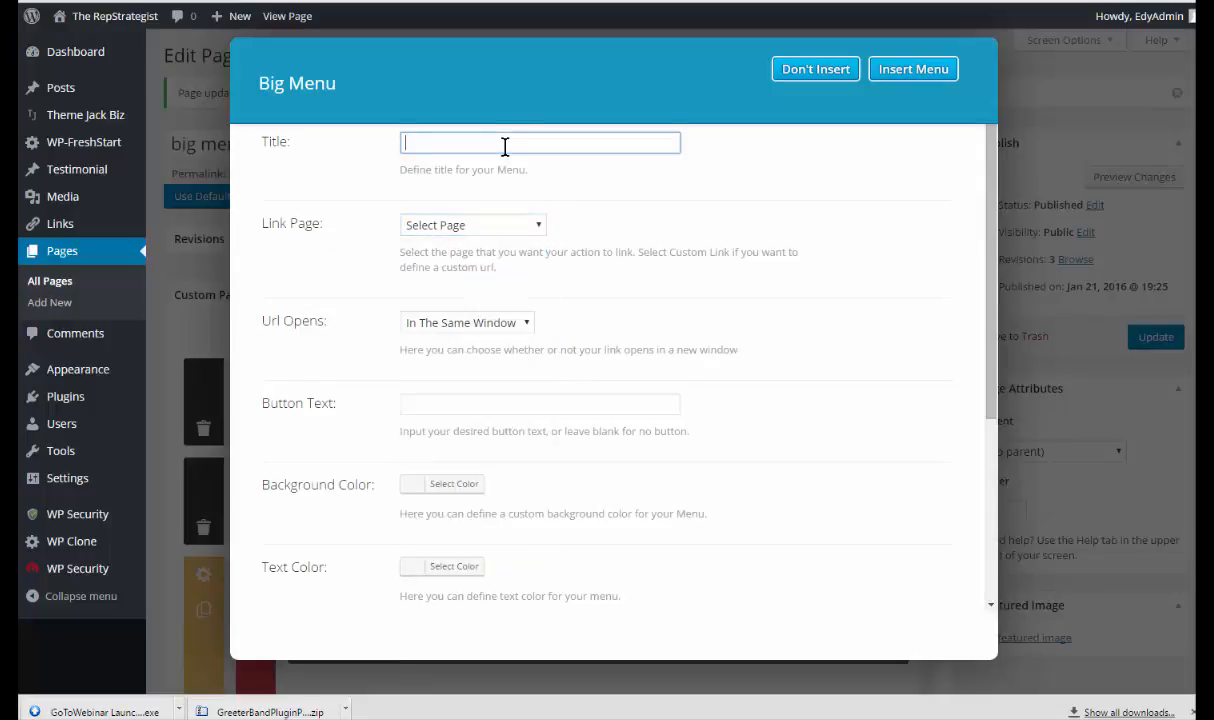
text(Hospital)
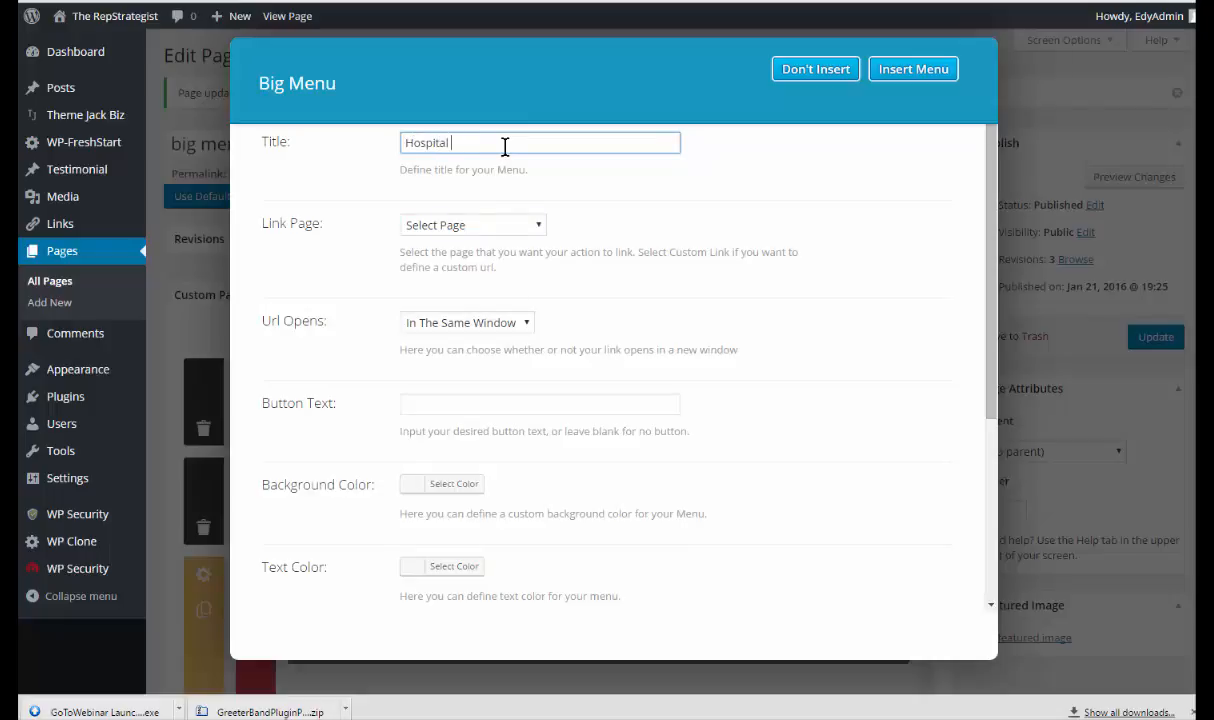
text(Services)
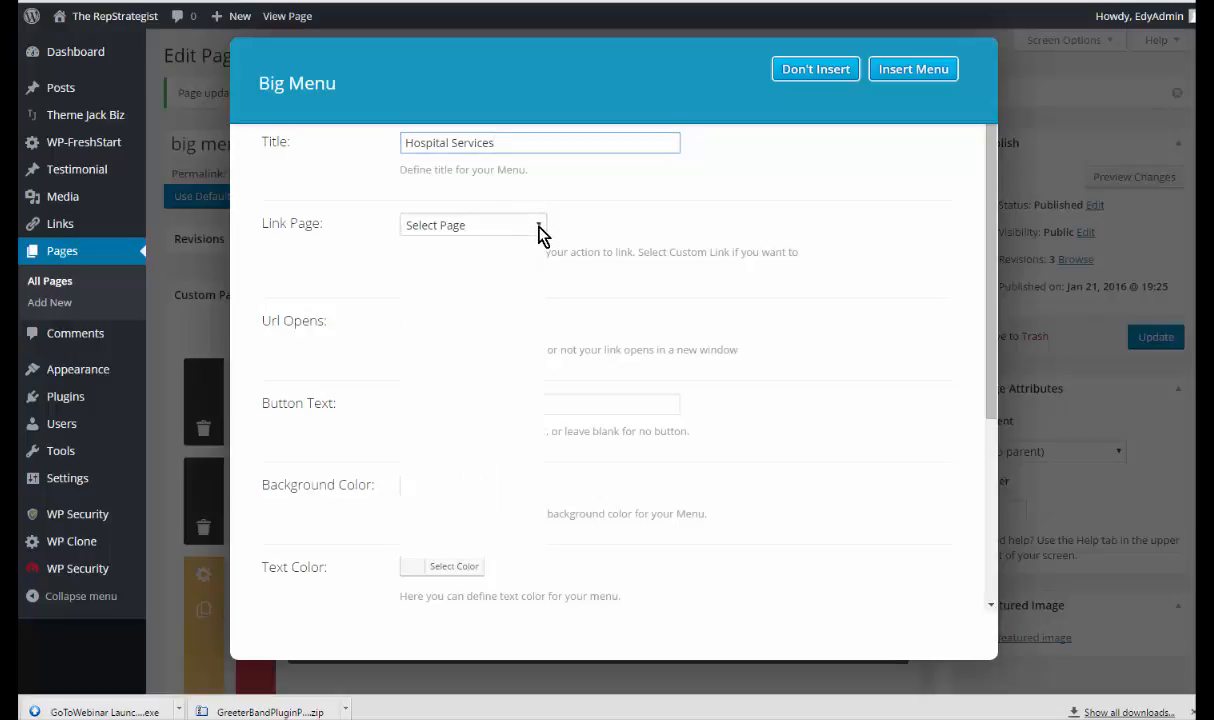
Link it to Hospital Services, opening in a new tab, with button text 'Hospital Services'
click(473, 224)
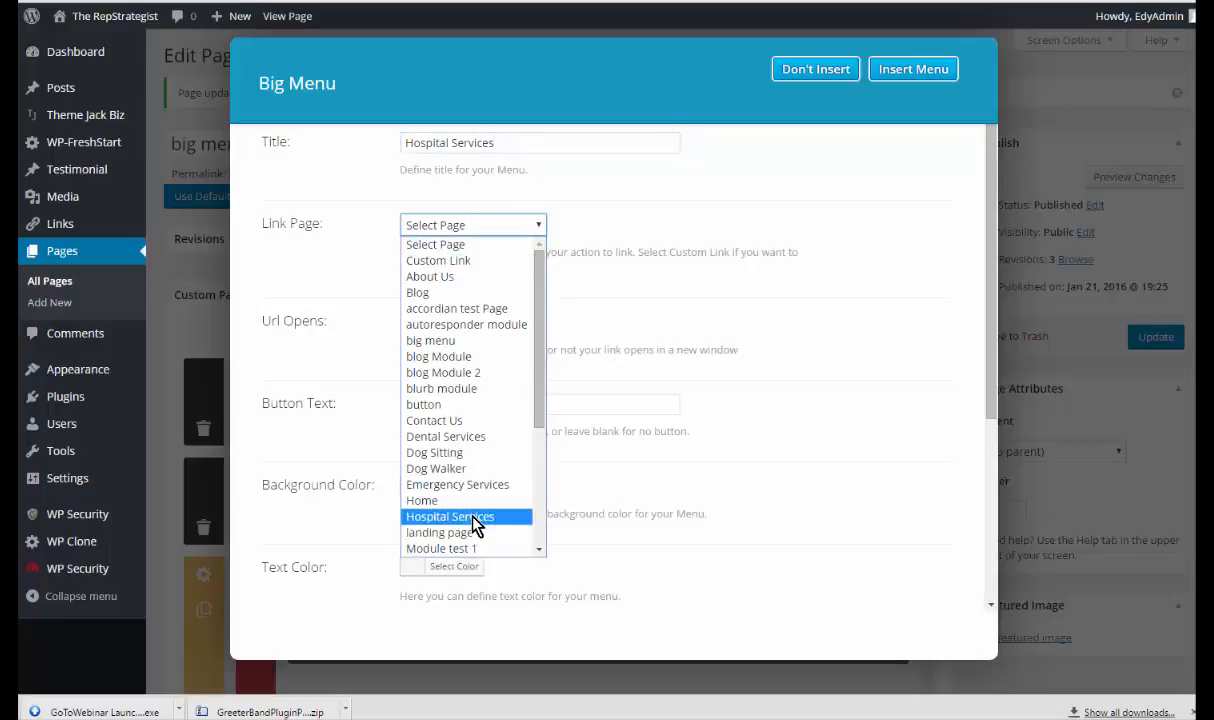
click(450, 516)
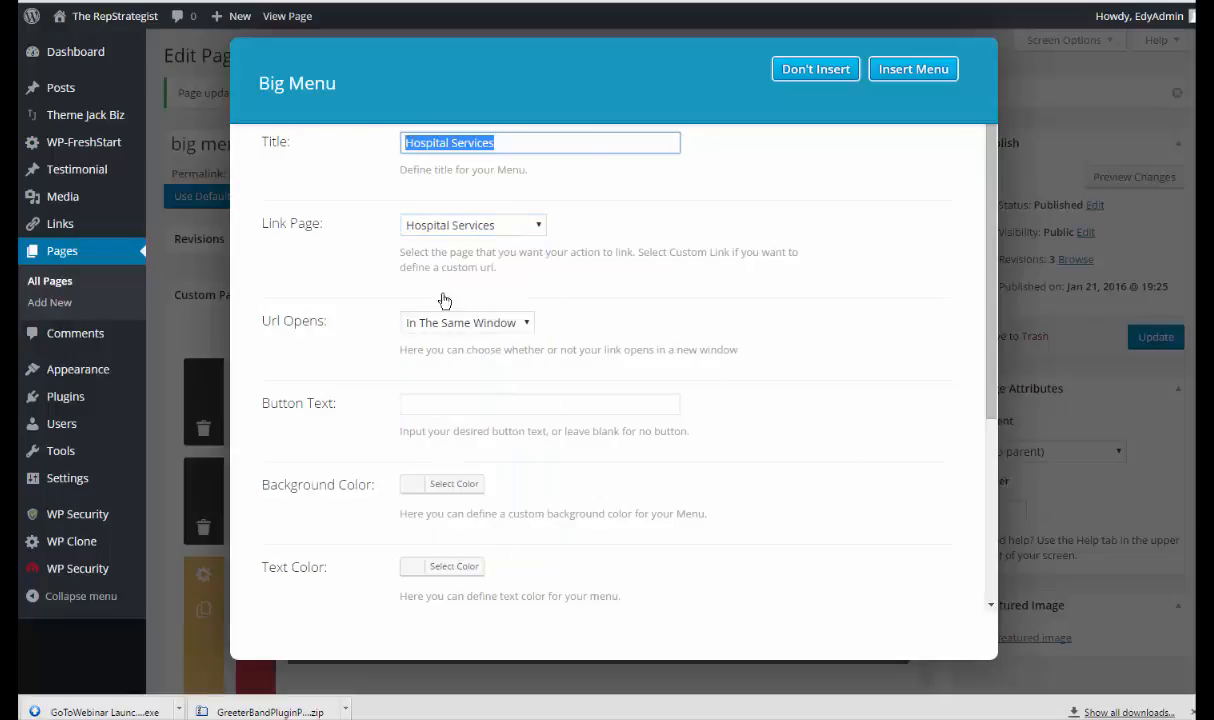
mouse_move(528, 330)
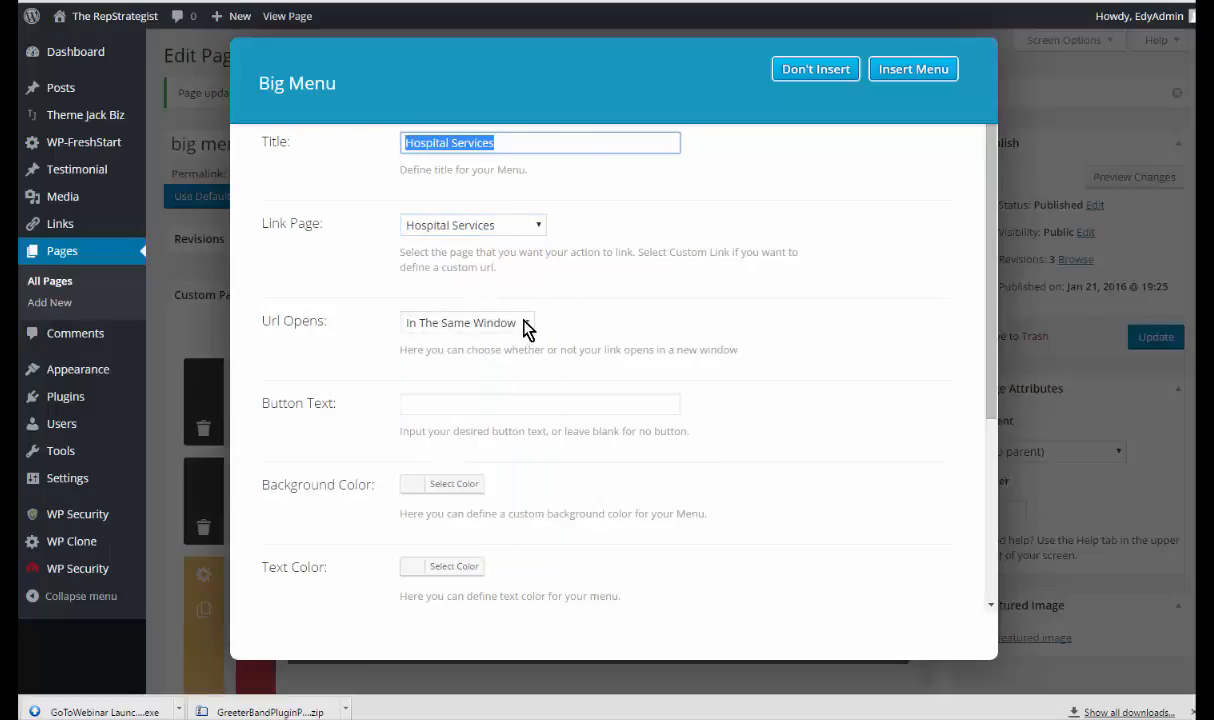
click(467, 322)
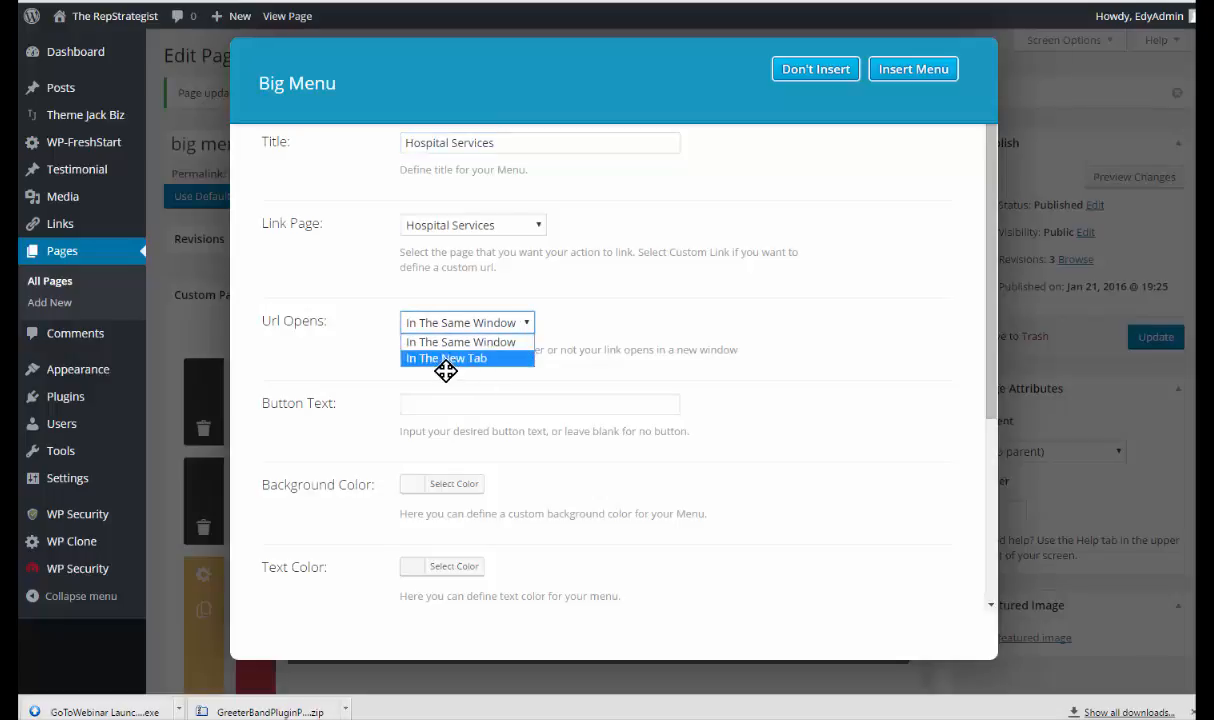
click(446, 358)
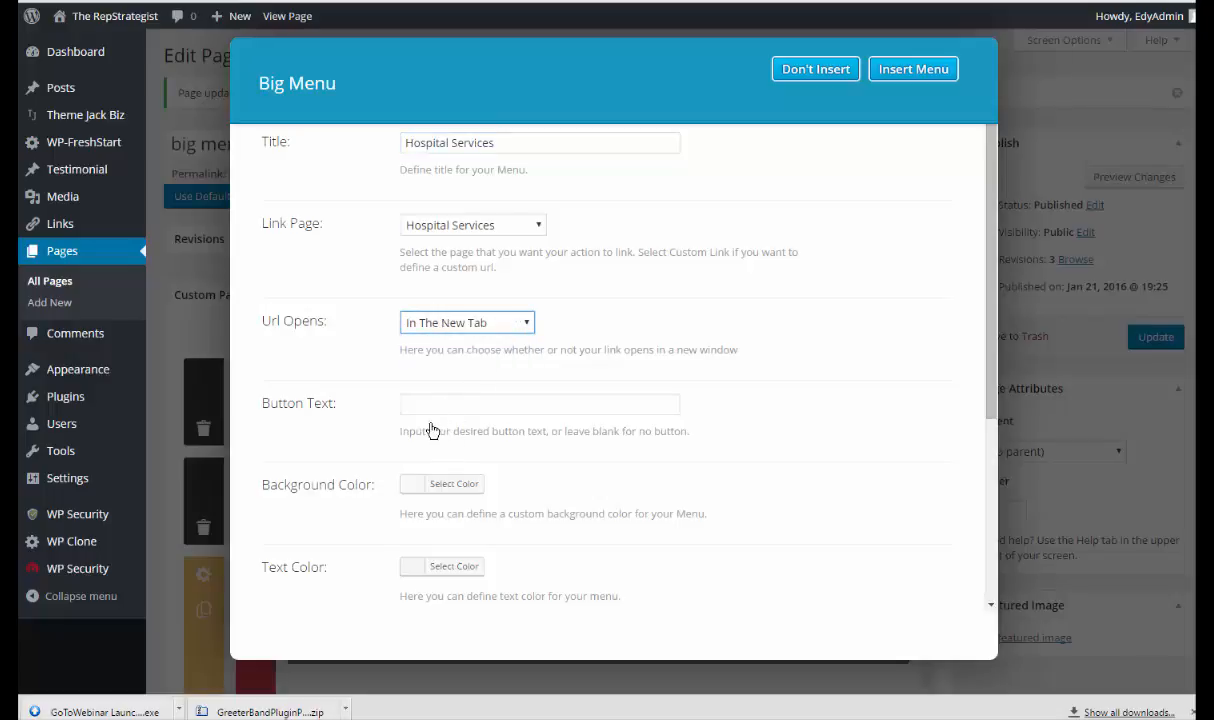
click(540, 403)
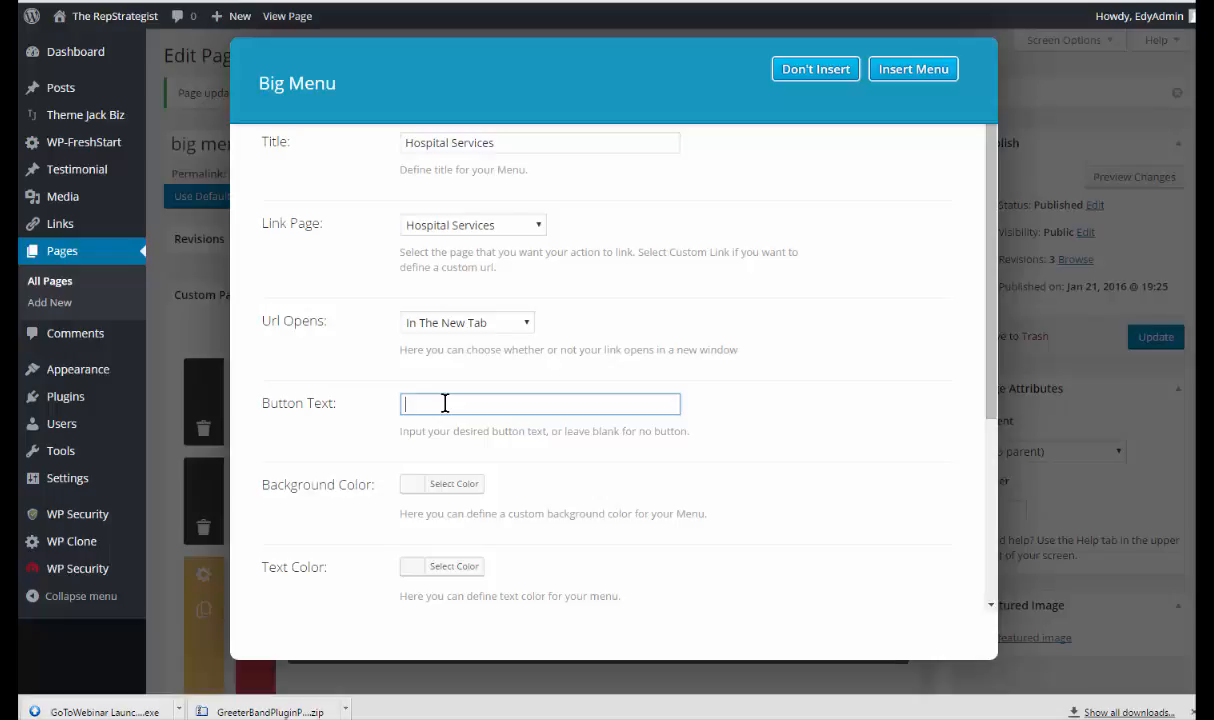
text(Hospital Services)
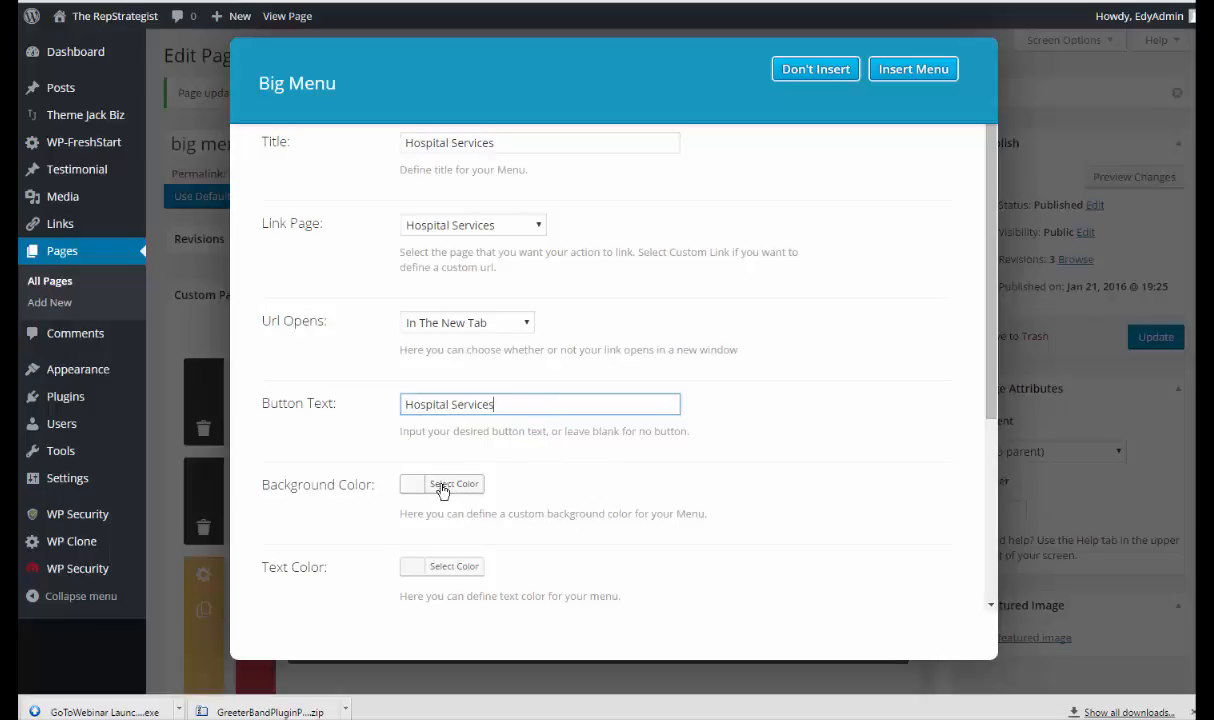
Give the Hospital Services item a dark red background and black, centred text
click(453, 483)
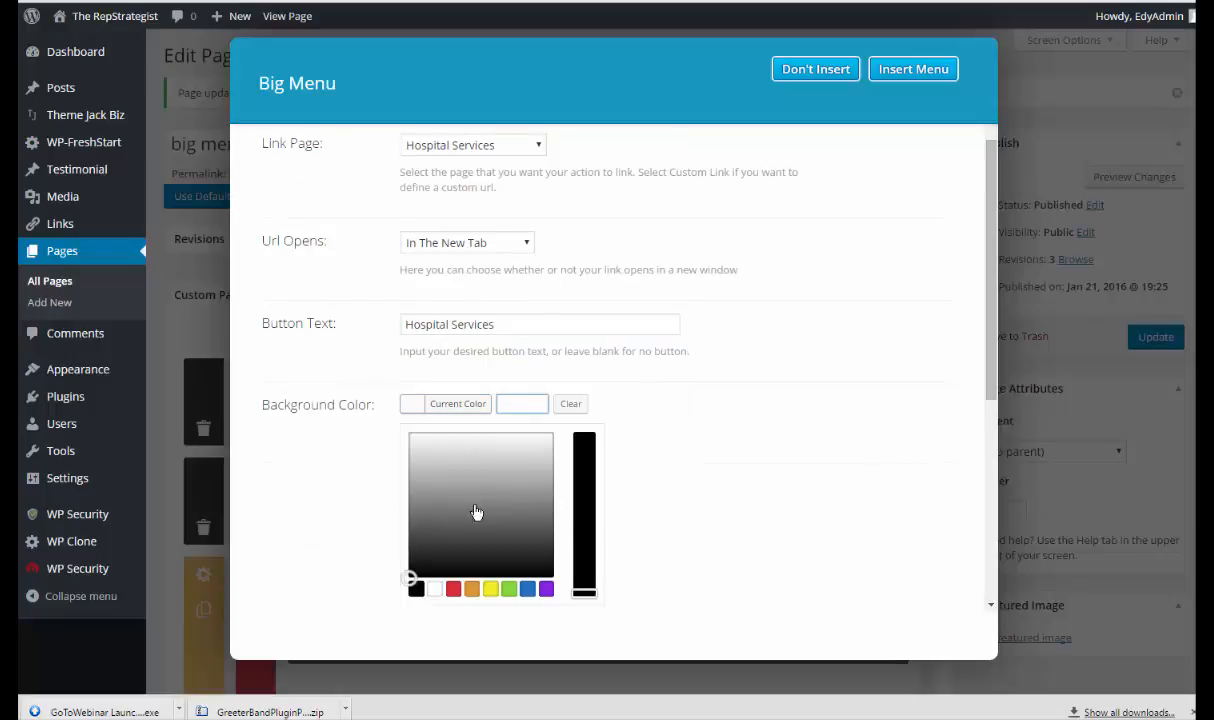
scroll(down, 3)
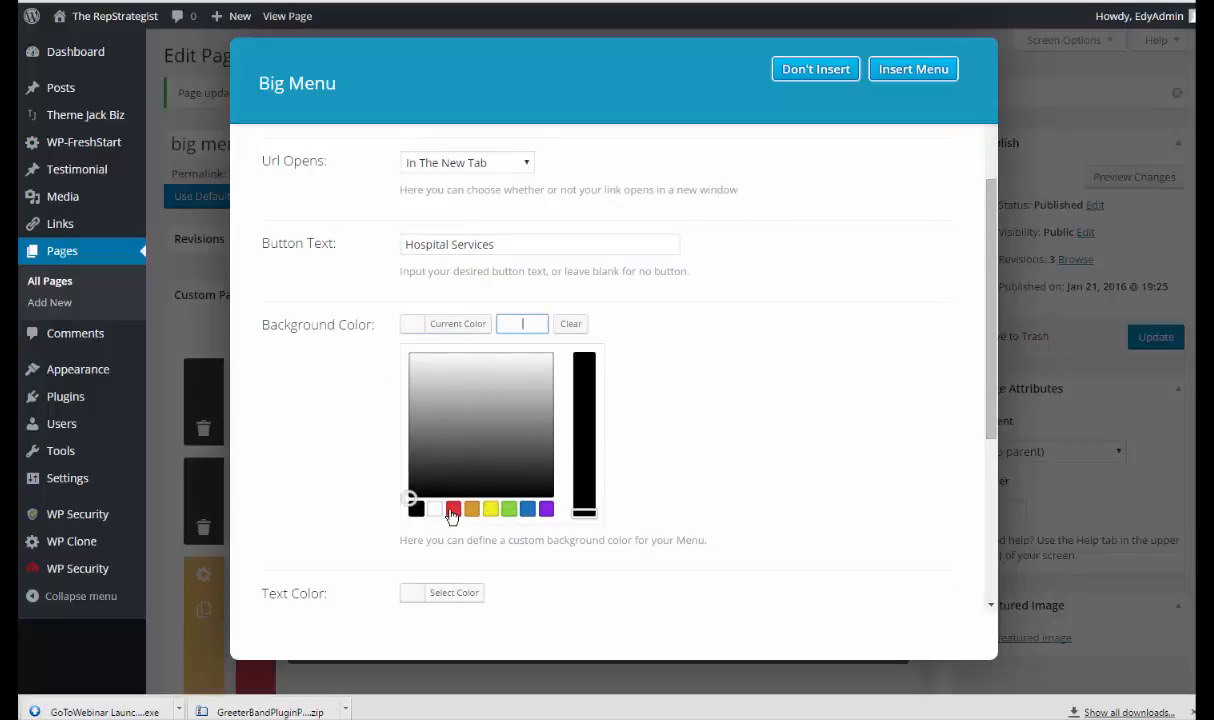
click(452, 509)
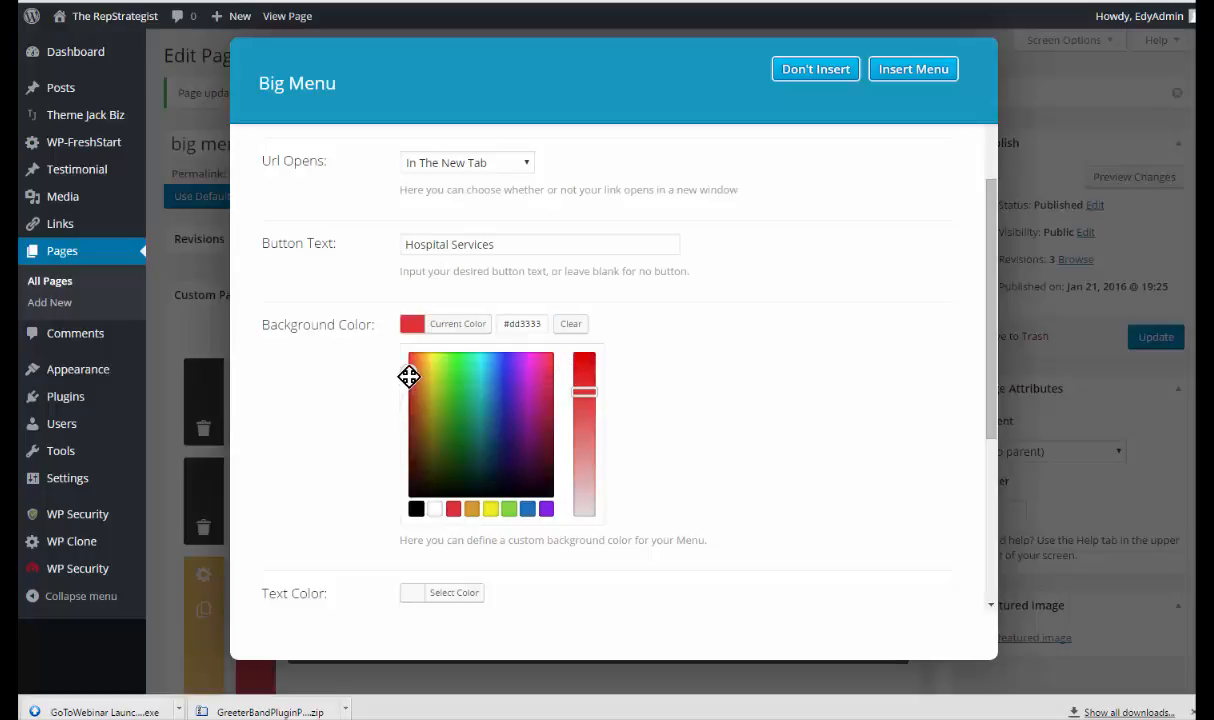
click(408, 394)
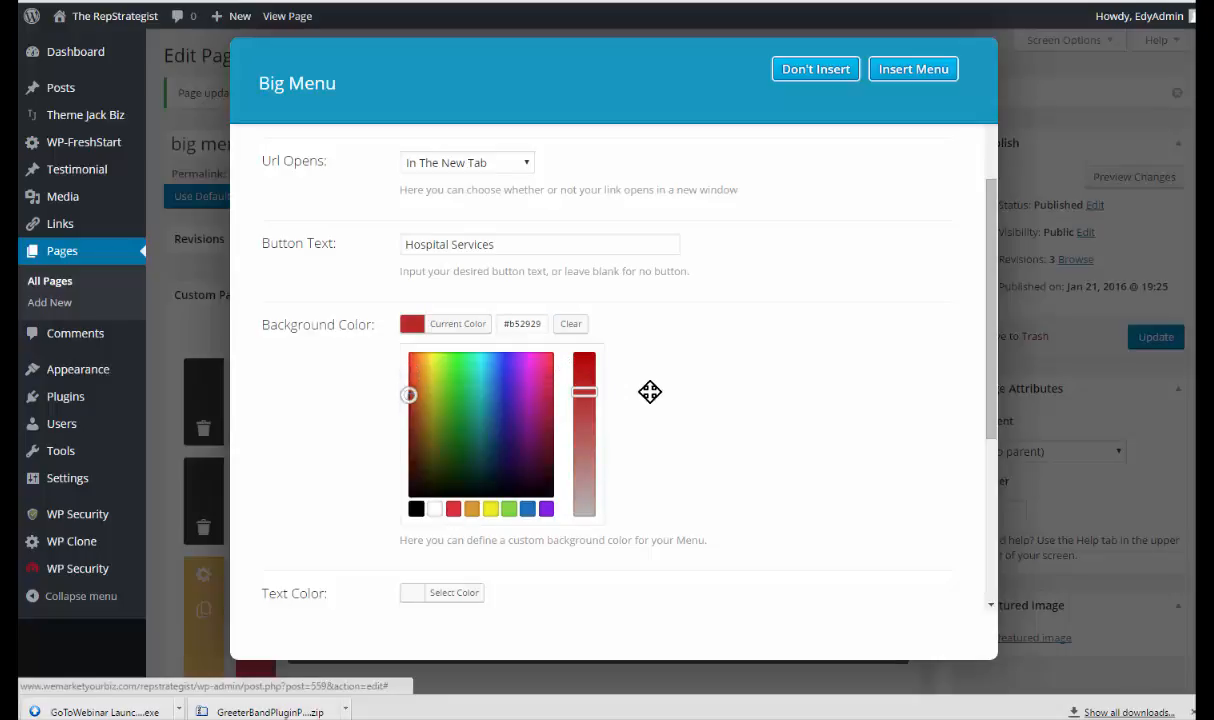
scroll(down, 3)
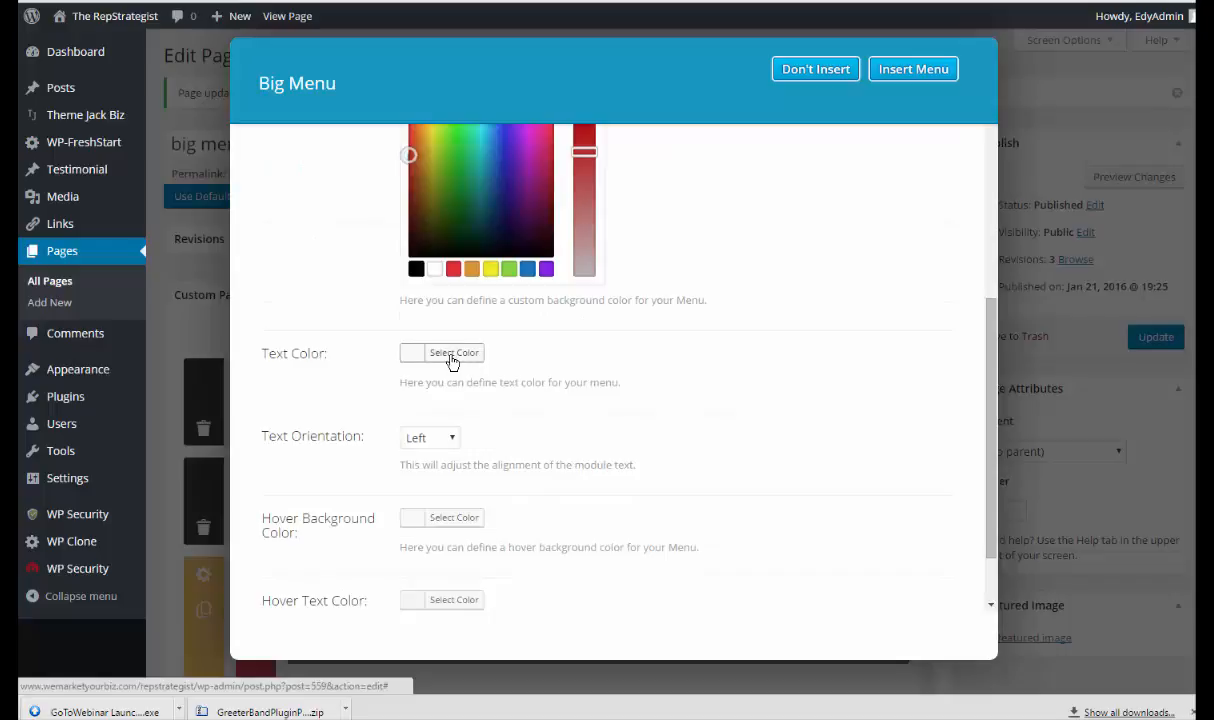
click(453, 352)
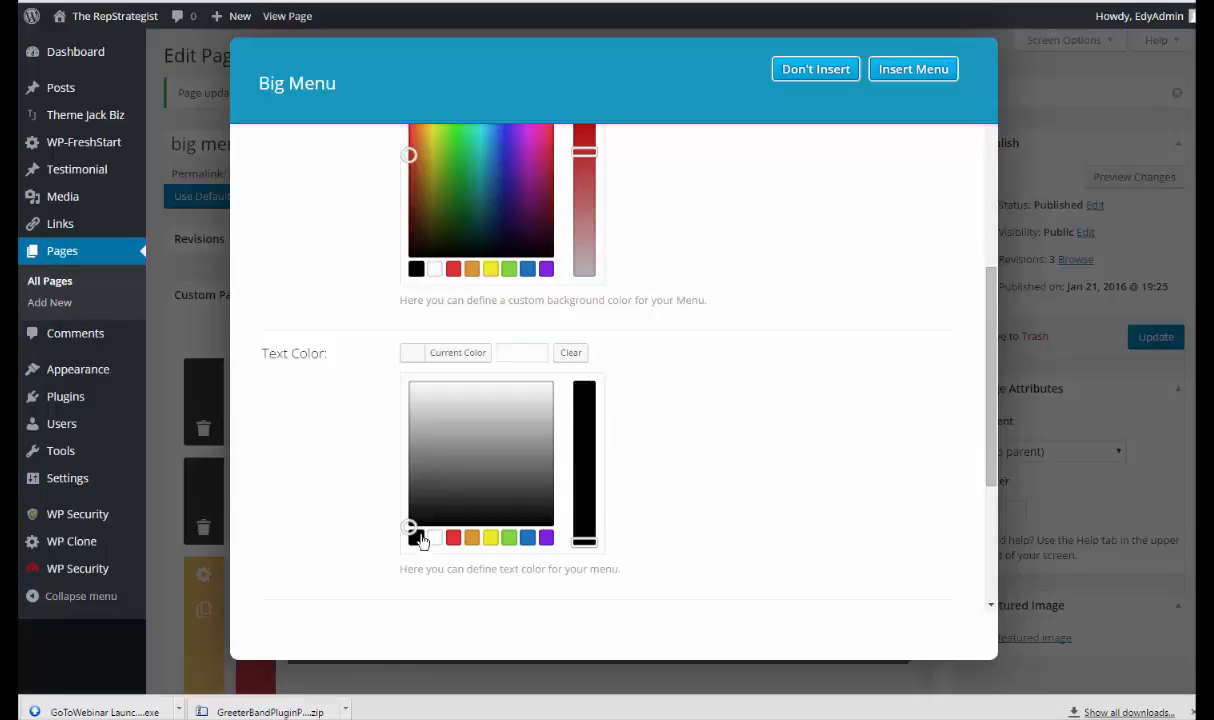
click(410, 527)
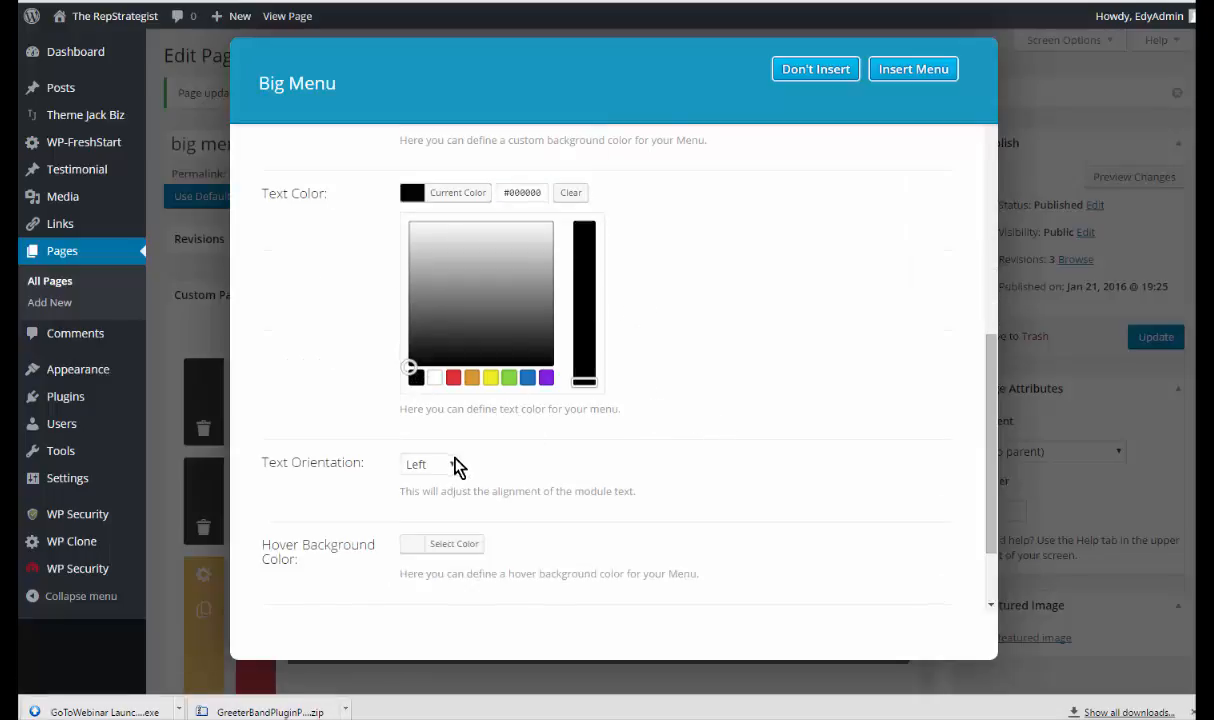
click(430, 463)
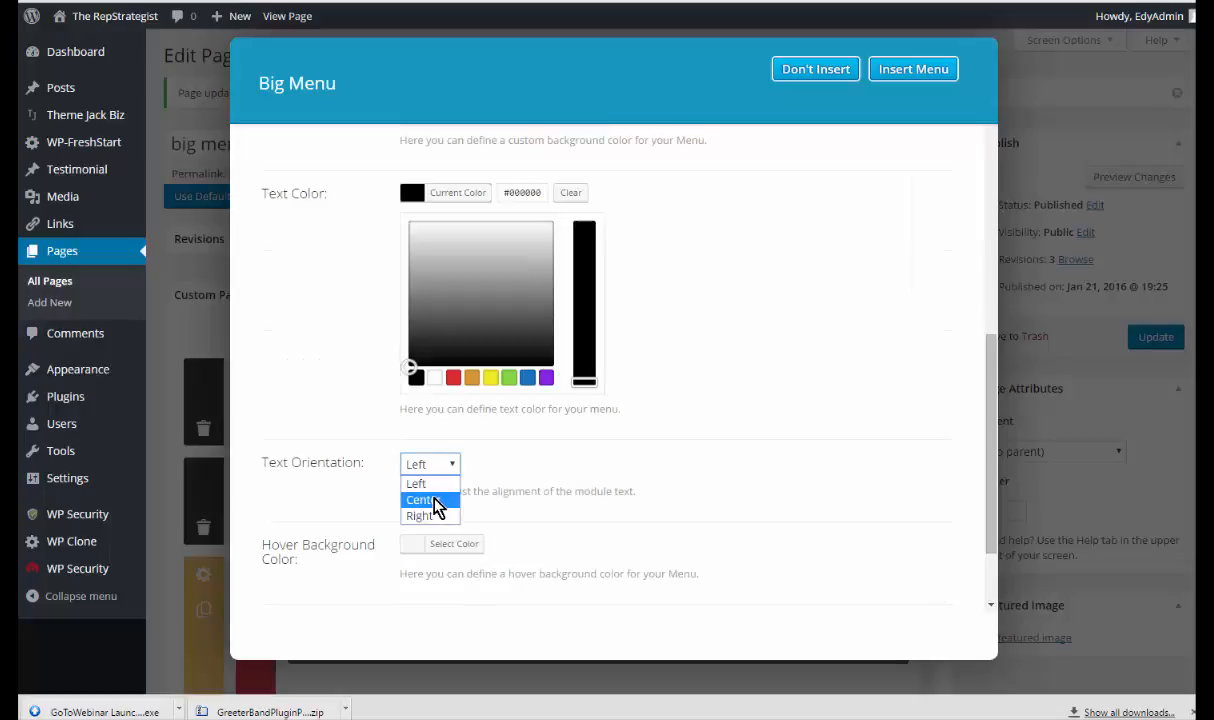
click(420, 500)
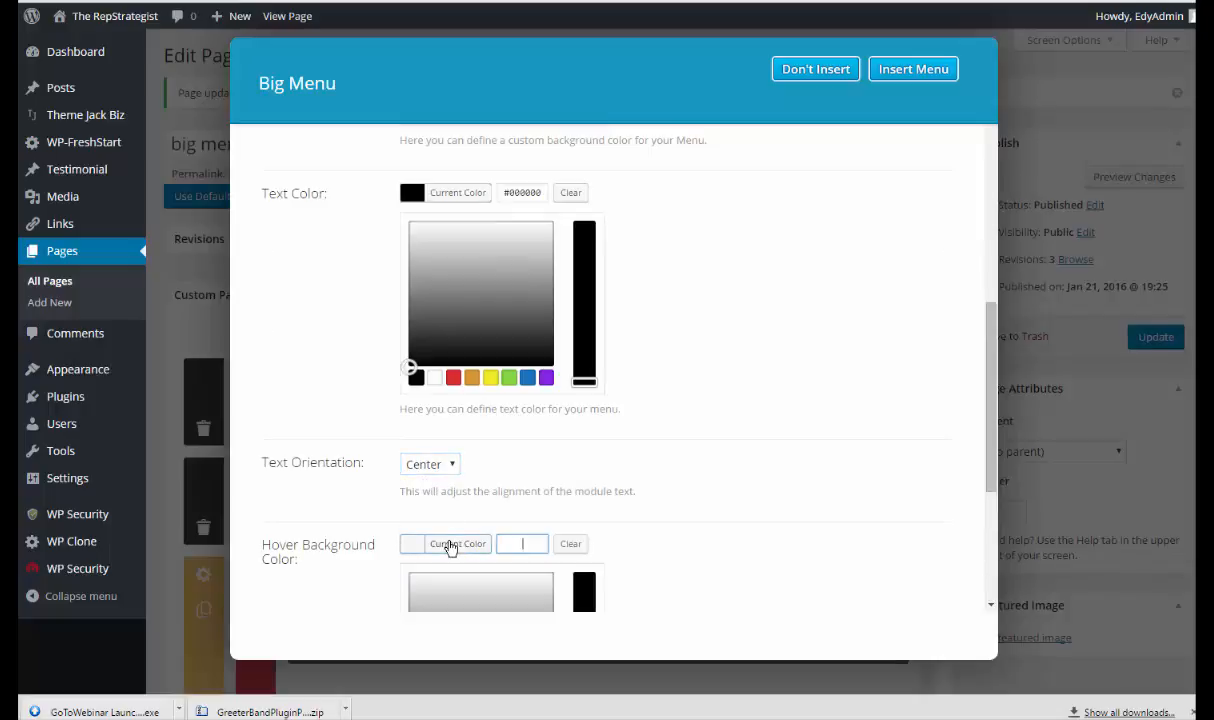
Set the Hospital Services hover background to green and hover text to red
scroll(down, 3)
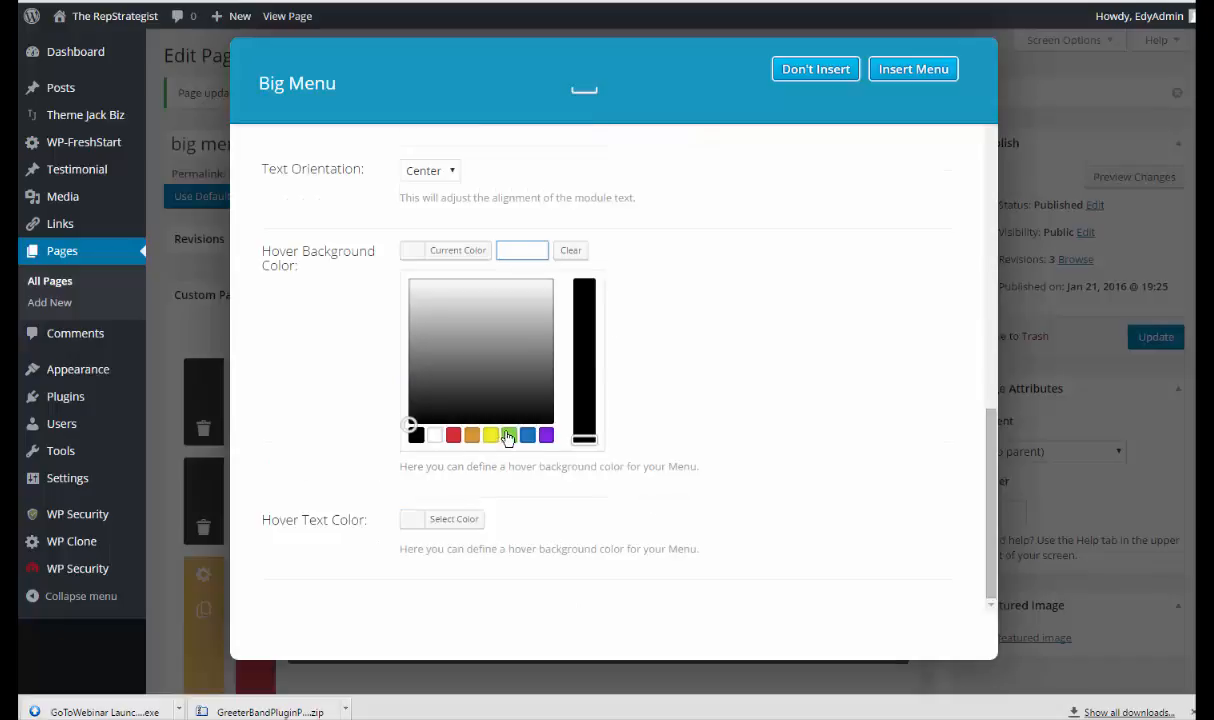
click(509, 434)
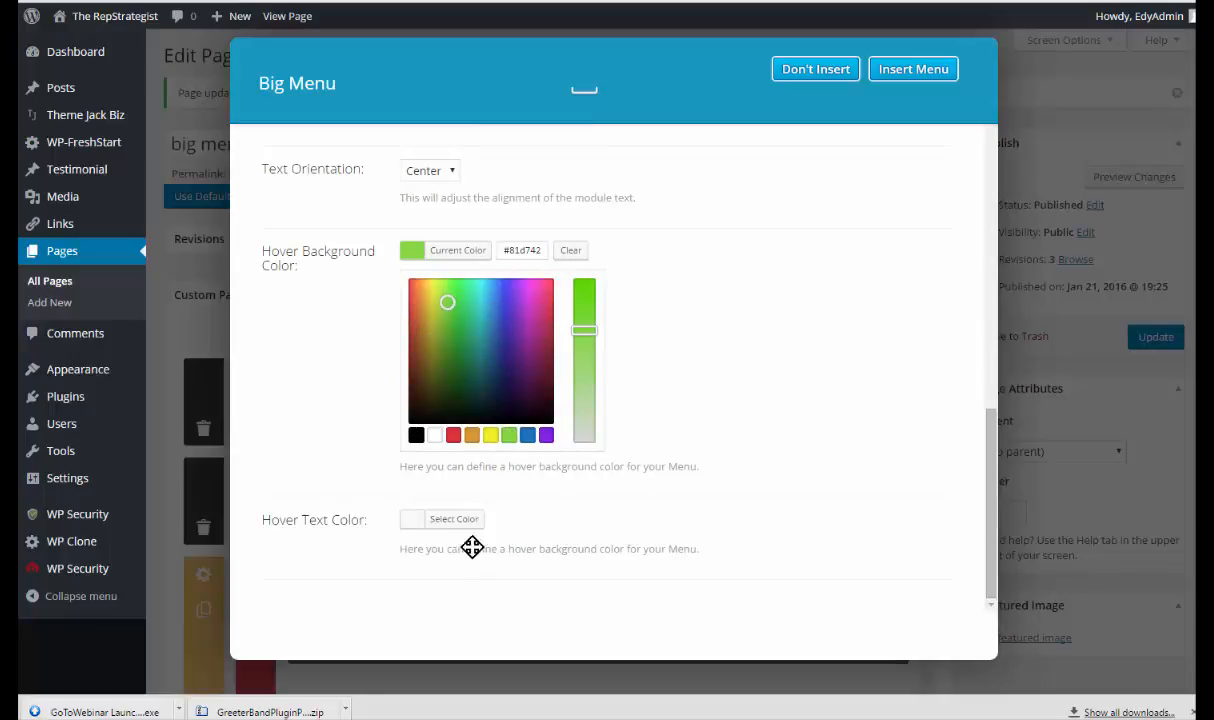
click(453, 519)
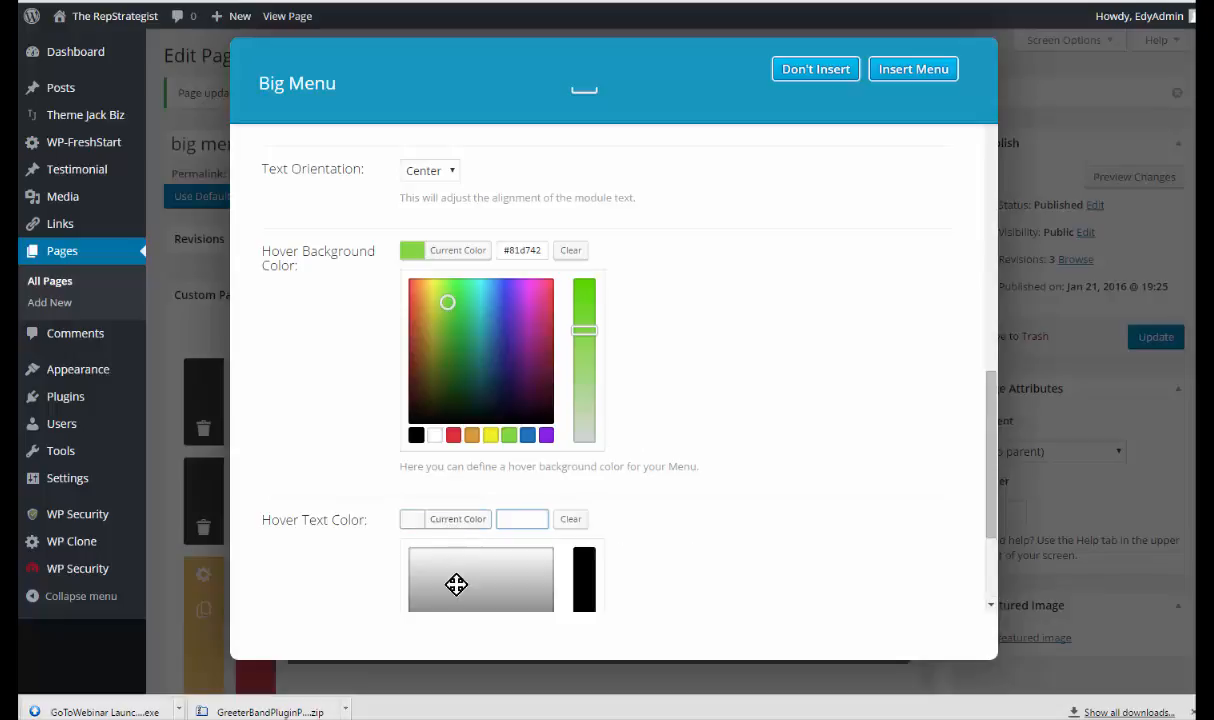
scroll(down, 3)
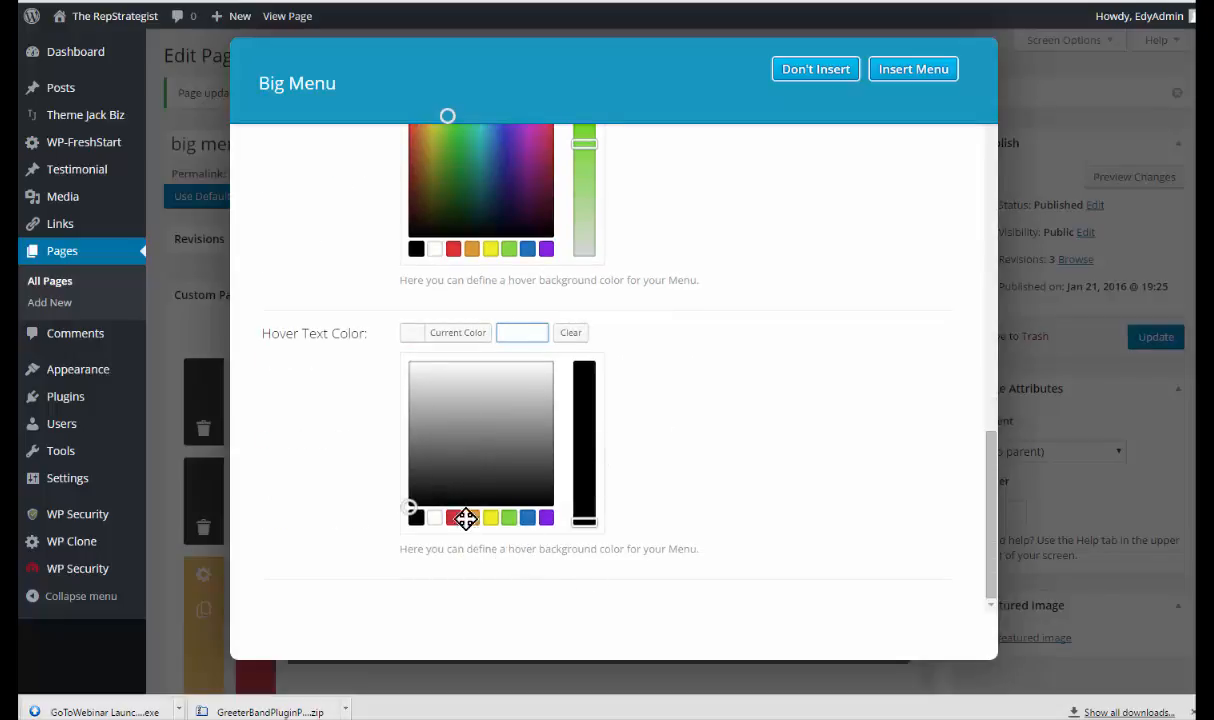
click(453, 517)
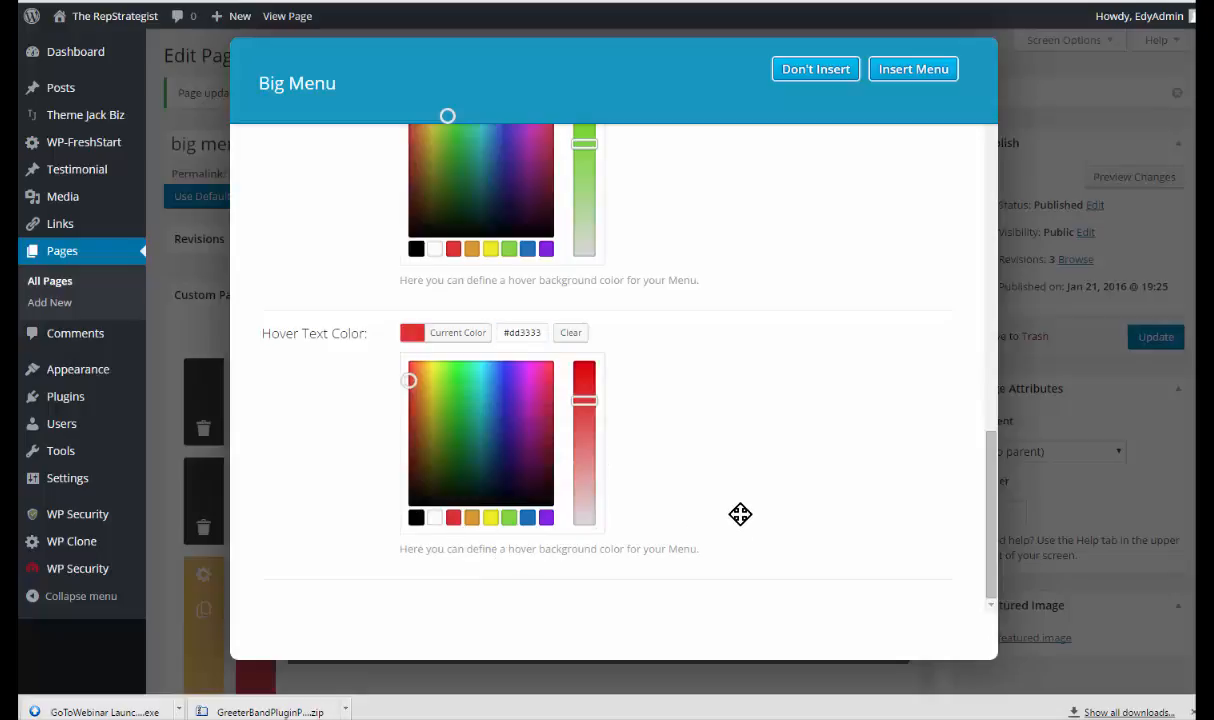
scroll(down, 3)
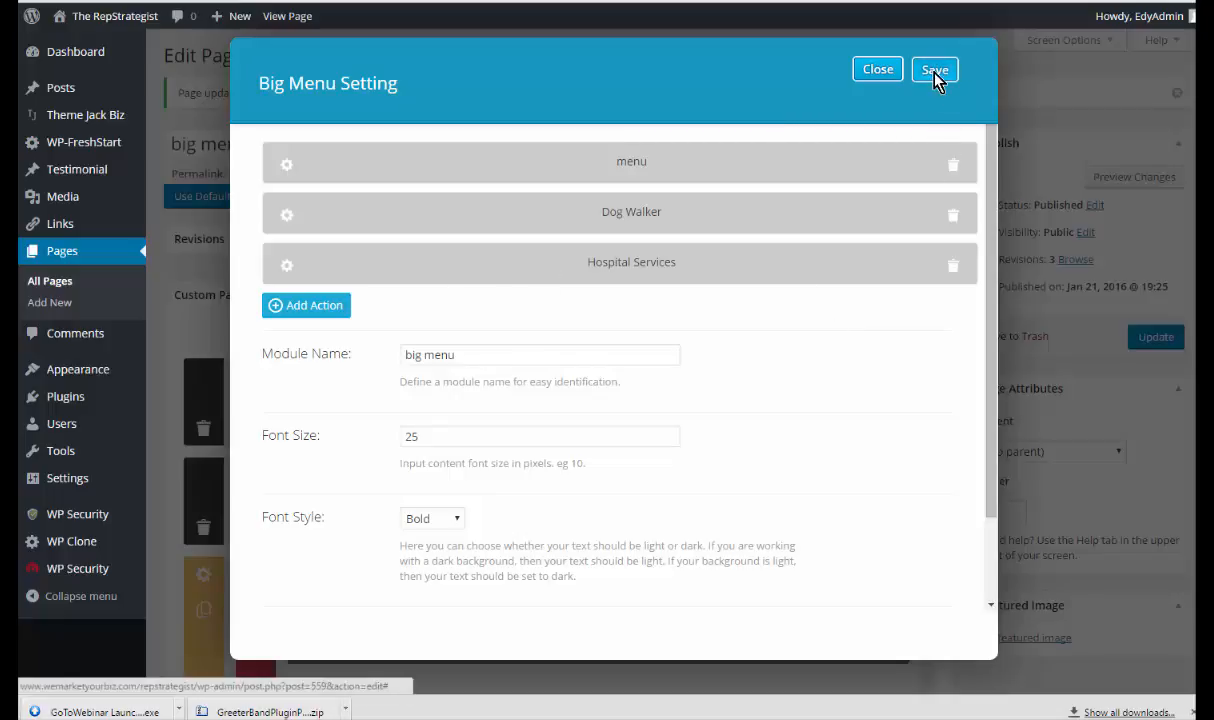
Save the Big Menu settings and update the 'big menu' page
click(934, 69)
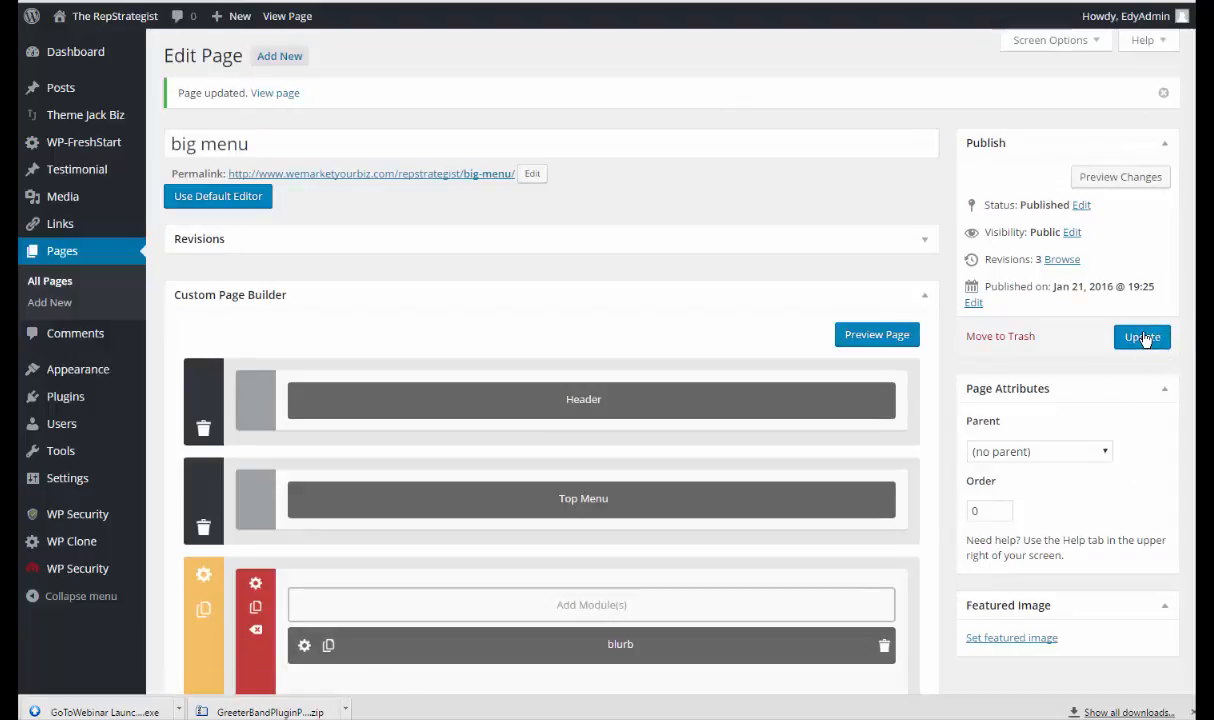
click(1142, 337)
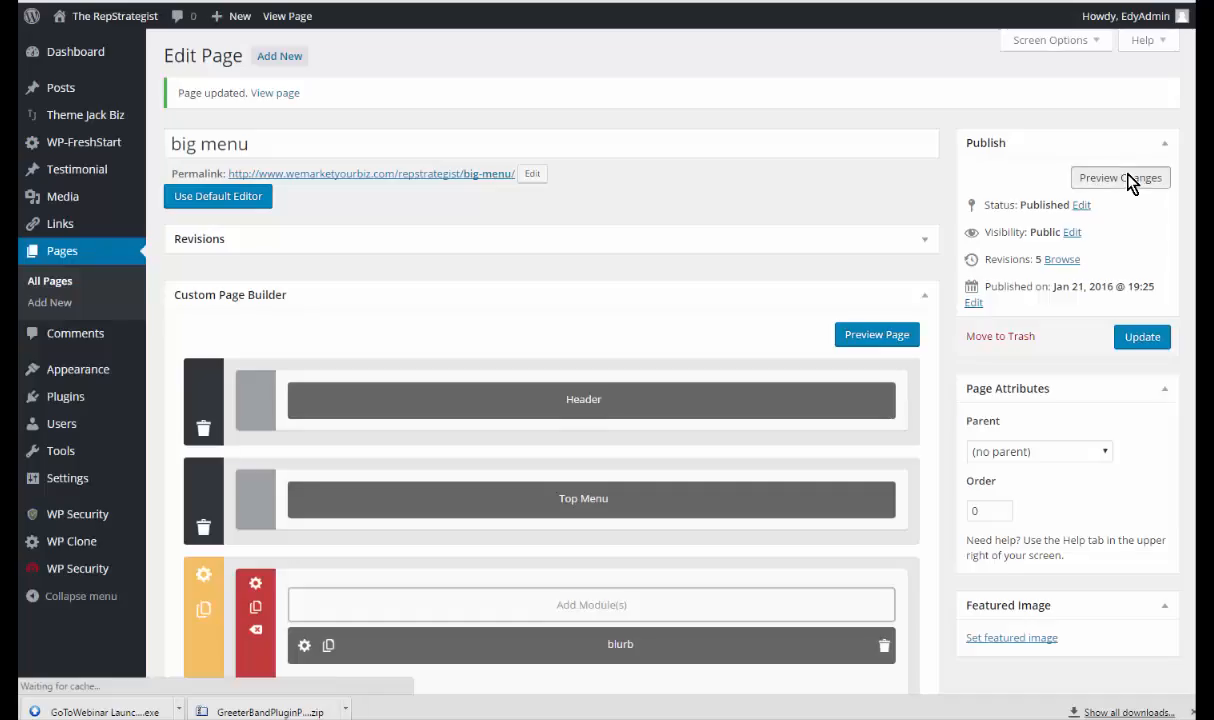
Preview the updated 'big menu' page live and open the Hospital Services button
click(1120, 177)
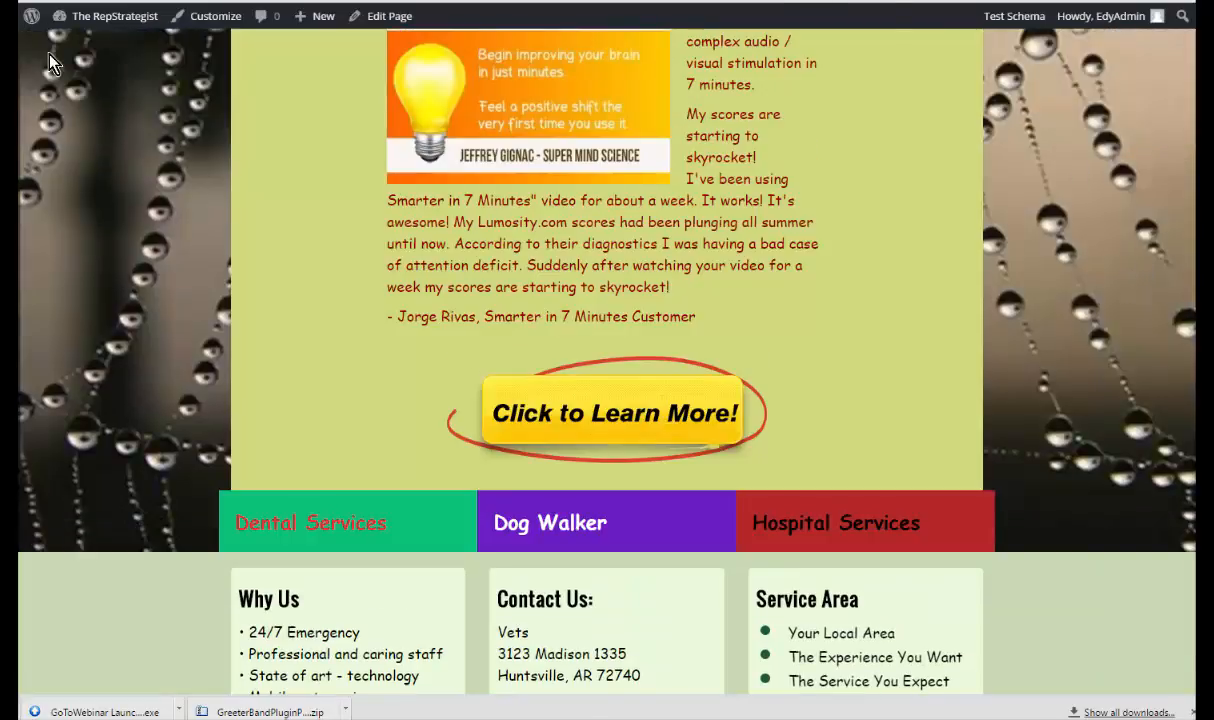
scroll(down, 3)
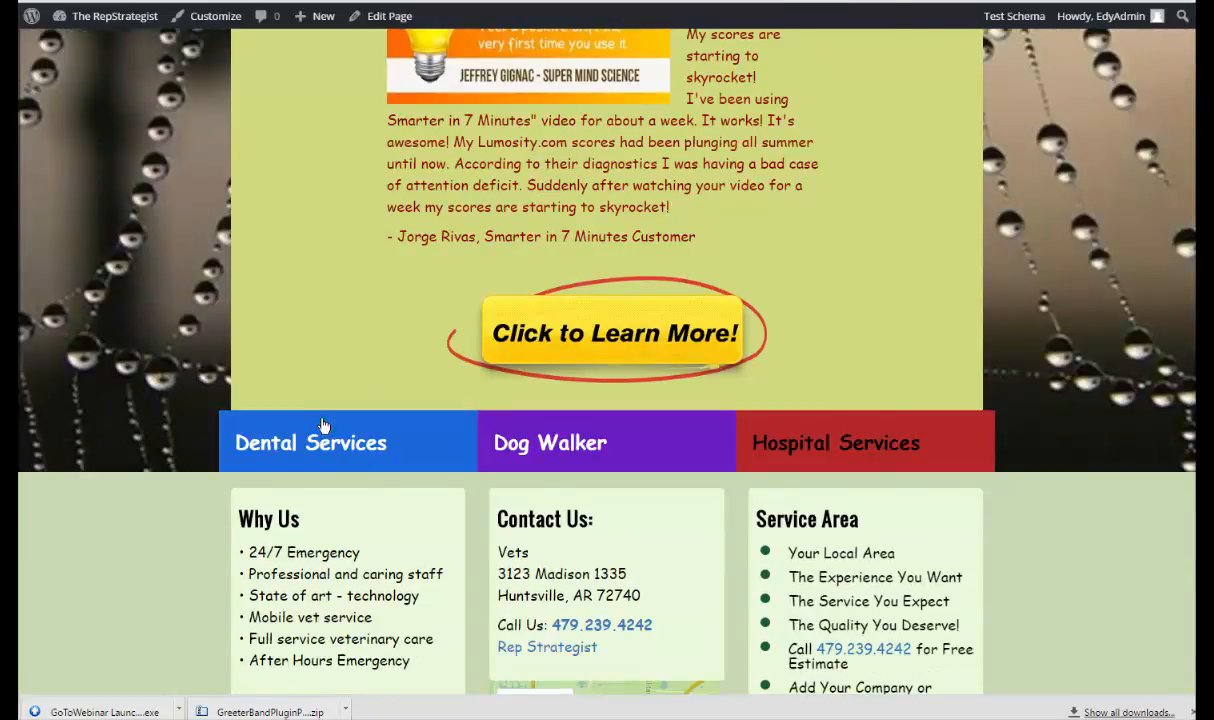
mouse_move(549, 443)
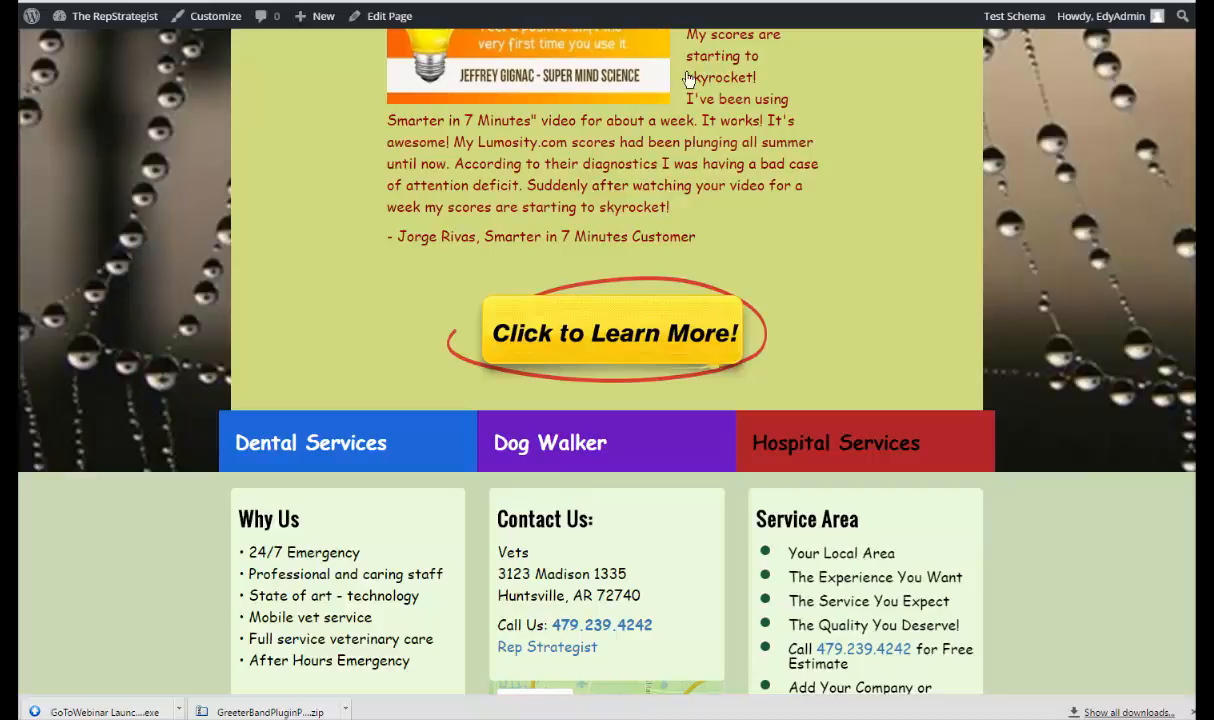
mouse_move(358, 430)
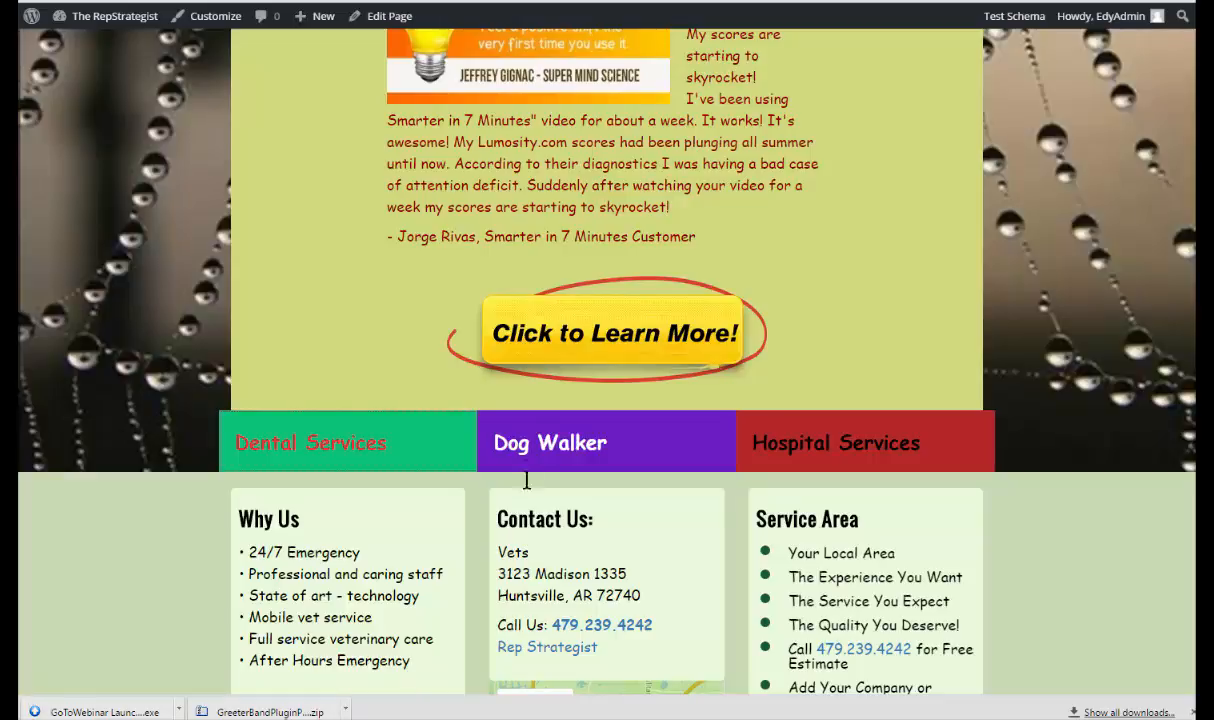
mouse_move(550, 442)
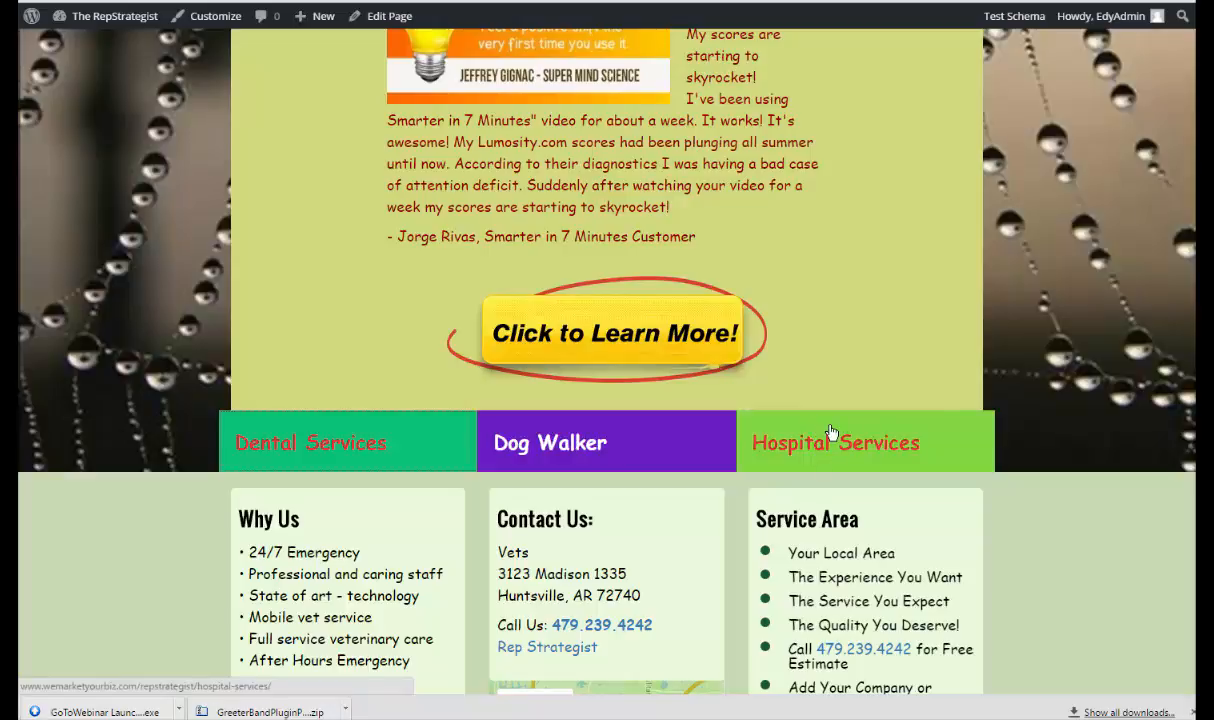
click(310, 442)
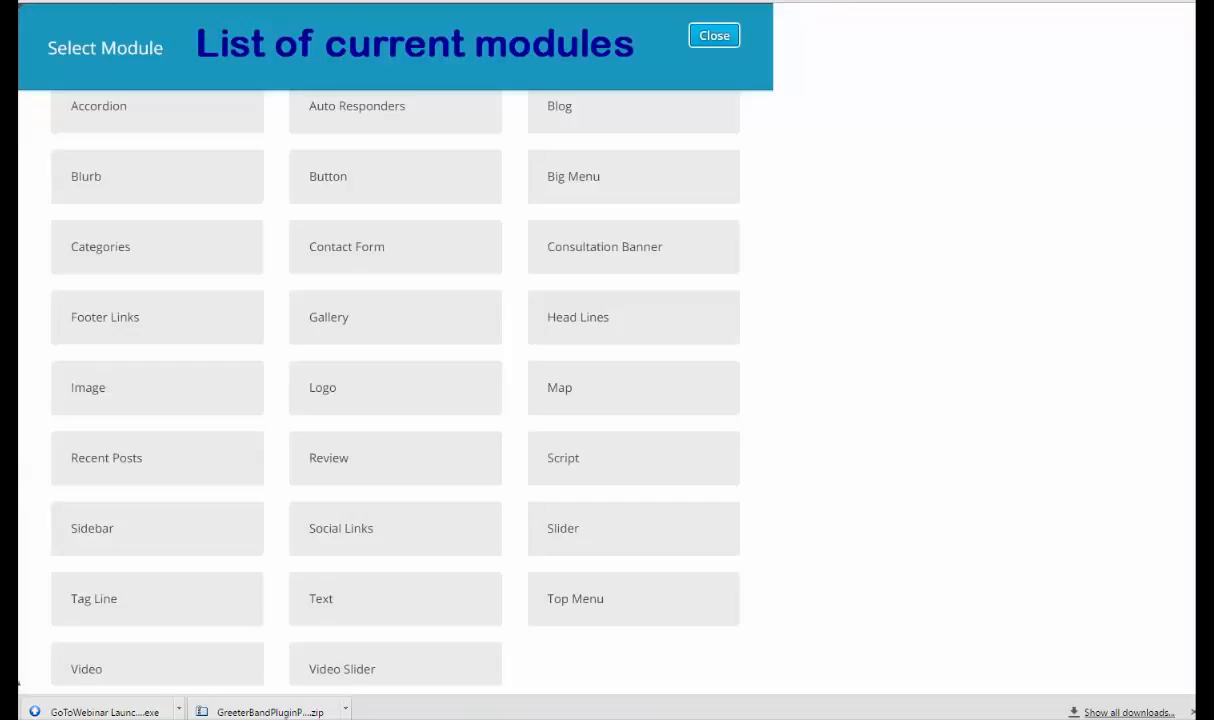
mouse_move(82, 261)
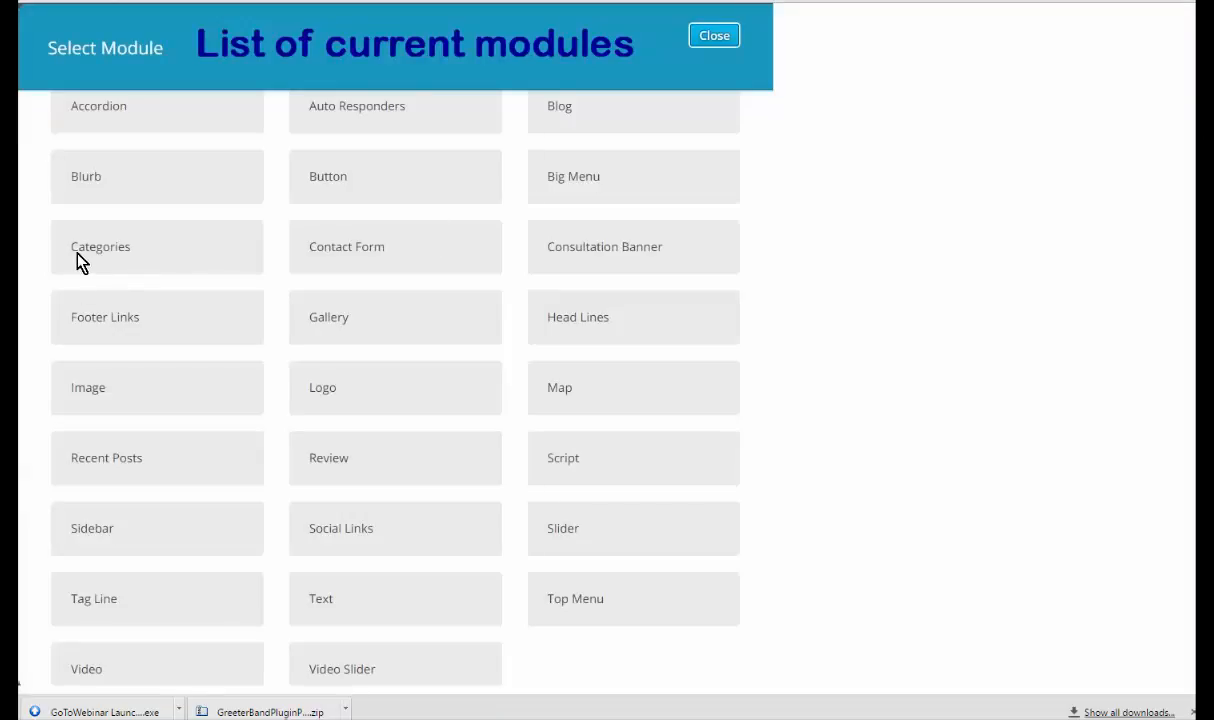